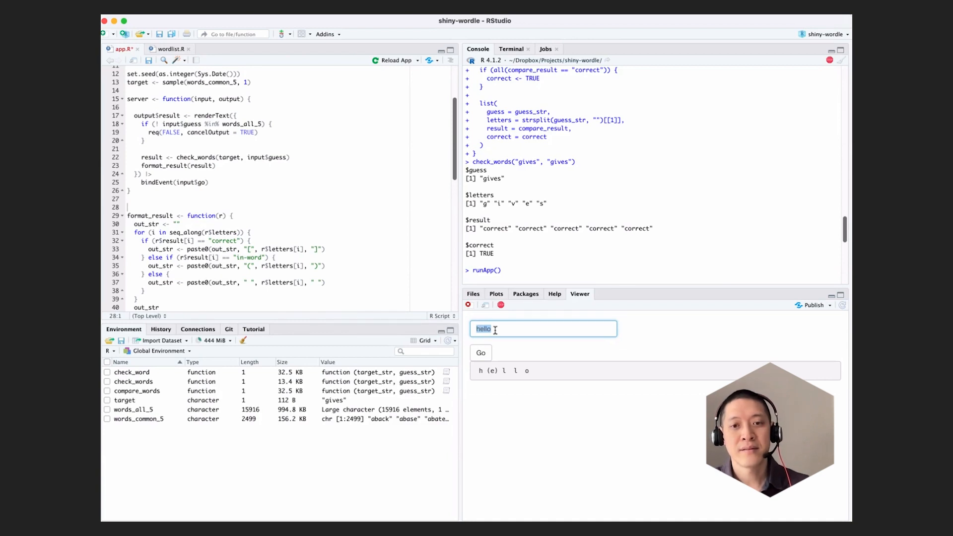
Enter the guess saves and submit it with Go to see its bracketed result.
type("sav")
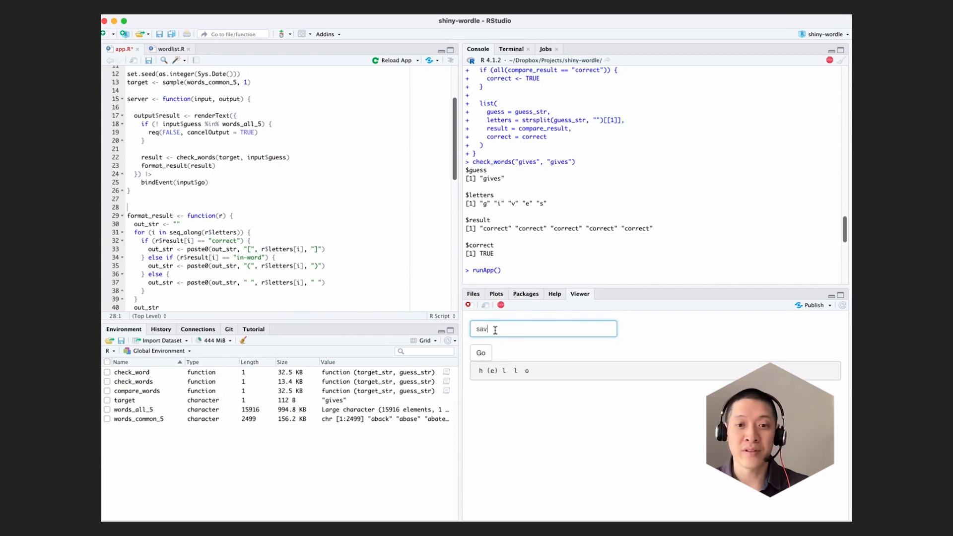
type("es")
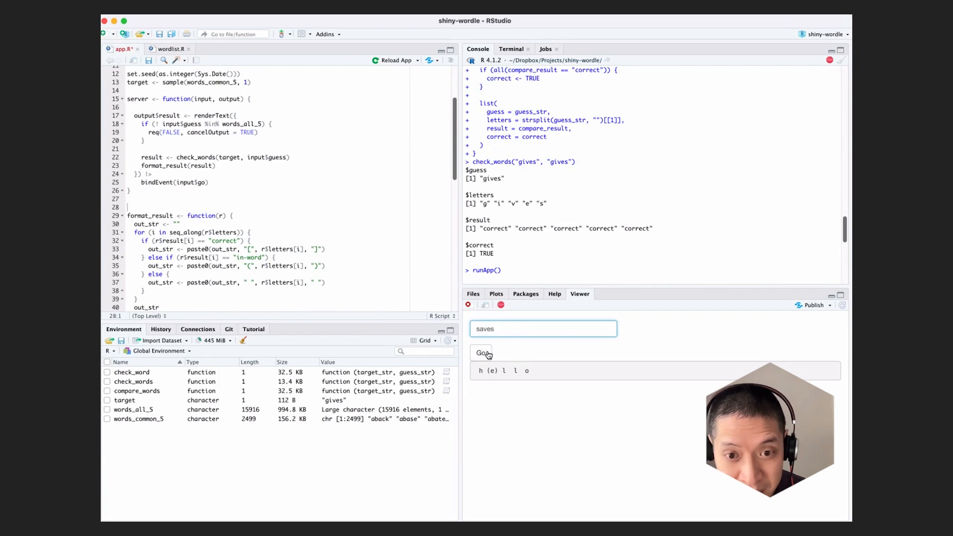
left_click(480, 353)
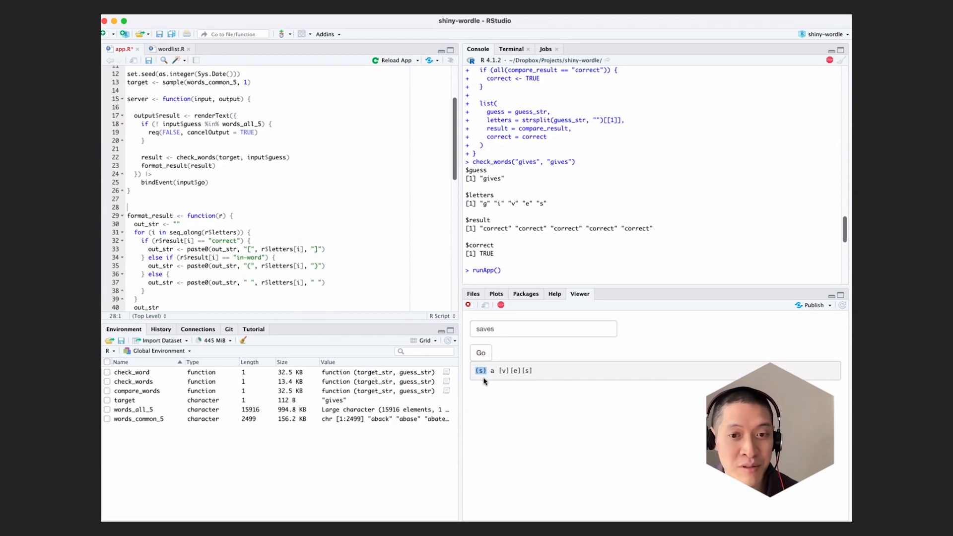
mouse_move(509, 383)
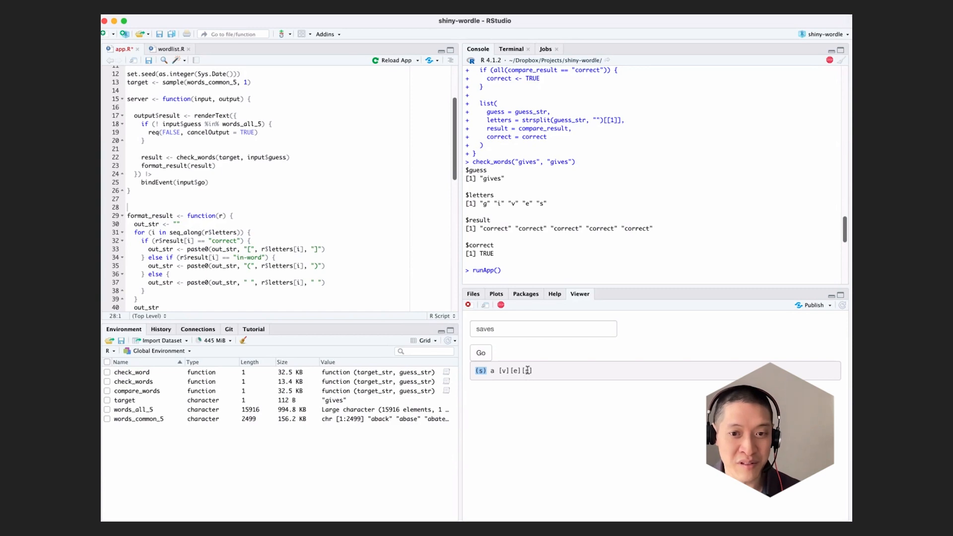
mouse_move(536, 378)
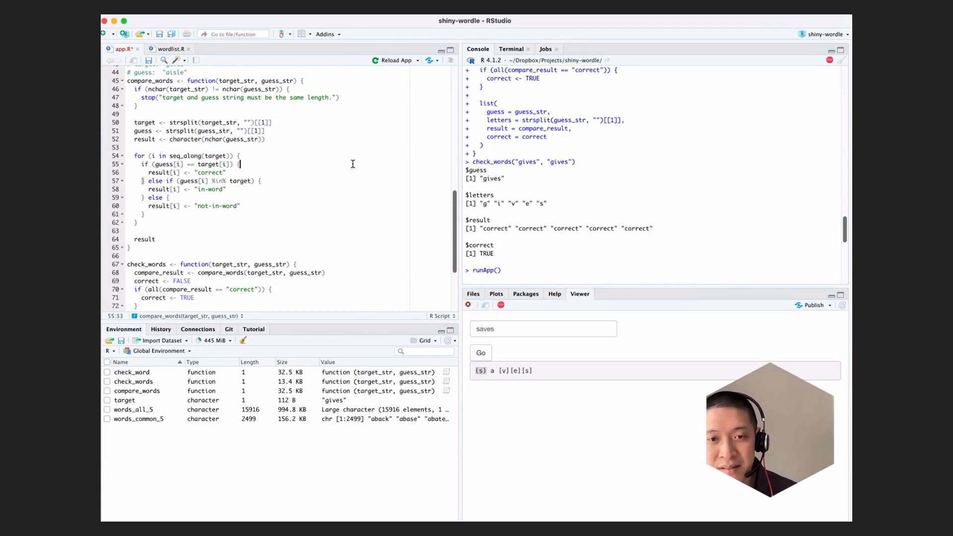
mouse_move(384, 215)
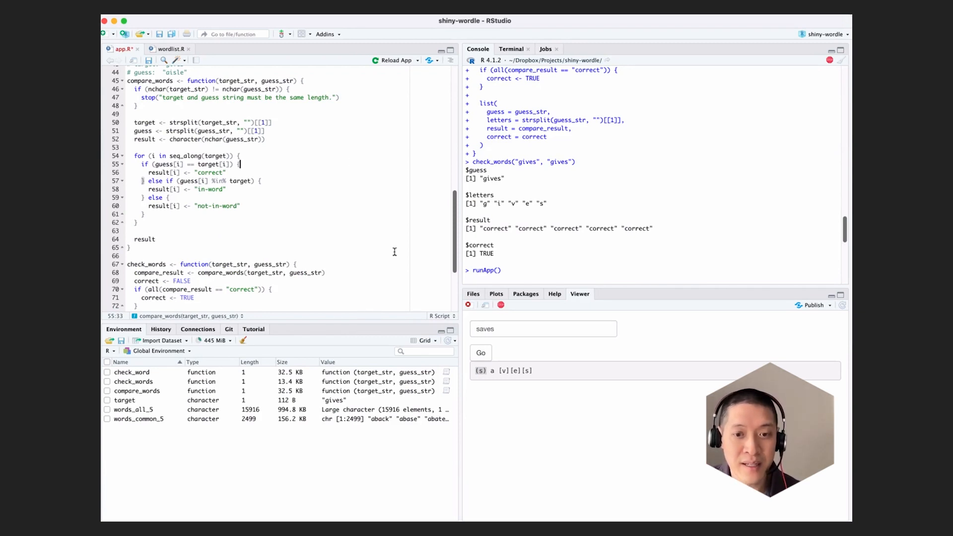
mouse_move(410, 295)
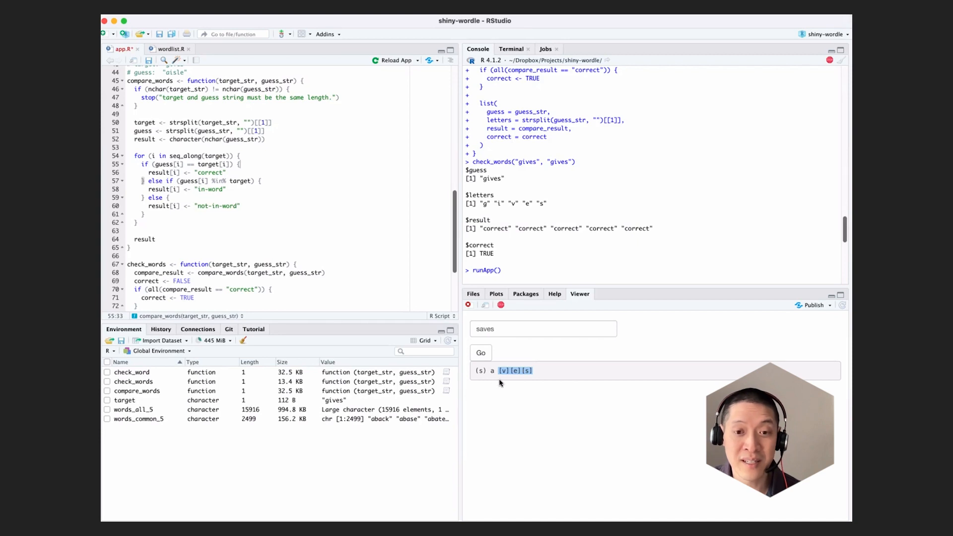
mouse_move(537, 375)
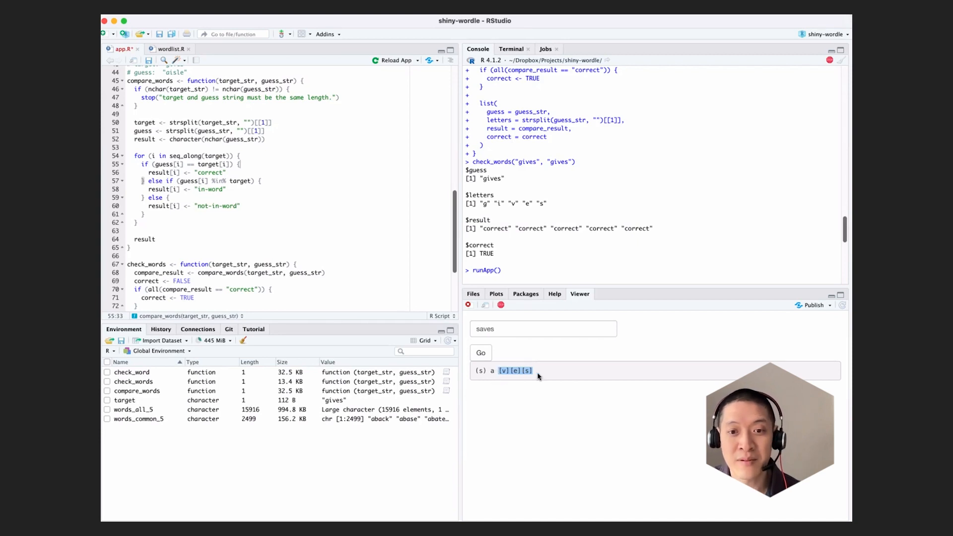
mouse_move(492, 380)
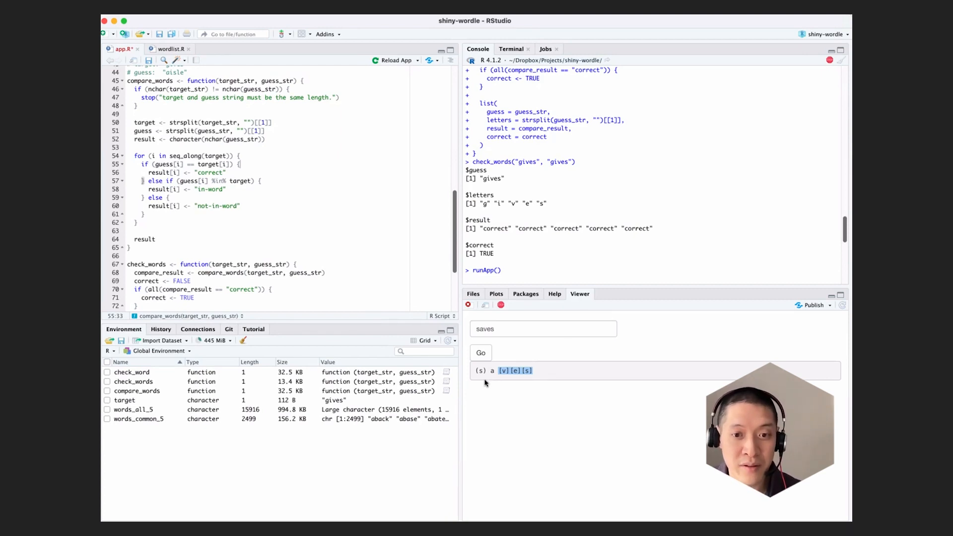
mouse_move(487, 379)
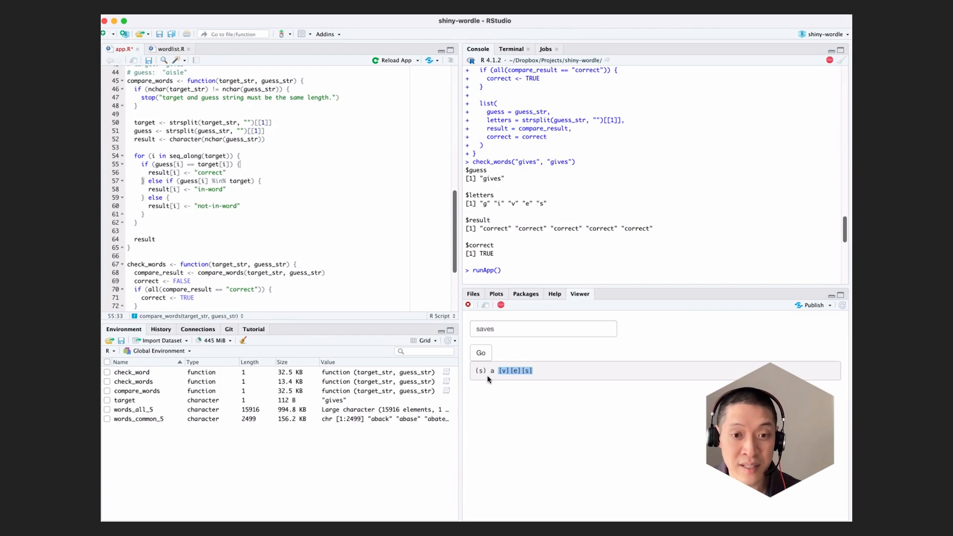
mouse_move(486, 379)
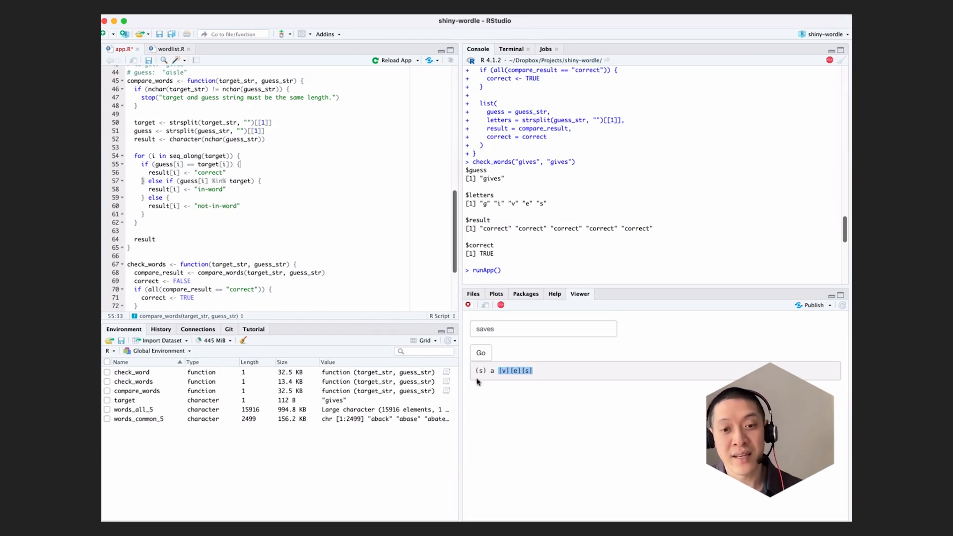
mouse_move(486, 381)
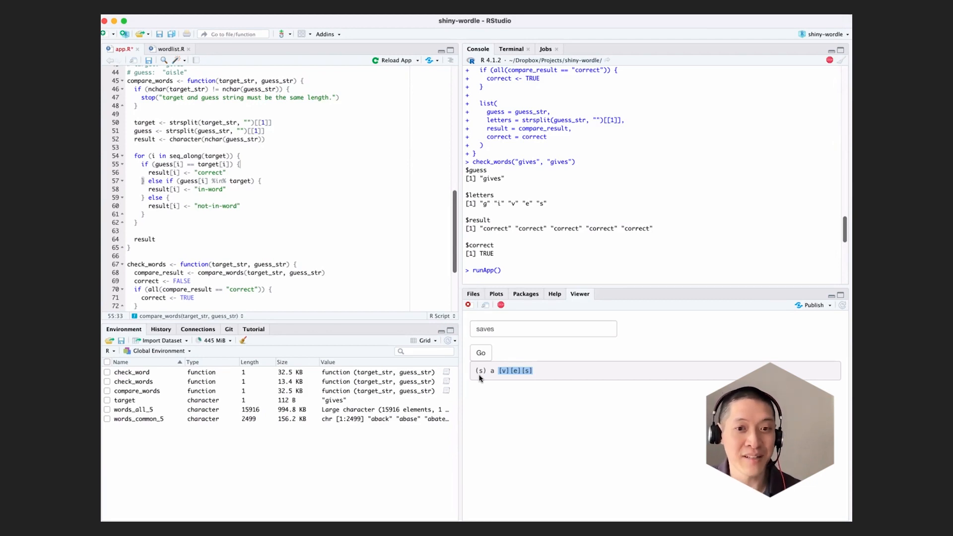
Clear the selection in the result text before editing compare_words.
left_click(301, 148)
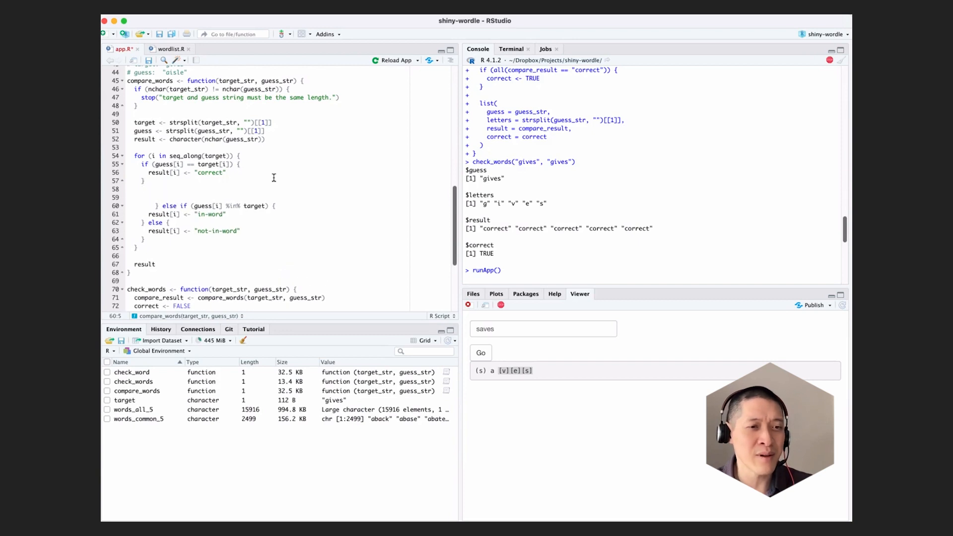
Add remaining <- character(0) on a new line after the guess split.
left_click(127, 147)
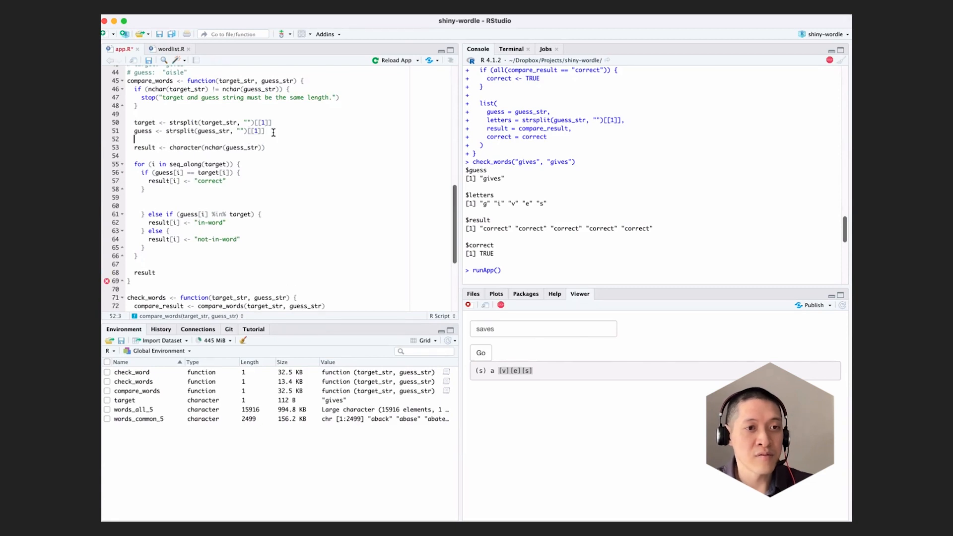
type("remaining <- character(0")
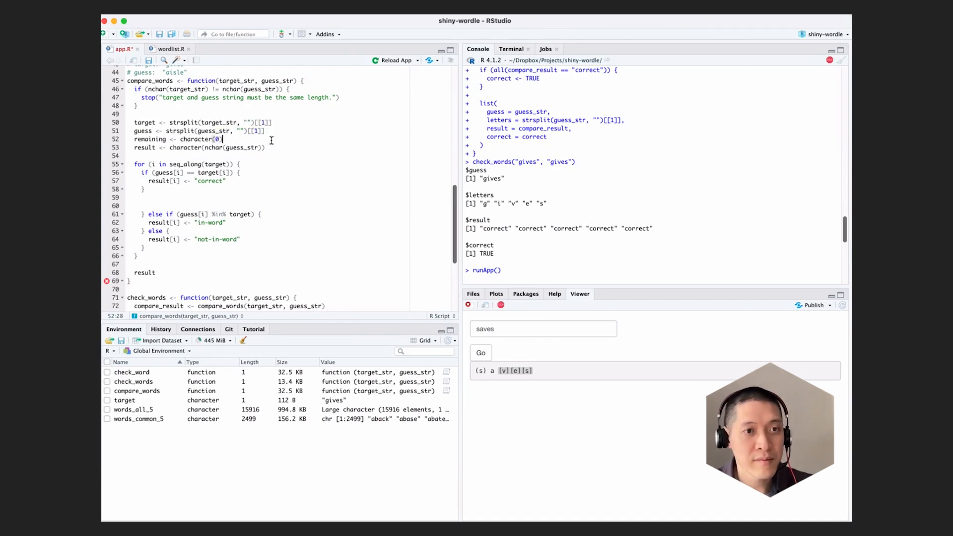
Add an else branch setting remaining <- c(remaining, target[i]) for non-exact letters.
left_click(145, 188)
type(" else {")
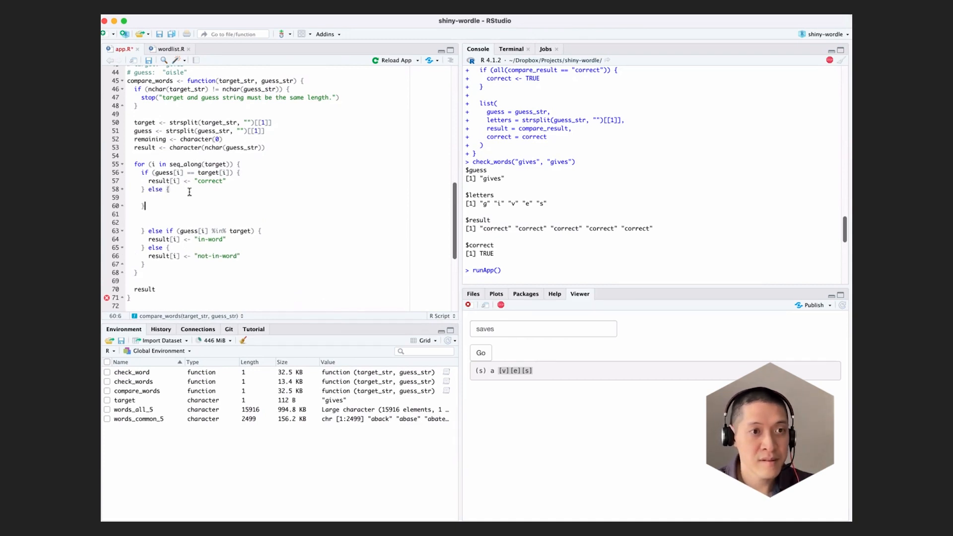
left_click(149, 197)
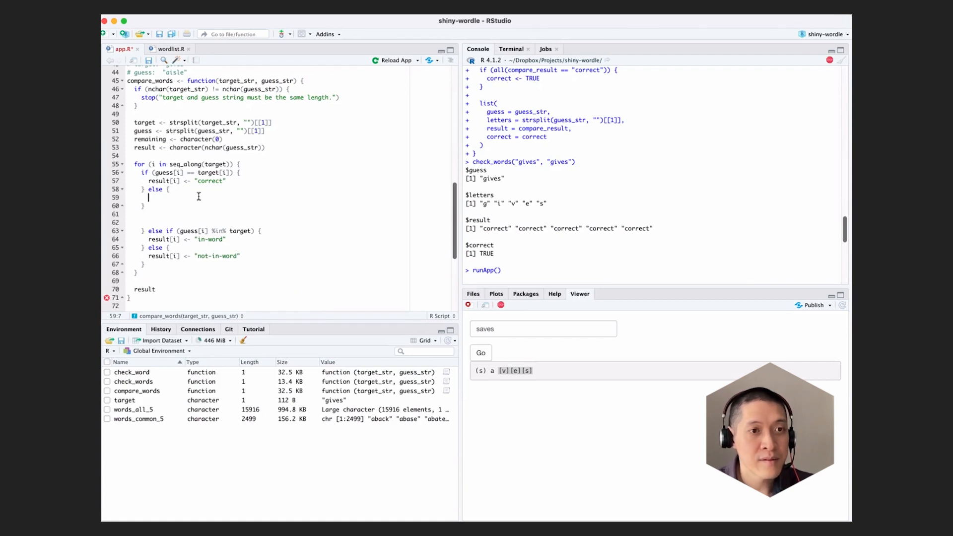
type("remaining <- c")
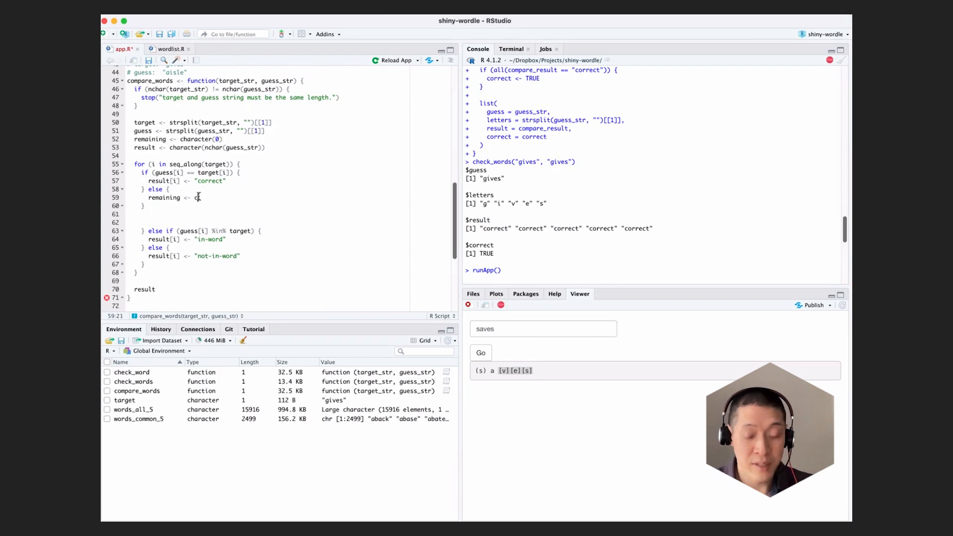
type("remaining,")
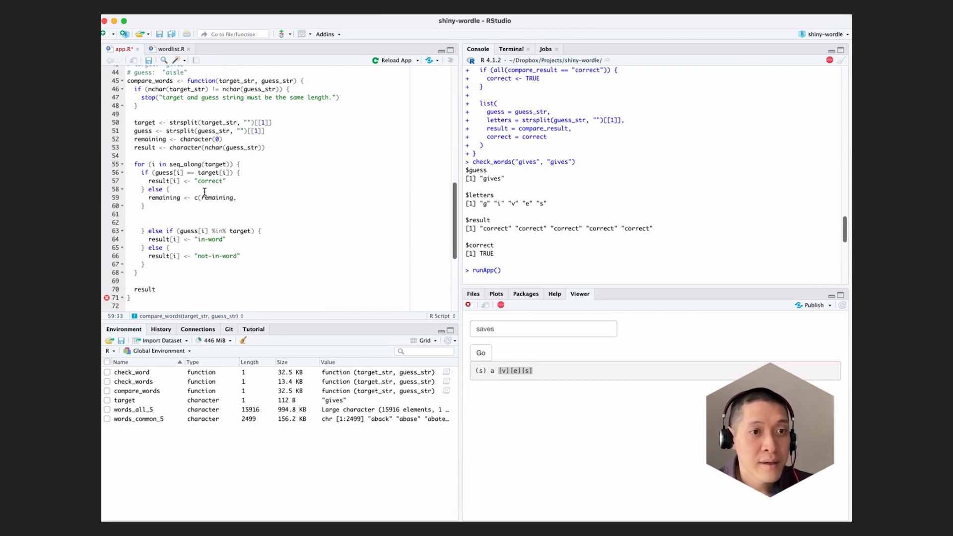
left_click(212, 171)
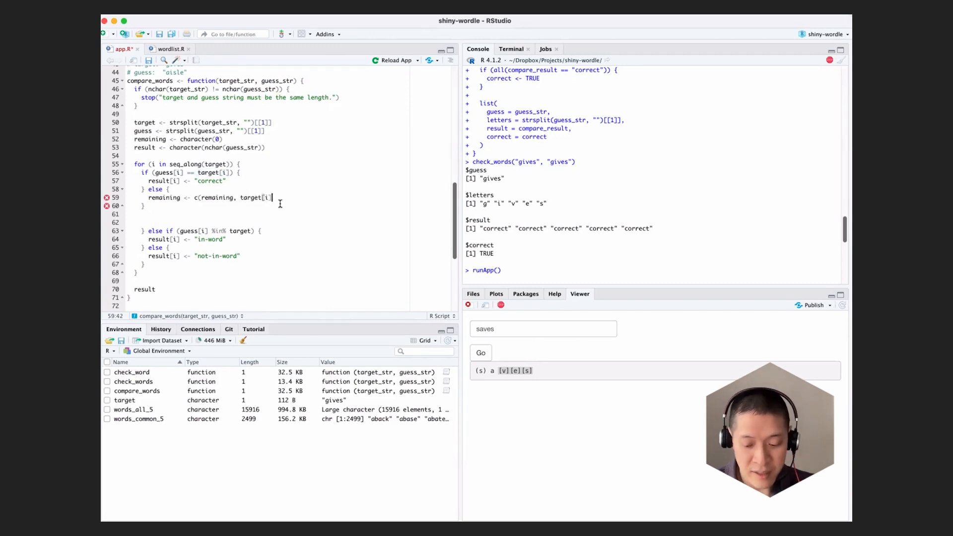
type(")")
left_click(279, 214)
type("}")
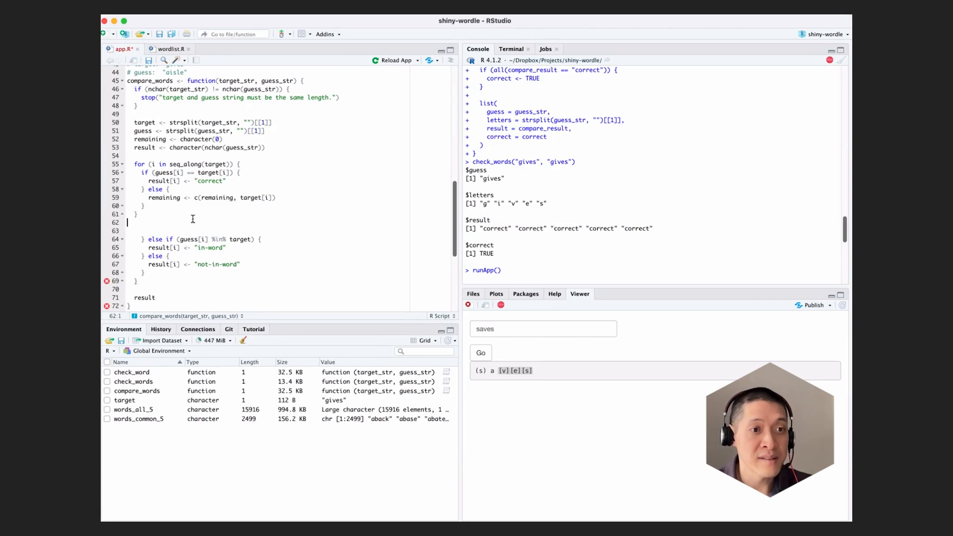
Write the second for loop header iterating over the guess letters.
type("for")
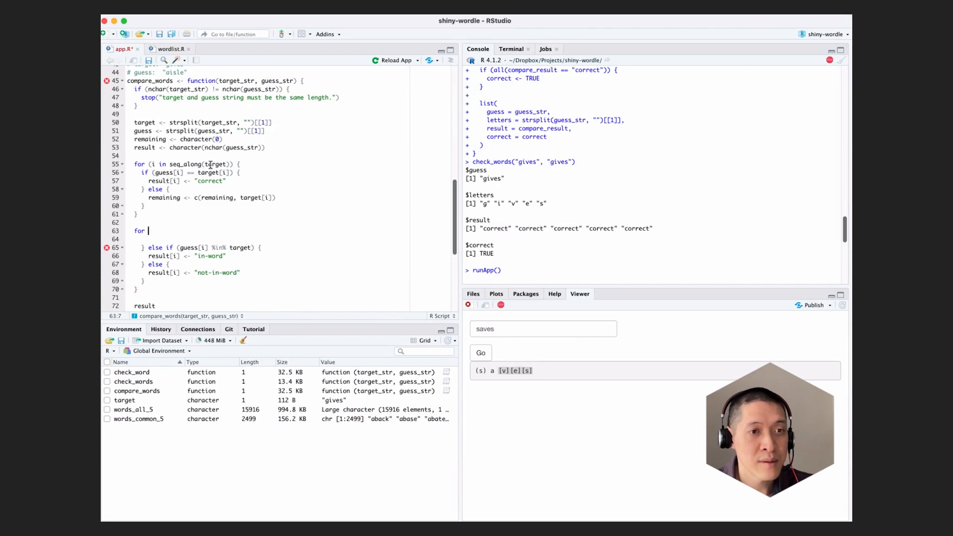
type("guess)) {")
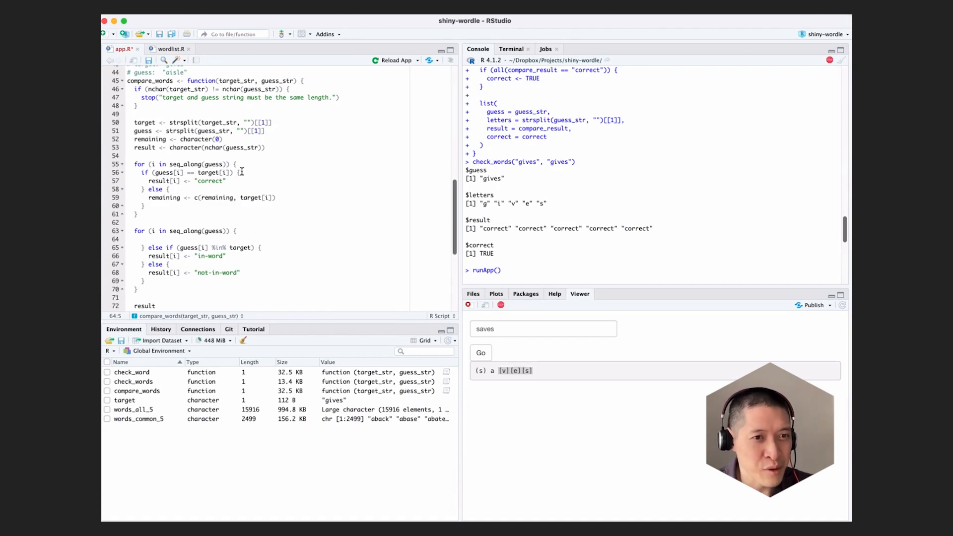
left_click(237, 231)
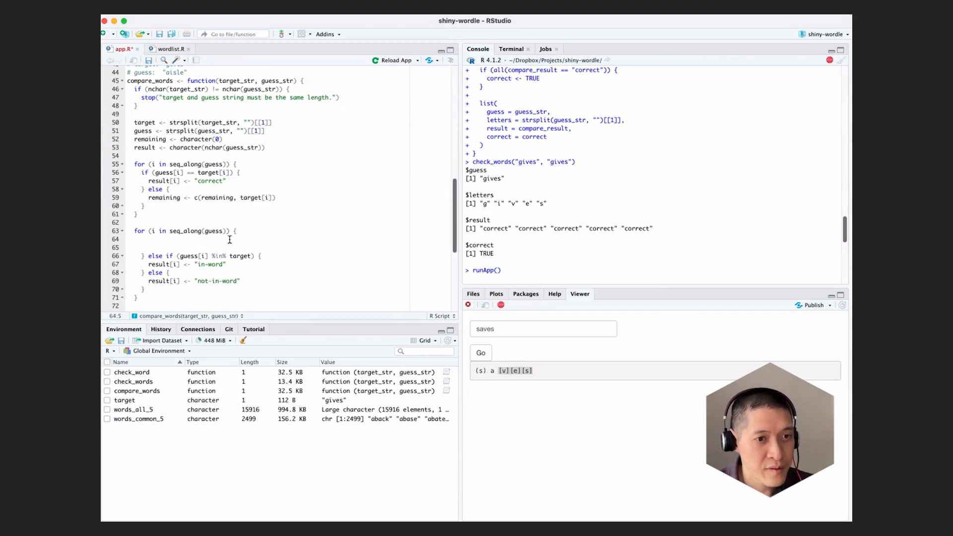
Move the in-word check into the second loop, testing guess[i] %in% remaining.
double_click(156, 255)
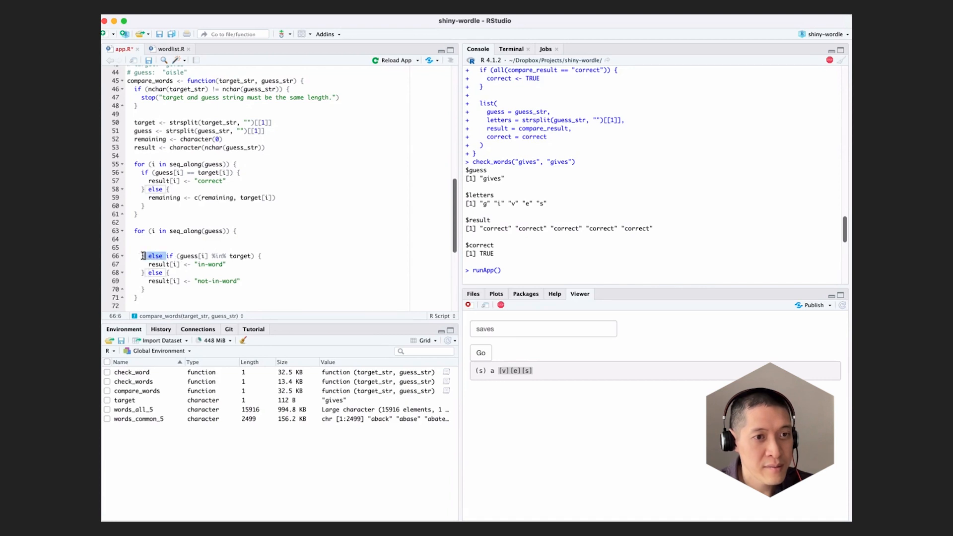
key("Backspace")
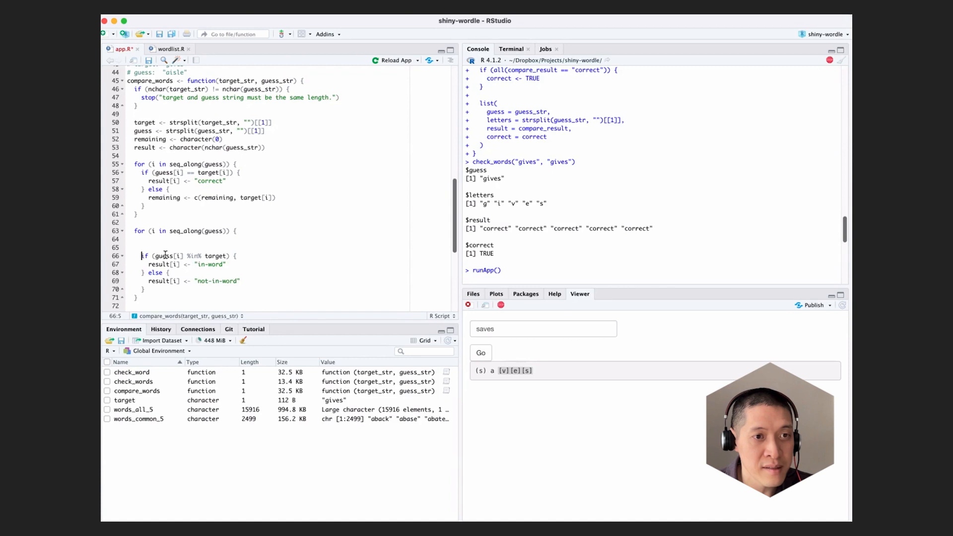
left_click(134, 247)
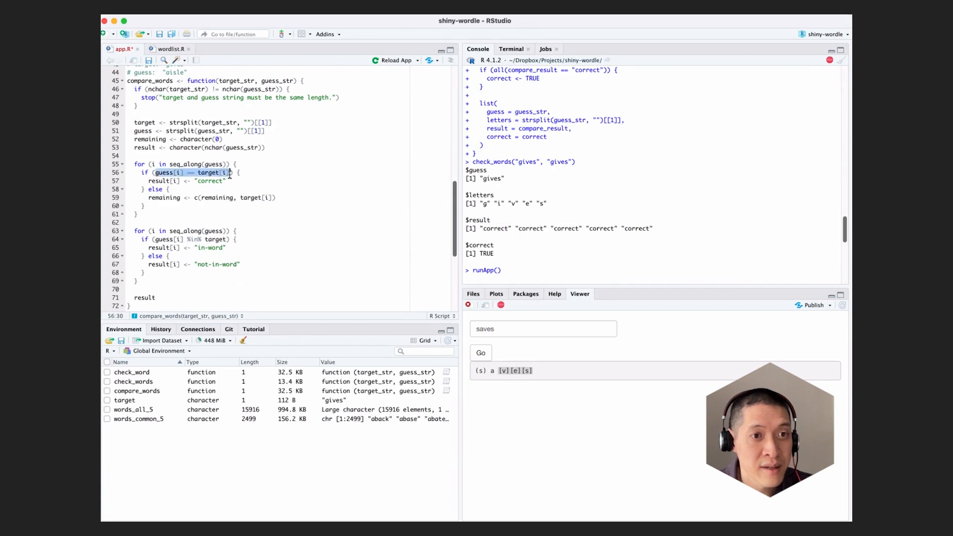
left_click(156, 239)
type("guess[i] != target[i] && ")
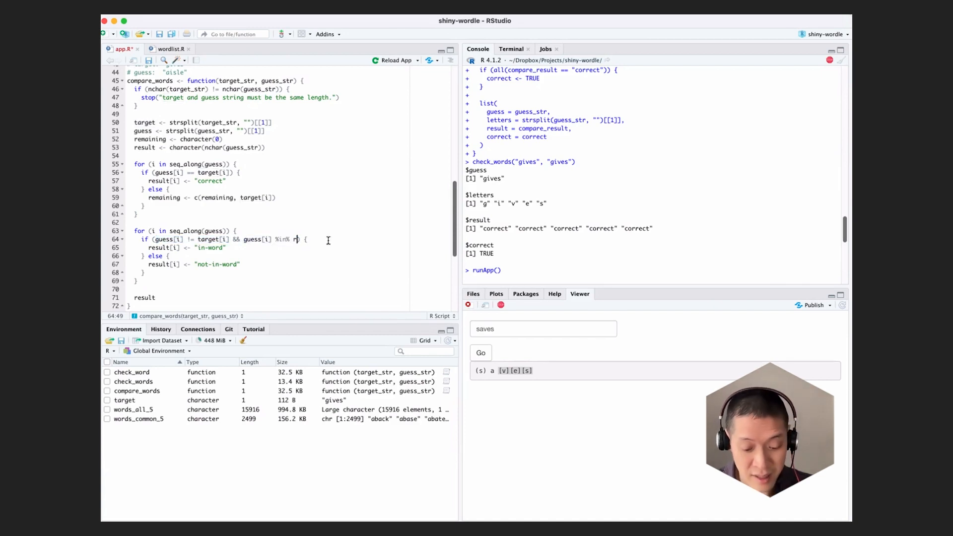
type("emaining")
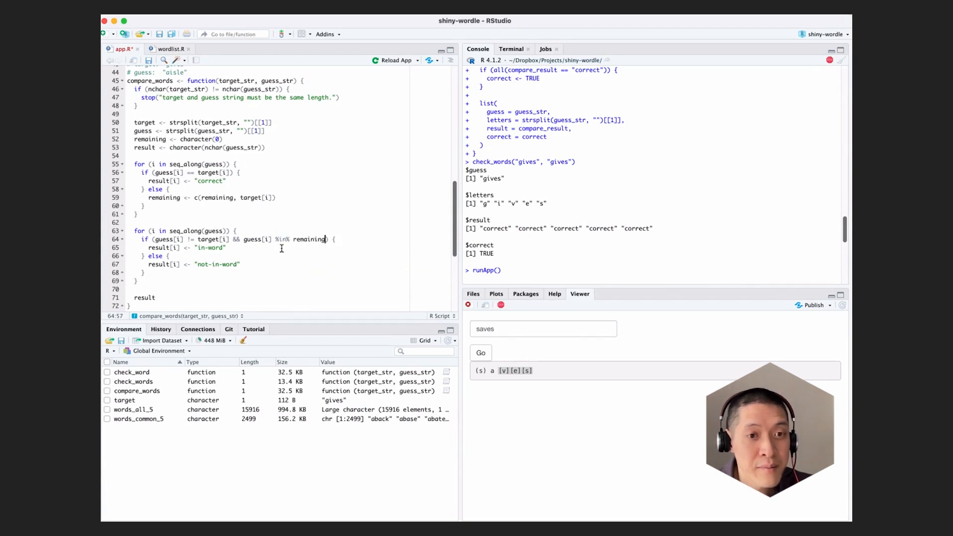
left_click(228, 247)
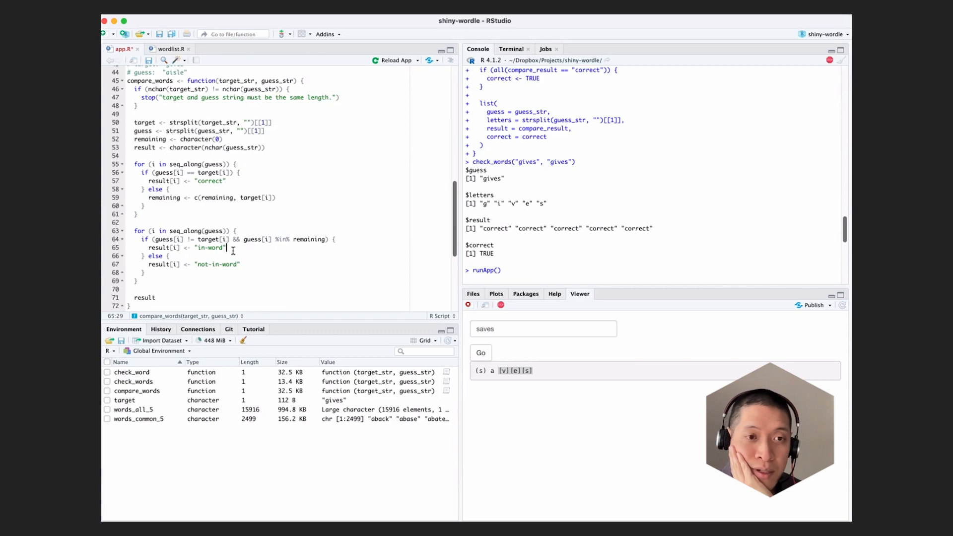
mouse_move(312, 239)
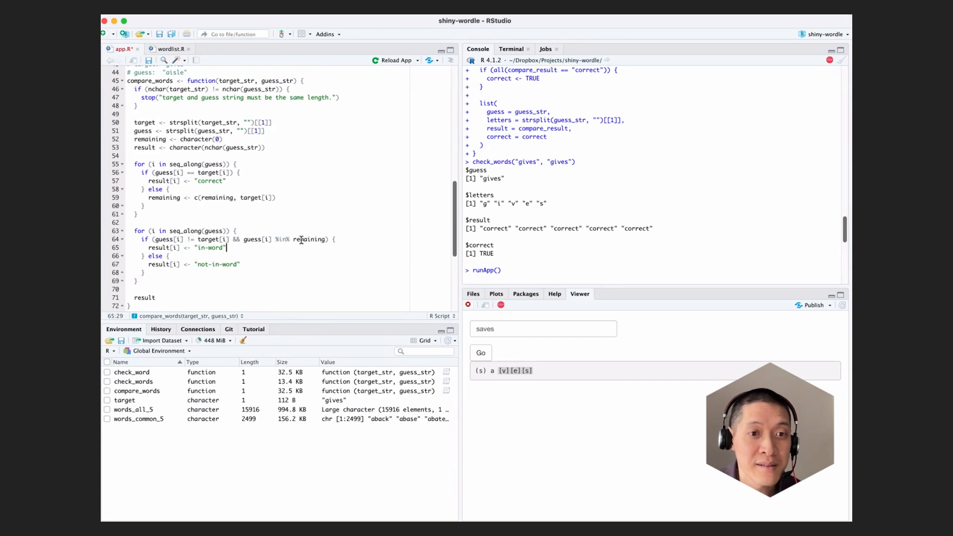
mouse_move(280, 247)
type("c")
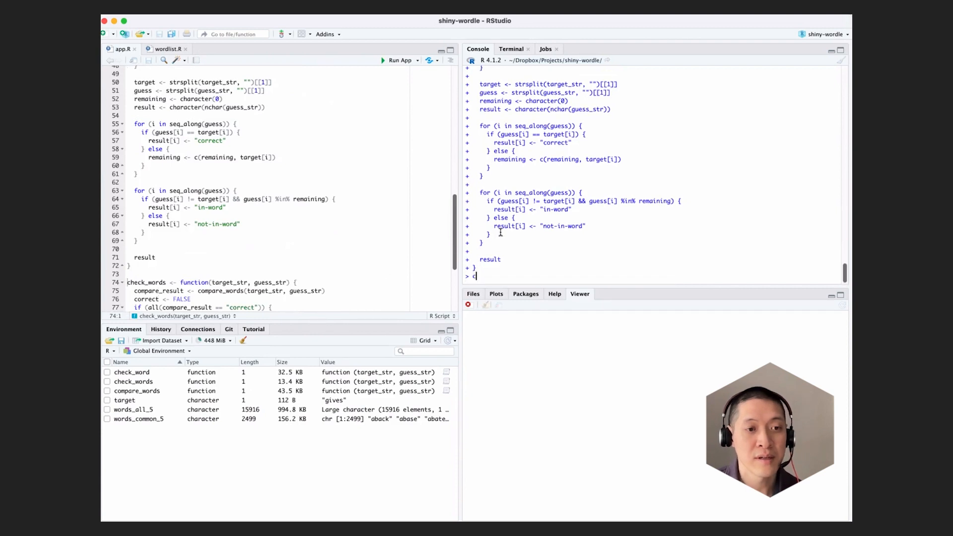
Run compare_words("gives", "saves") in the console to test the function.
type("ompare_words(")
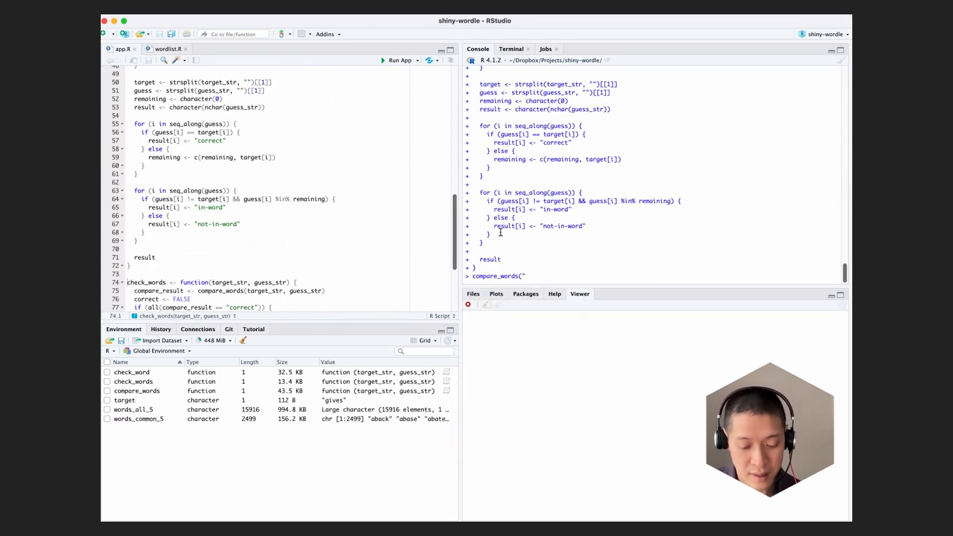
type("\"gives\",")
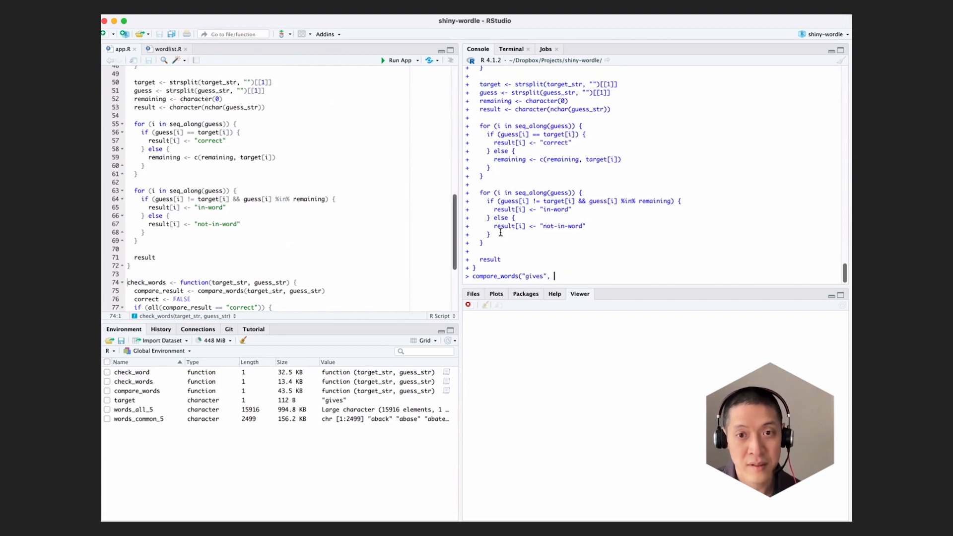
type("\"saves\")")
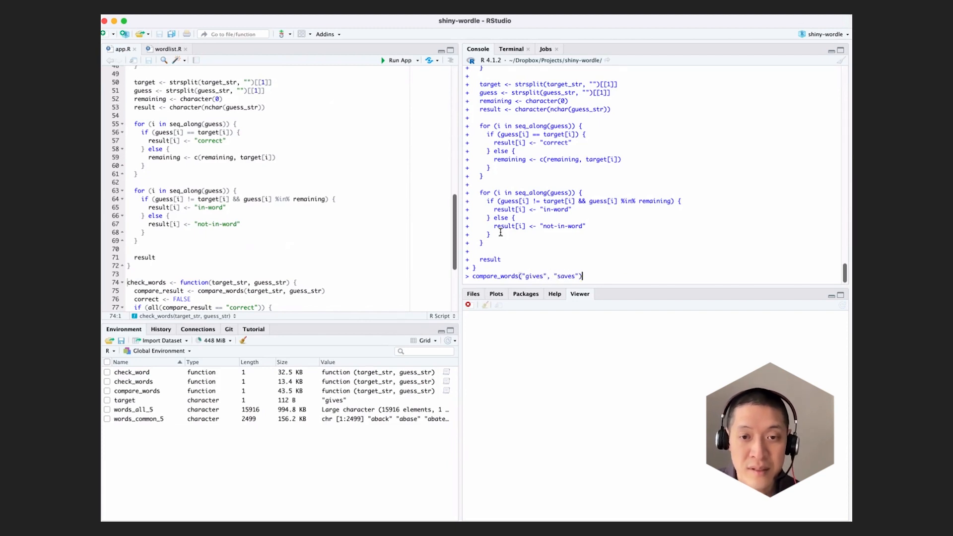
key("Return")
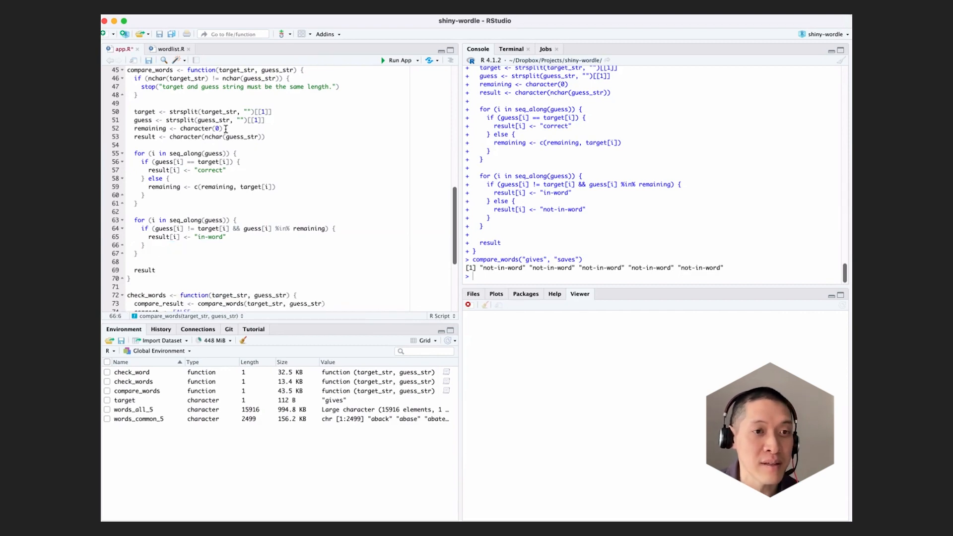
Replace the result initialisation with rep("not-in-word", 5).
double_click(200, 128)
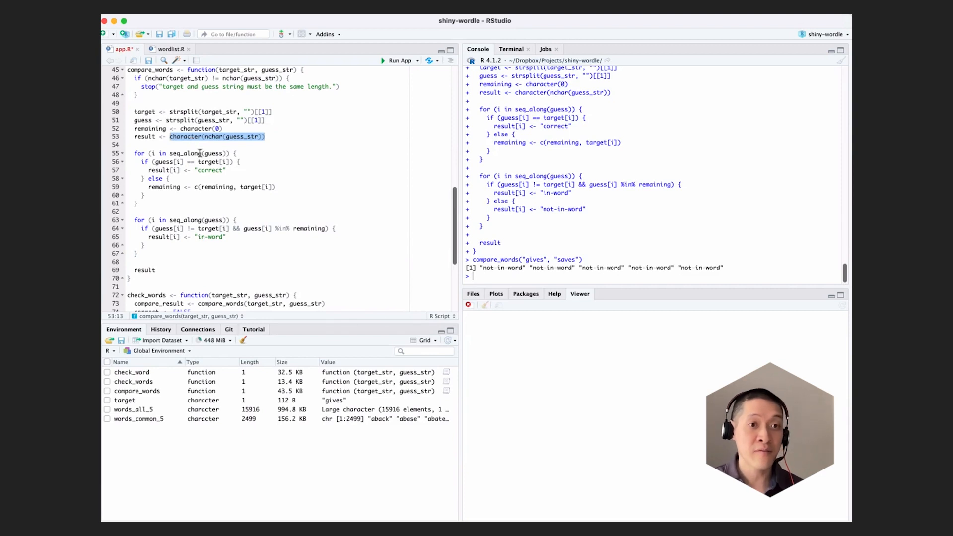
mouse_move(230, 241)
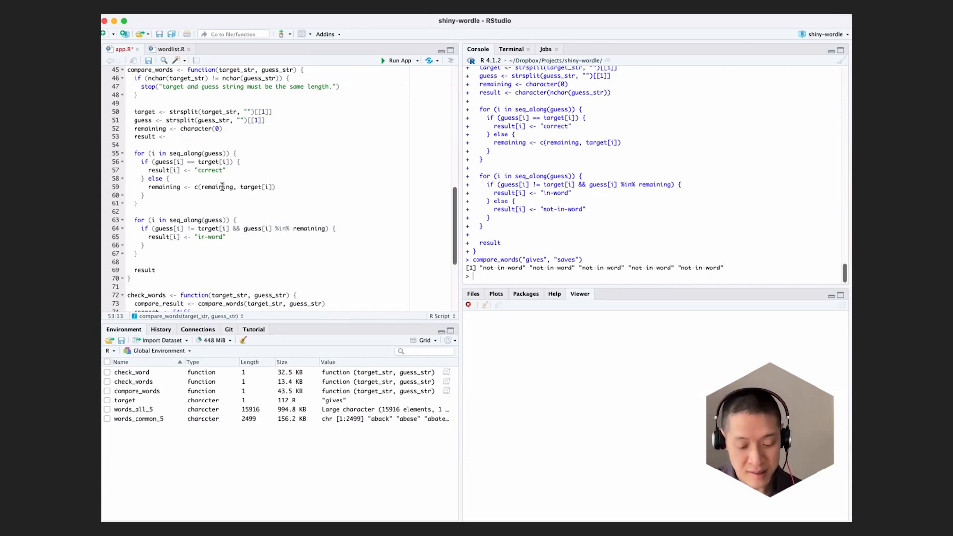
type("rep(")
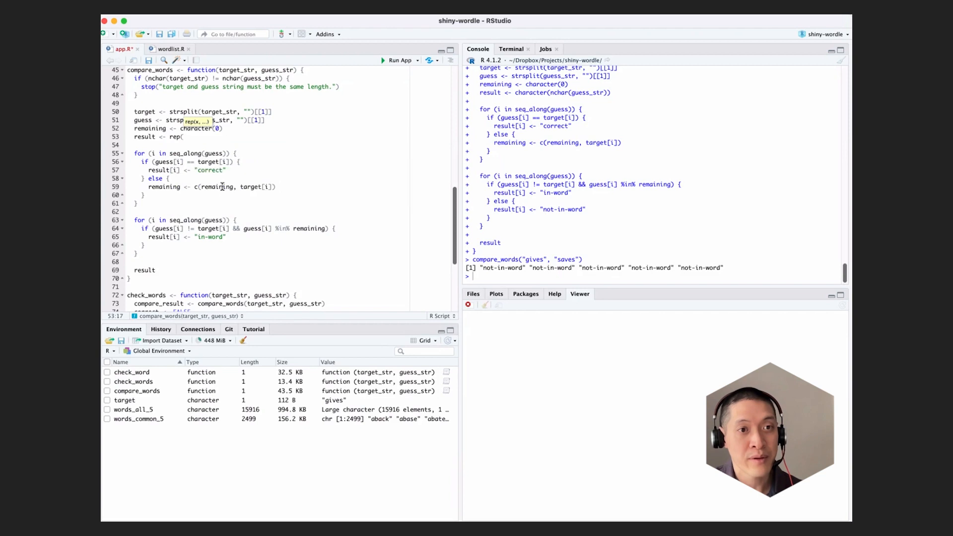
type("\"not-in-word")
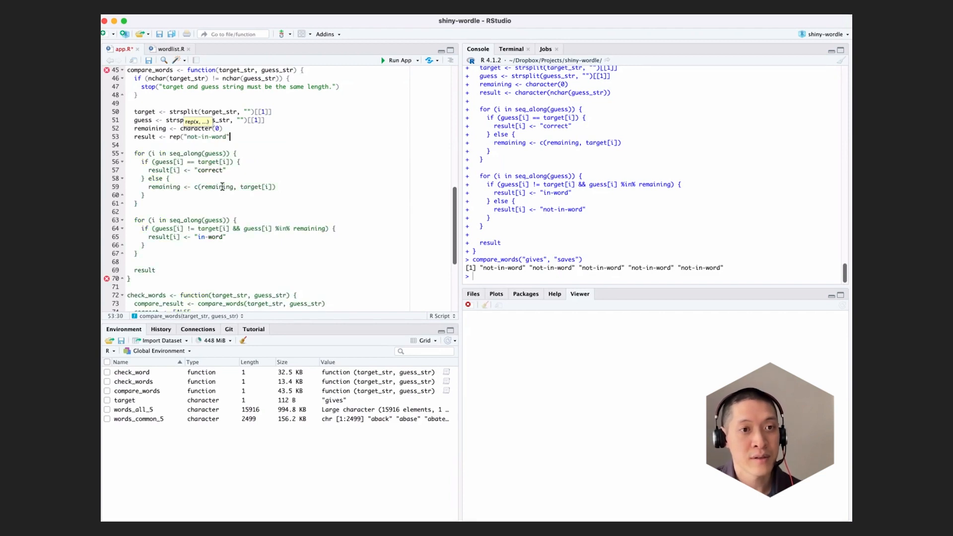
type(", 5")
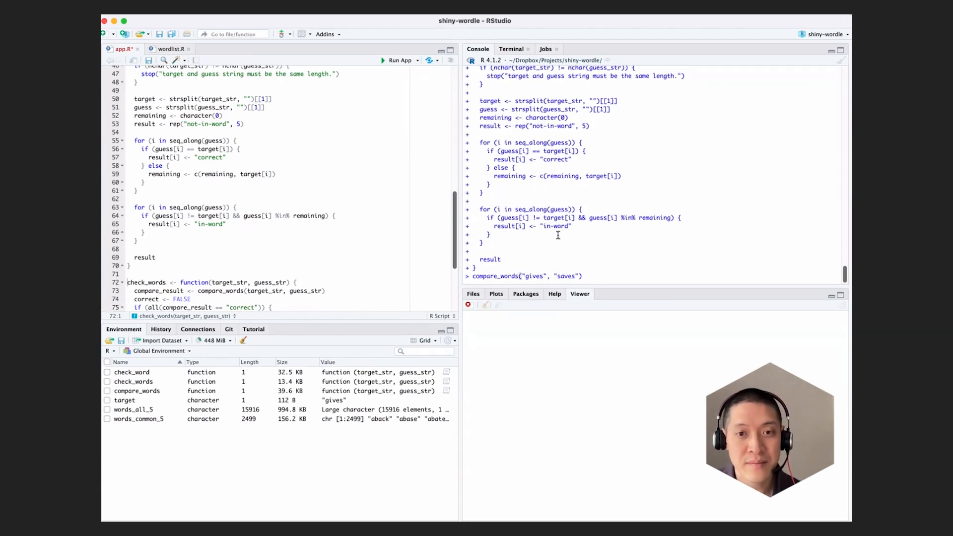
Rerun the saves test, then run compare_words("gives", "sgges") and mark its in-word output.
key("Return")
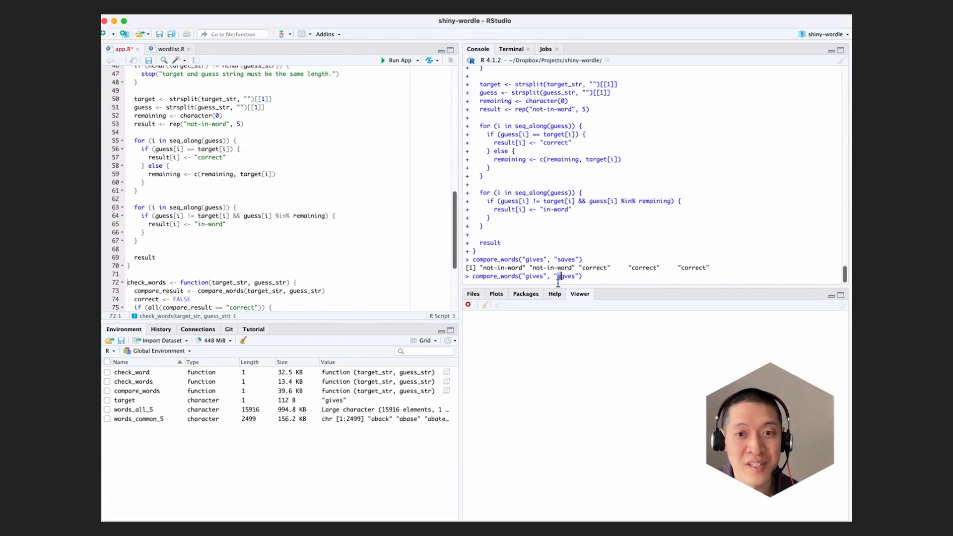
mouse_move(575, 283)
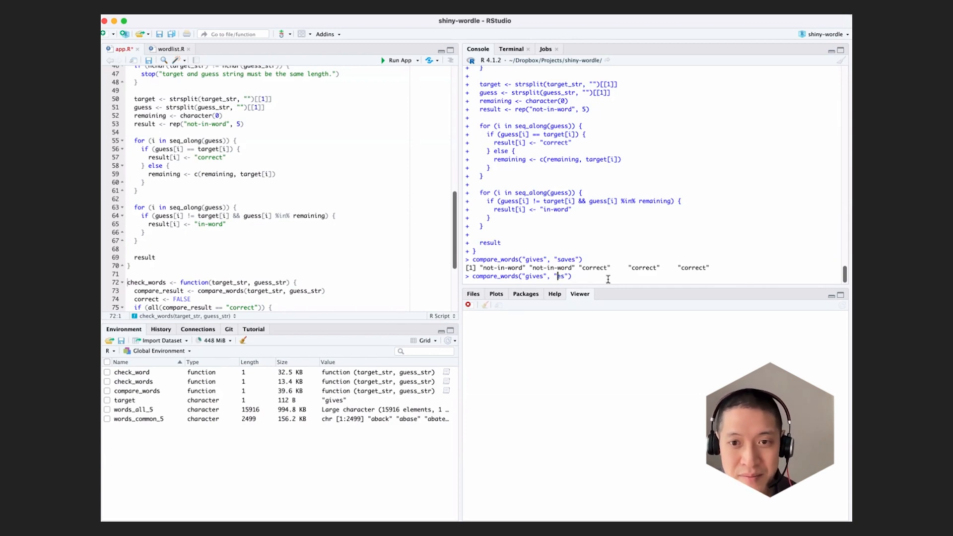
type("sgg")
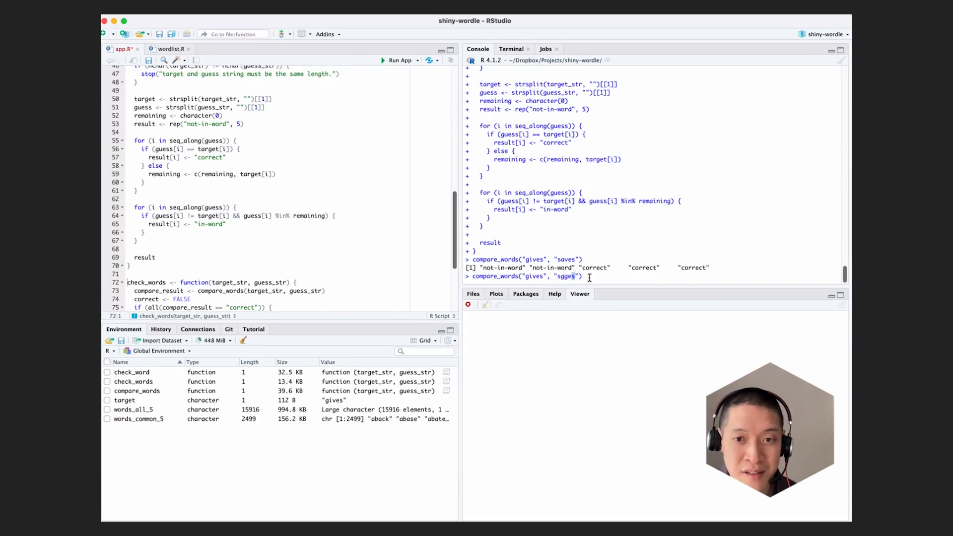
mouse_move(564, 286)
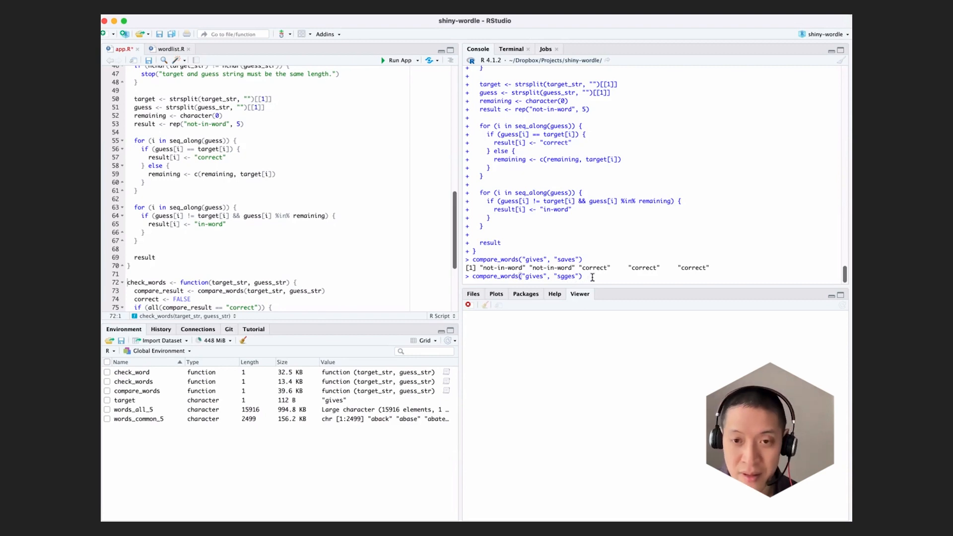
key("Return")
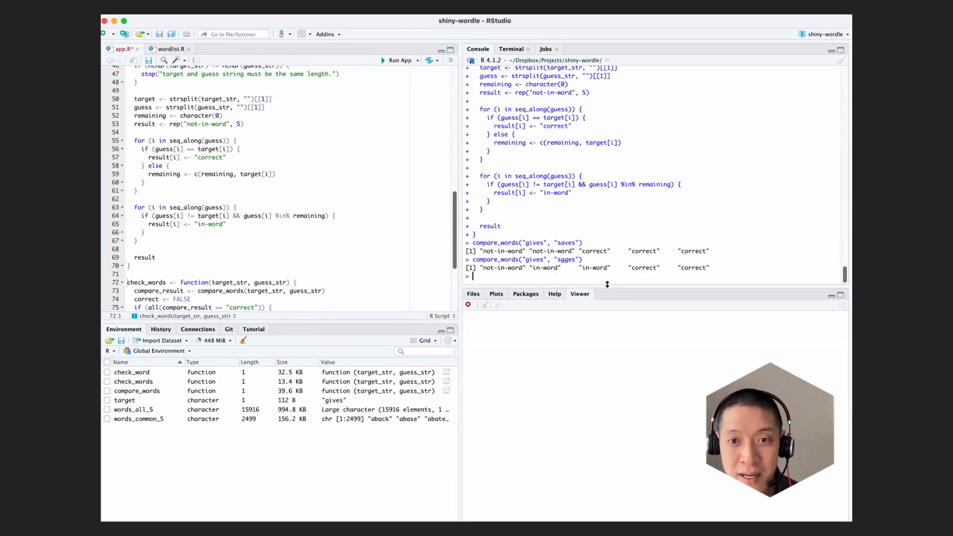
double_click(544, 267)
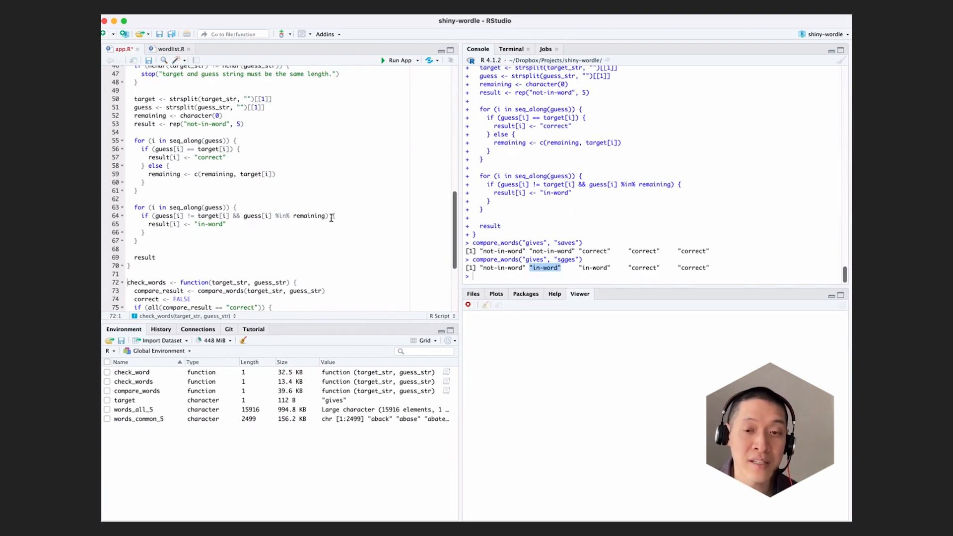
mouse_move(330, 221)
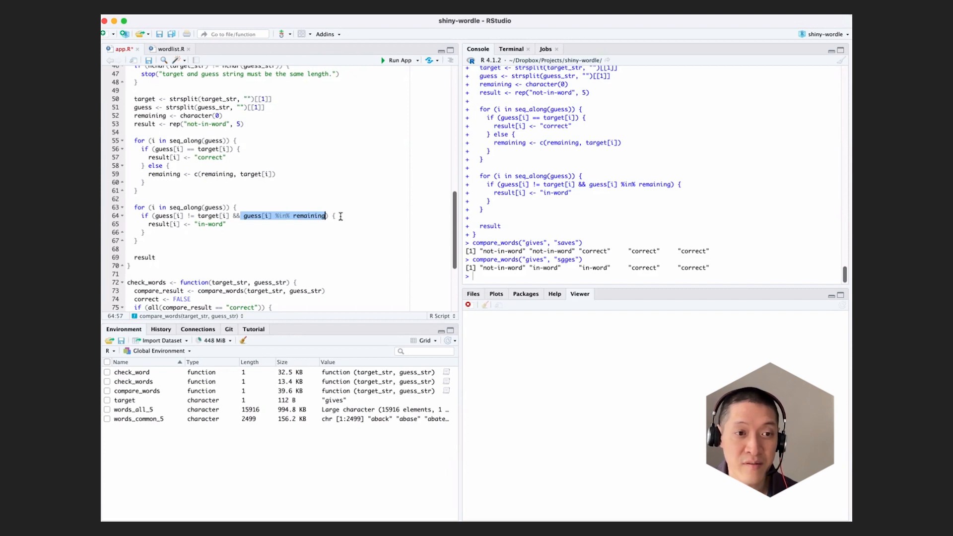
left_click(349, 216)
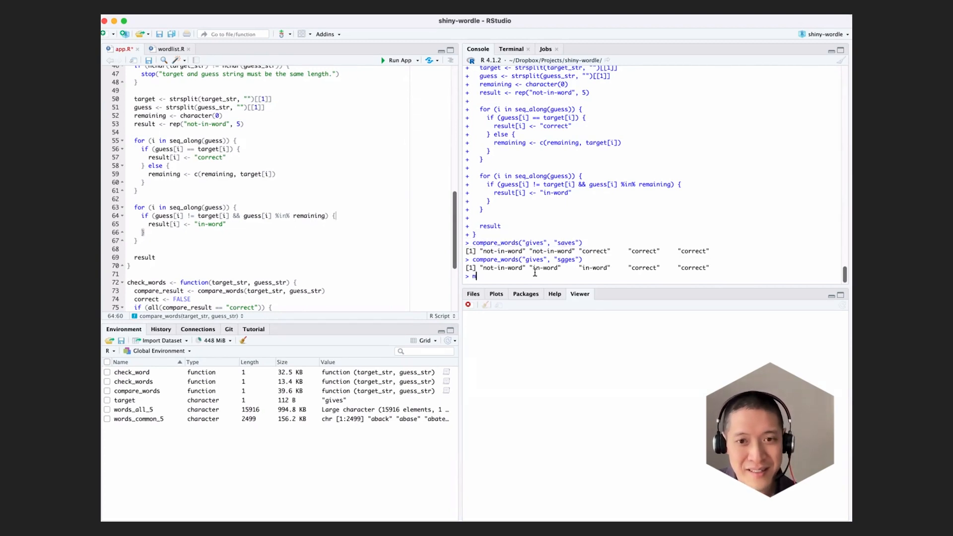
Evaluate match("g", c("a","g","g")) in the console, returning 2.
type("atch(\"")
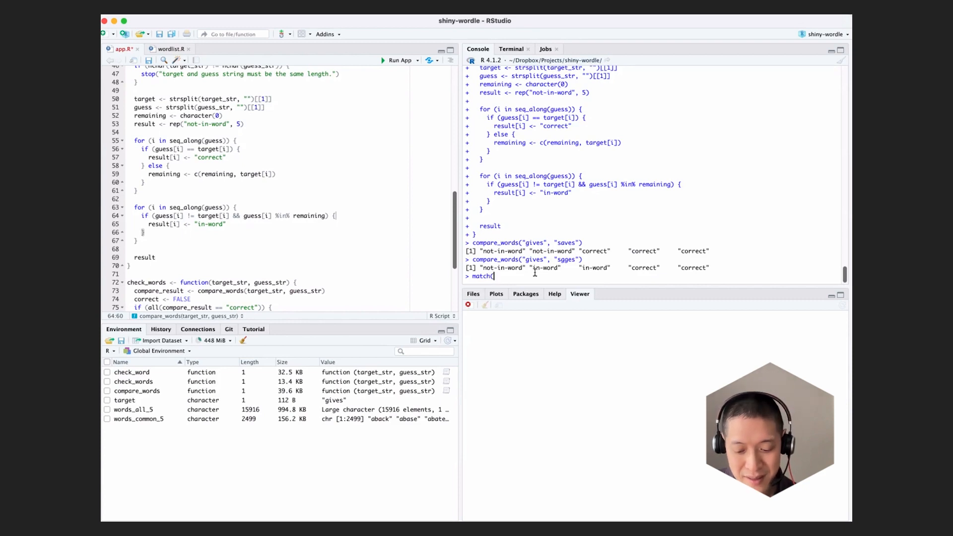
type("\"g\",")
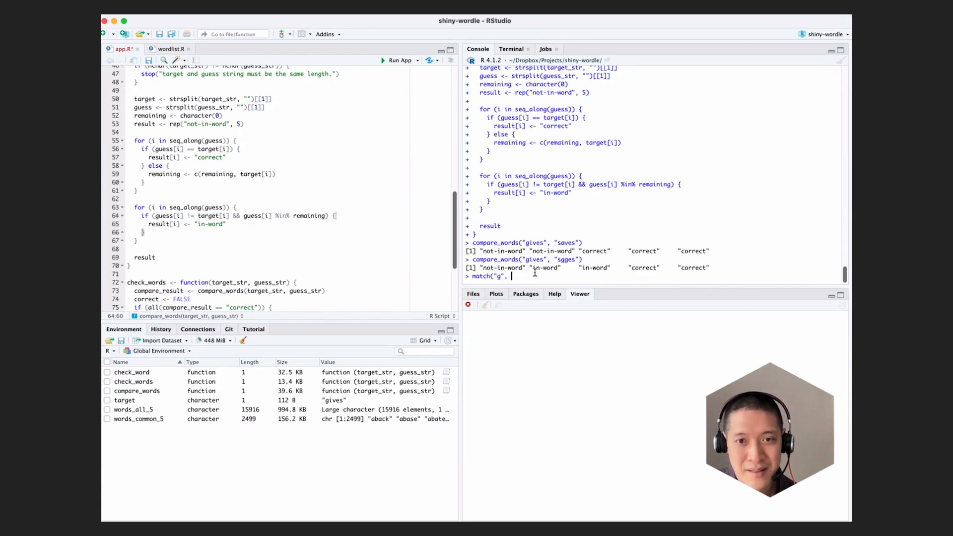
type("c(\"")
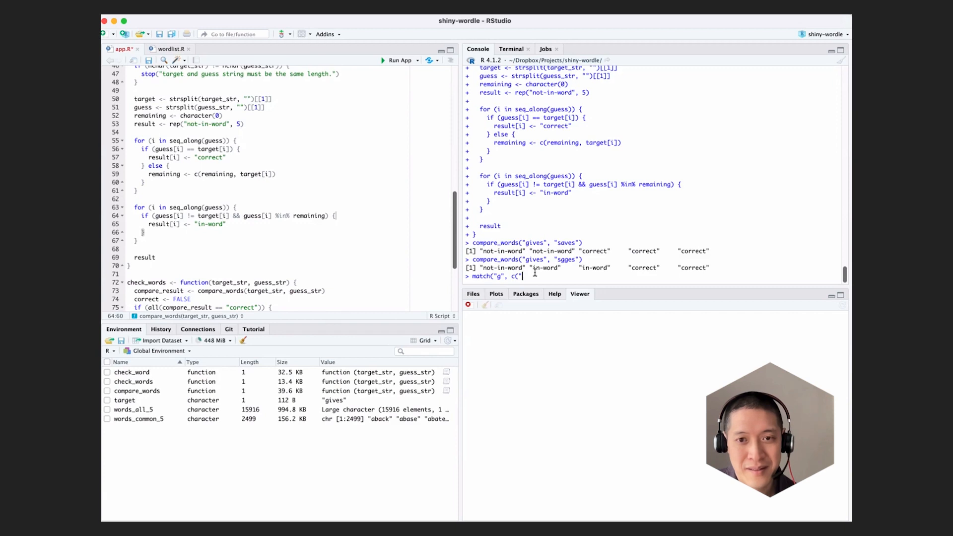
type("\"a\",\"g\"")
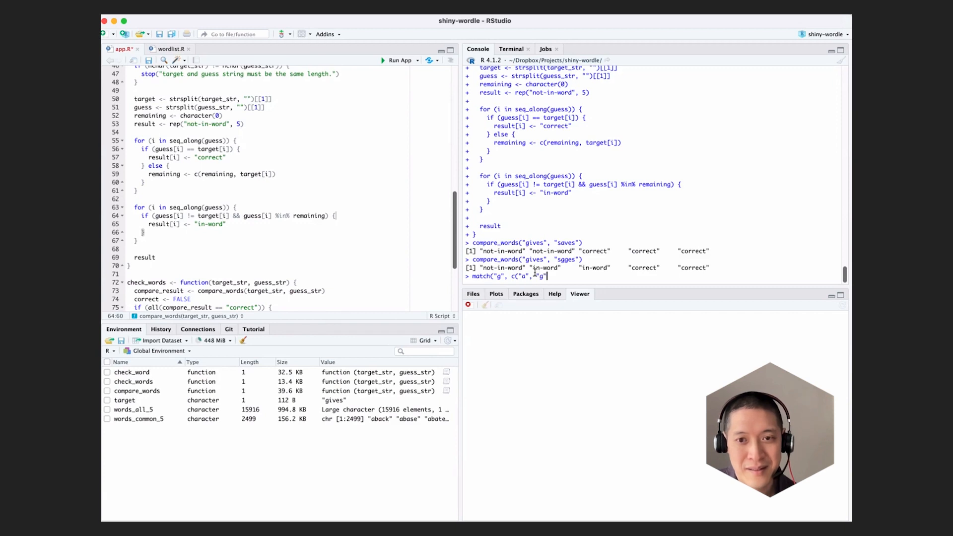
type(", \"g\"")
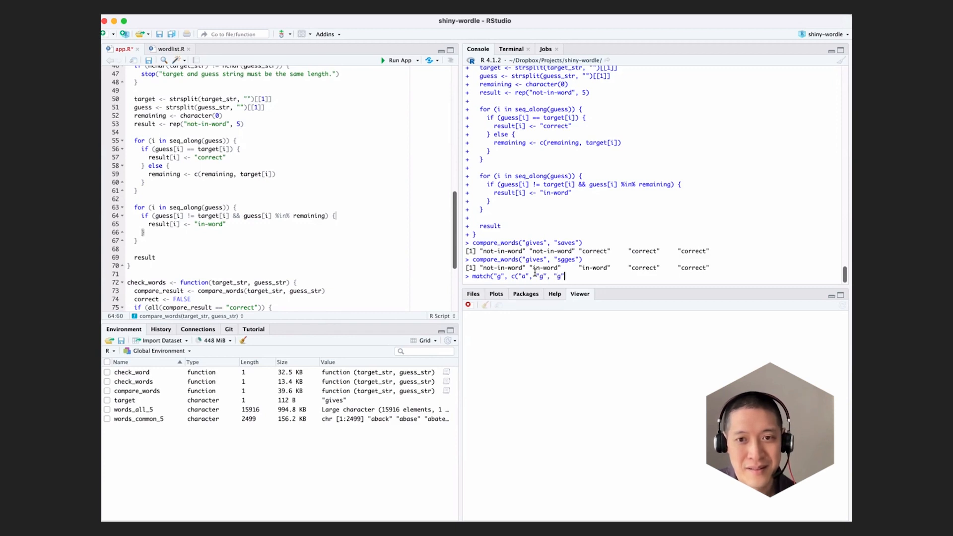
key("Return")
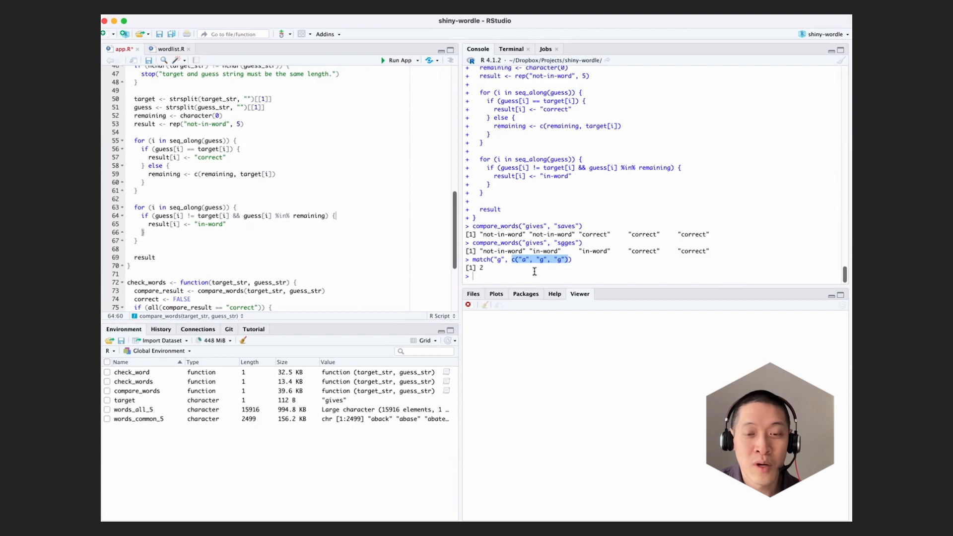
mouse_move(507, 266)
type("?match")
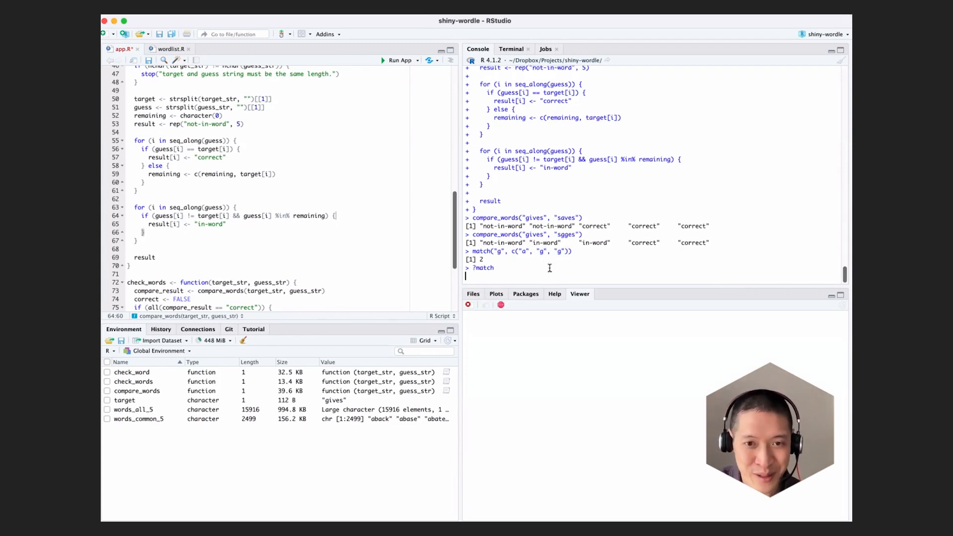
Consult the match help page and rerun the test with c("g","x","g"), returning 1.
key("Return")
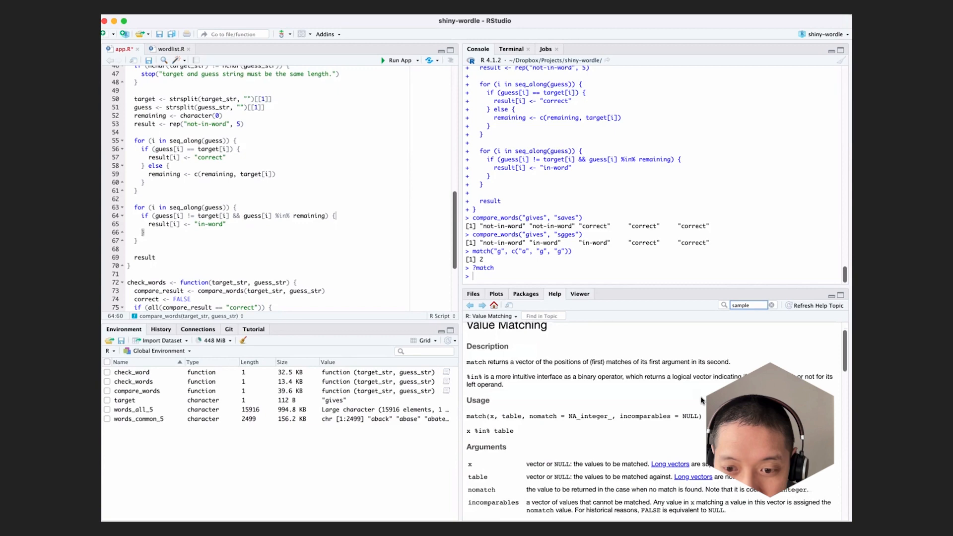
scroll("down", 3)
type("?")
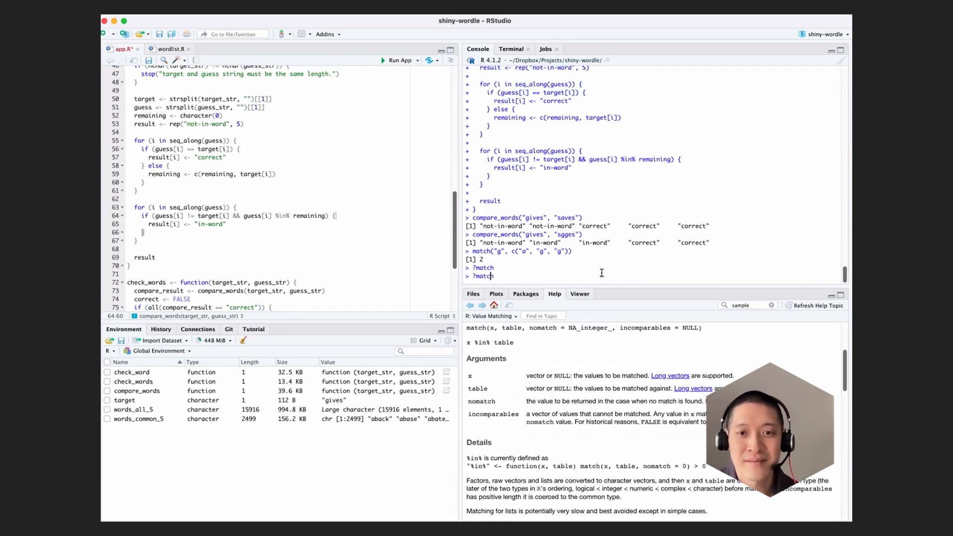
type("match(\"g\", c(\"a\", \"g\", \"g\"))")
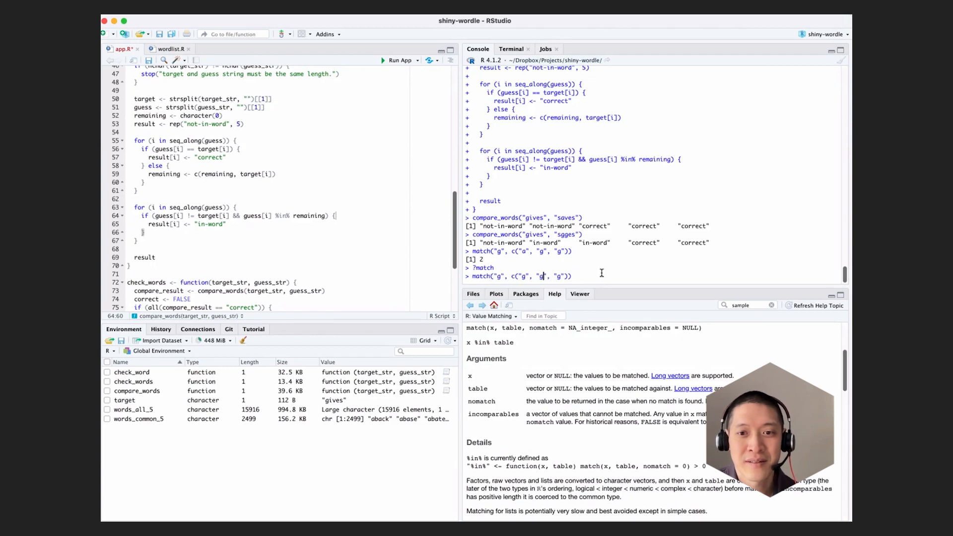
type("x")
key("Return")
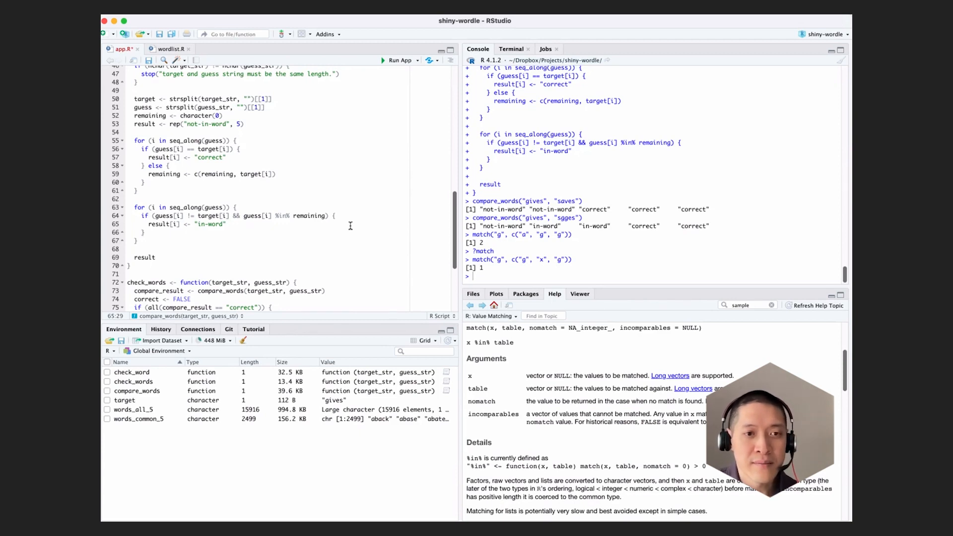
Add remaining[match(guess[i], remaining)] <- NULL inside the in-word branch.
type("renam")
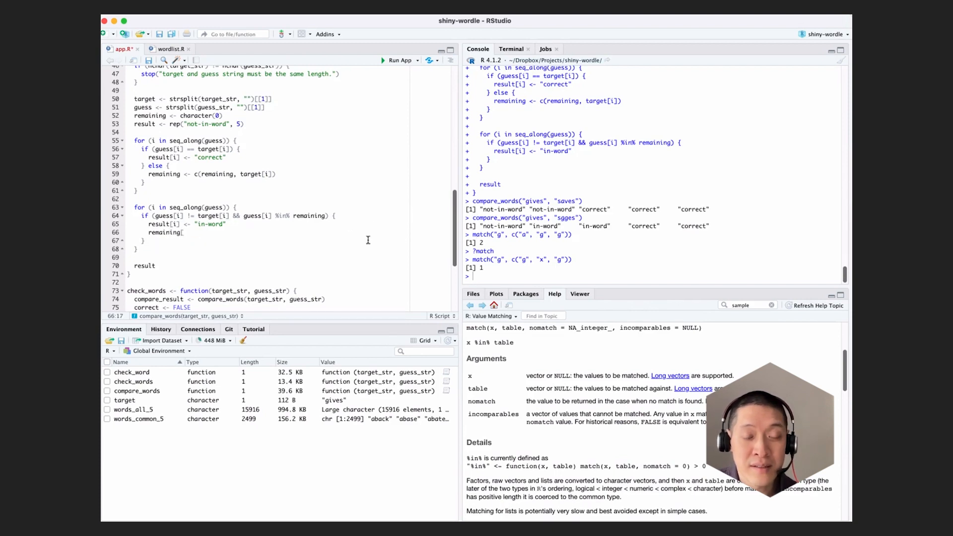
type("match(")
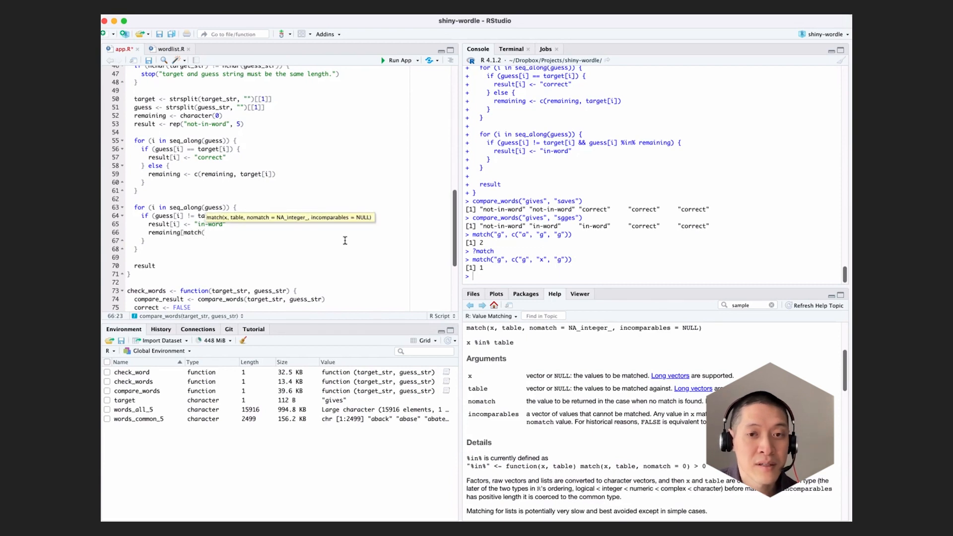
scroll("up", 3)
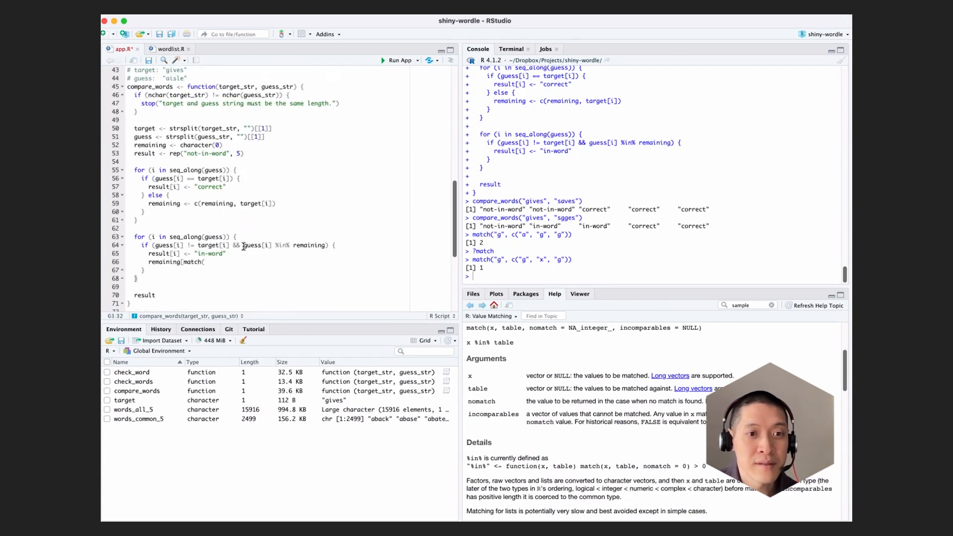
type("guess[i]")
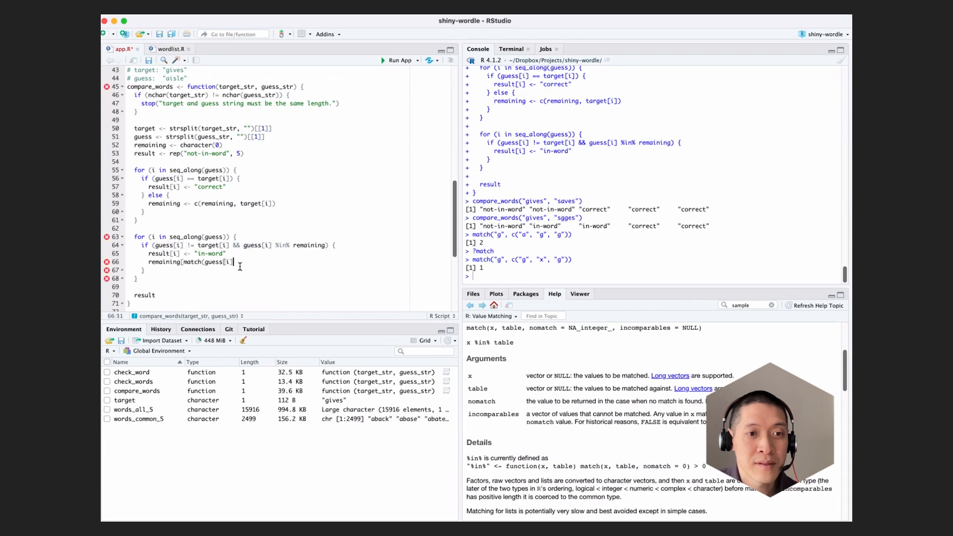
type(", remaining")
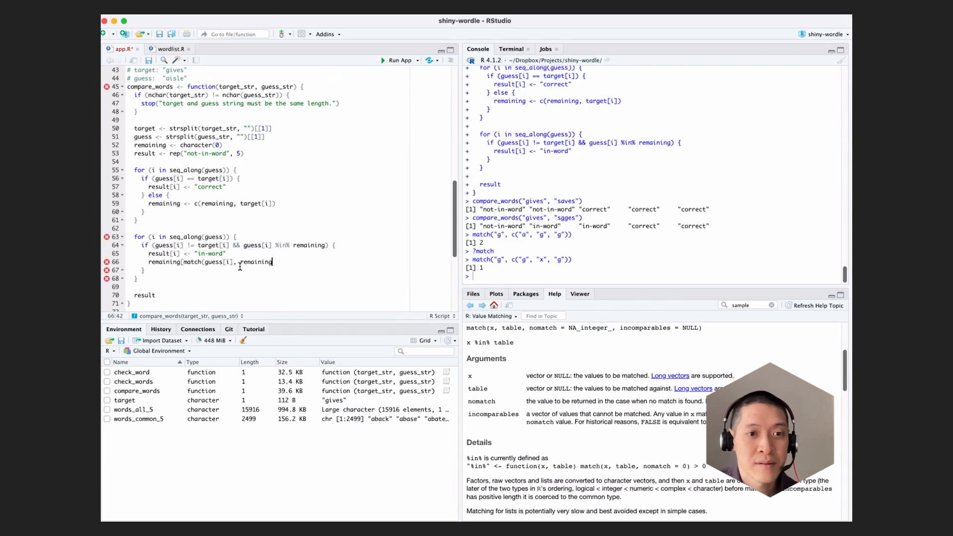
type("<- NULL")
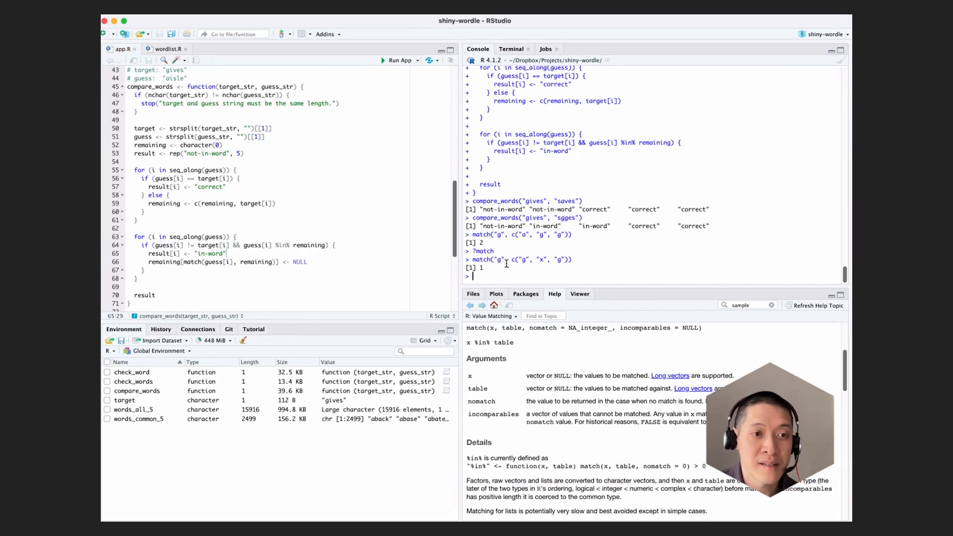
scroll("down", 3)
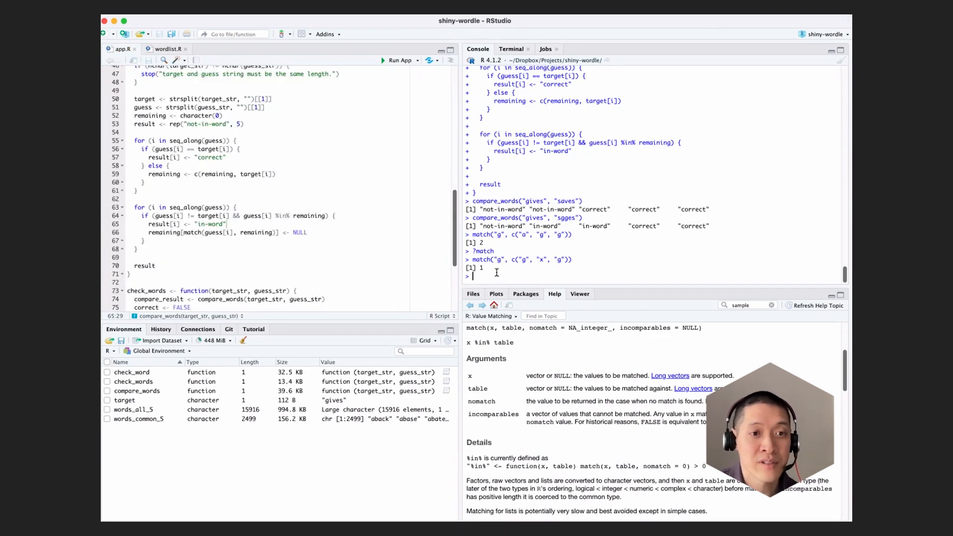
mouse_move(416, 281)
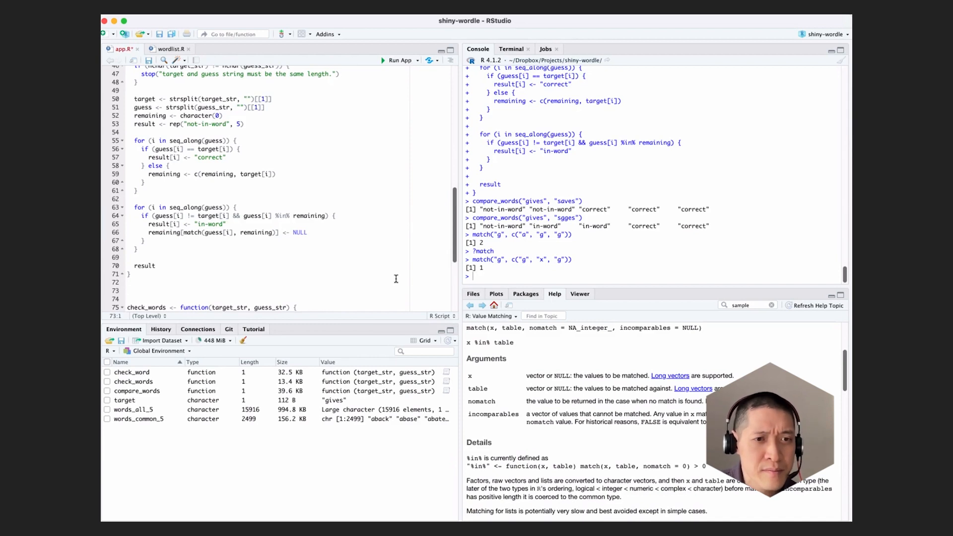
Write the test line remaining <- c("g", "i") below compare_words.
left_click(126, 281)
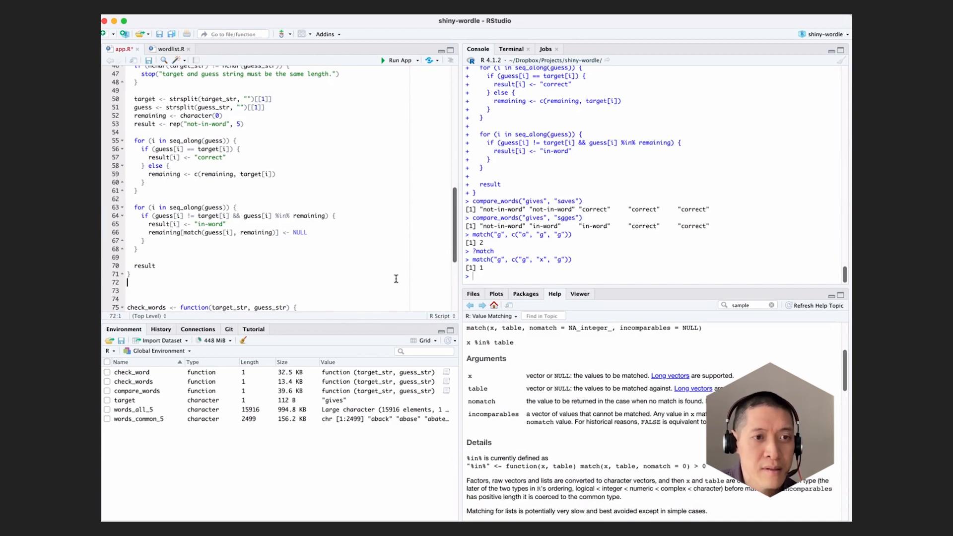
type("remaining <-")
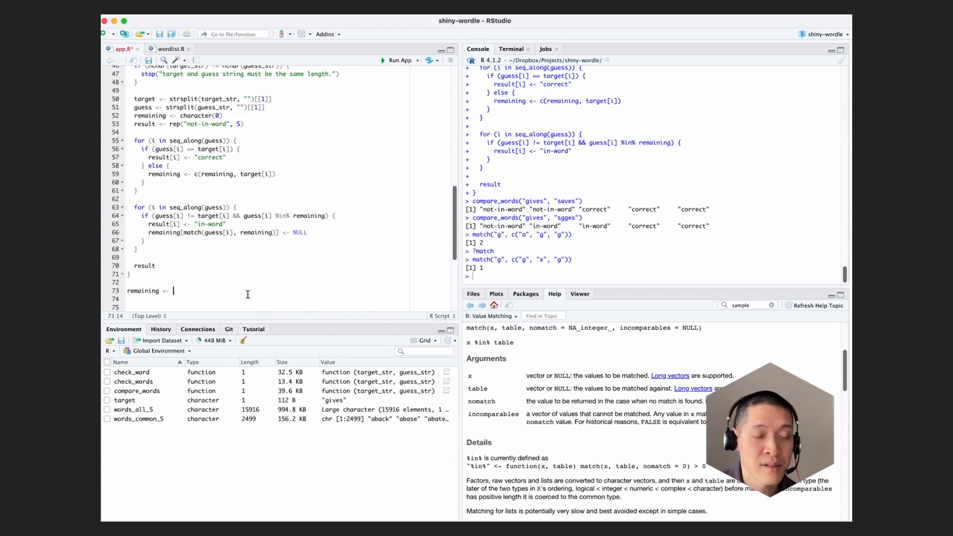
type("\"")
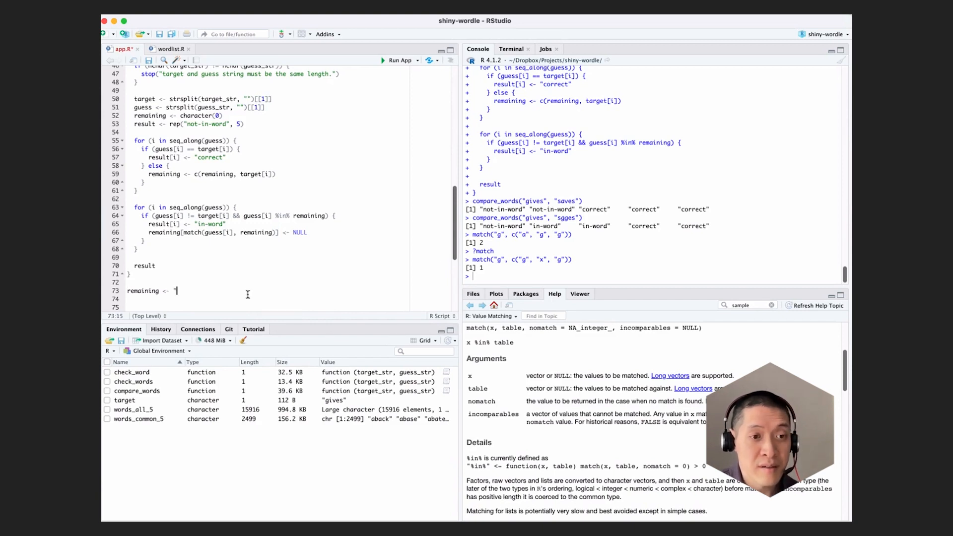
type("c(\"g")
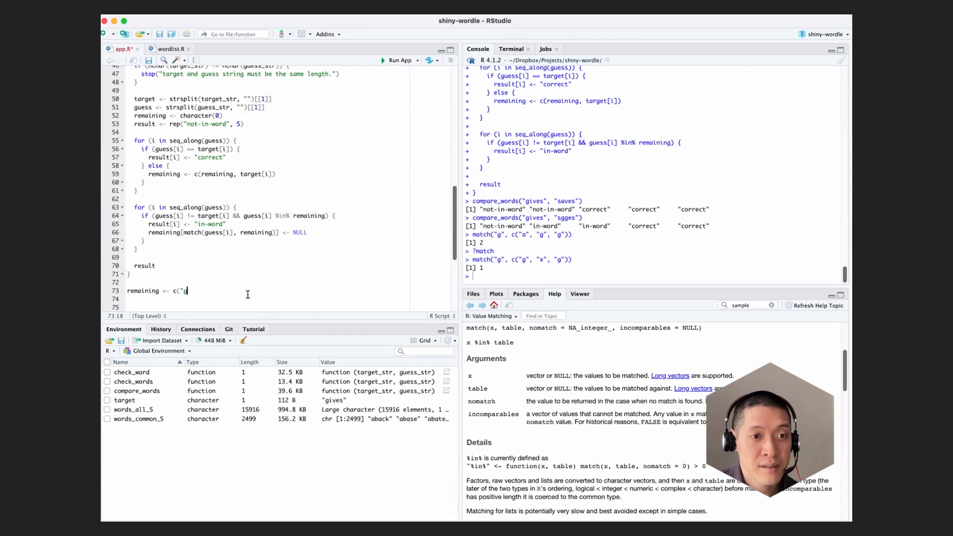
type("\", \"i\"")
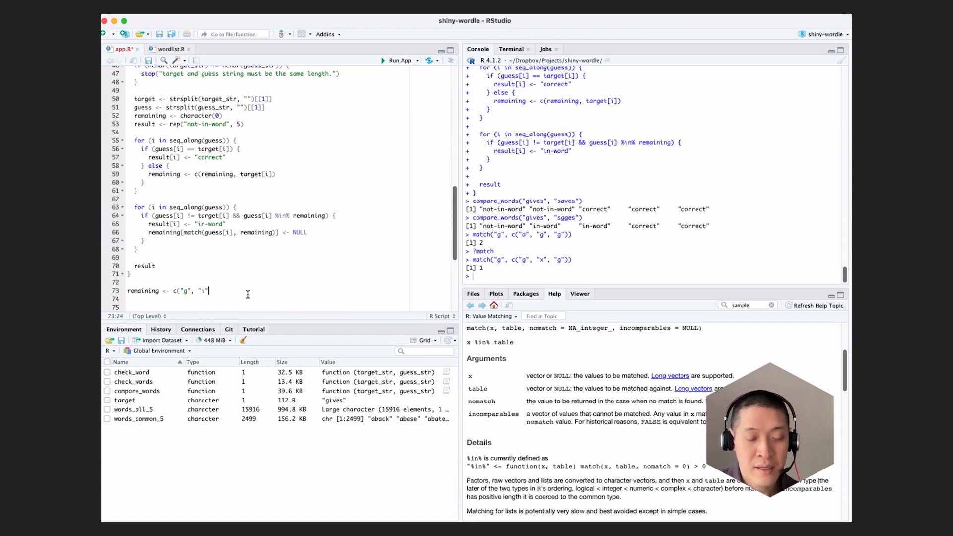
type(")")
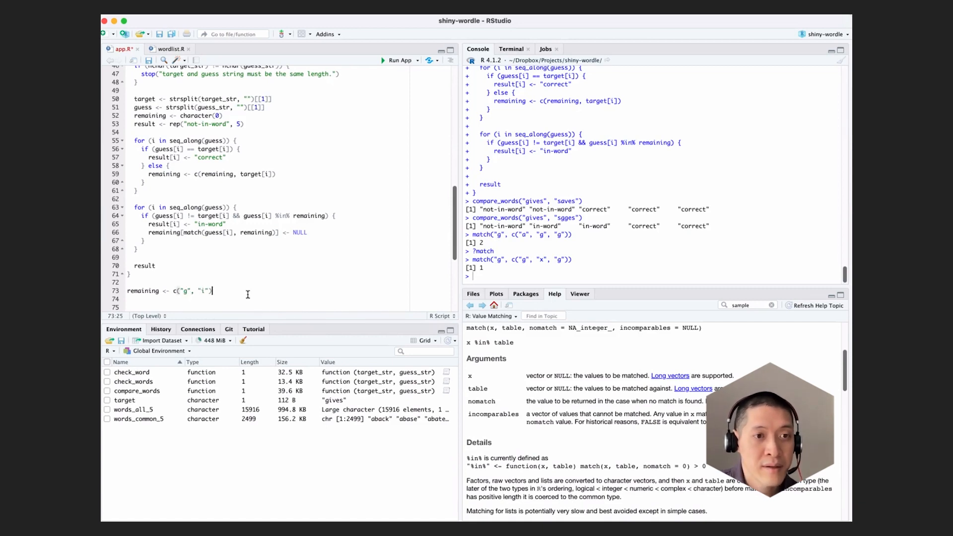
key("Return")
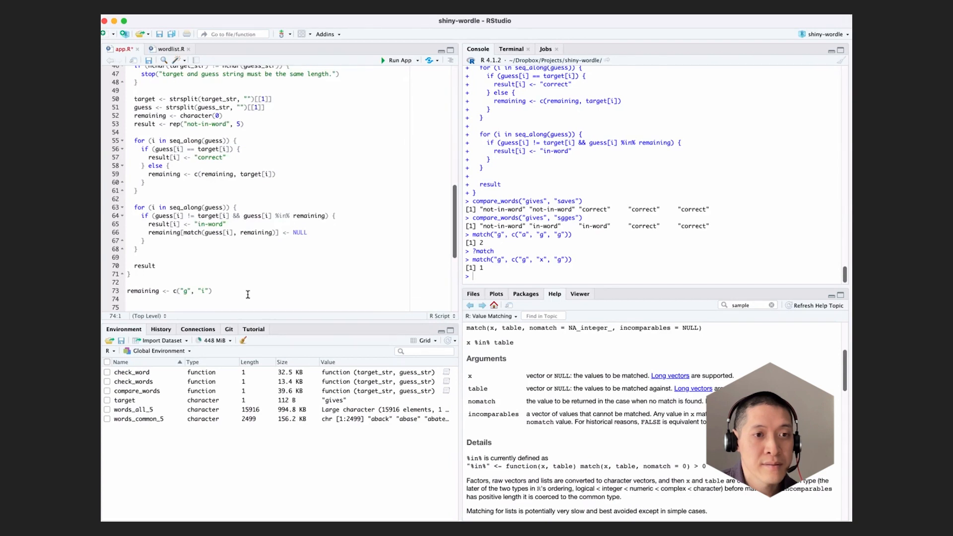
Add guess <- "g" on the next line for the removal test.
type("guess")
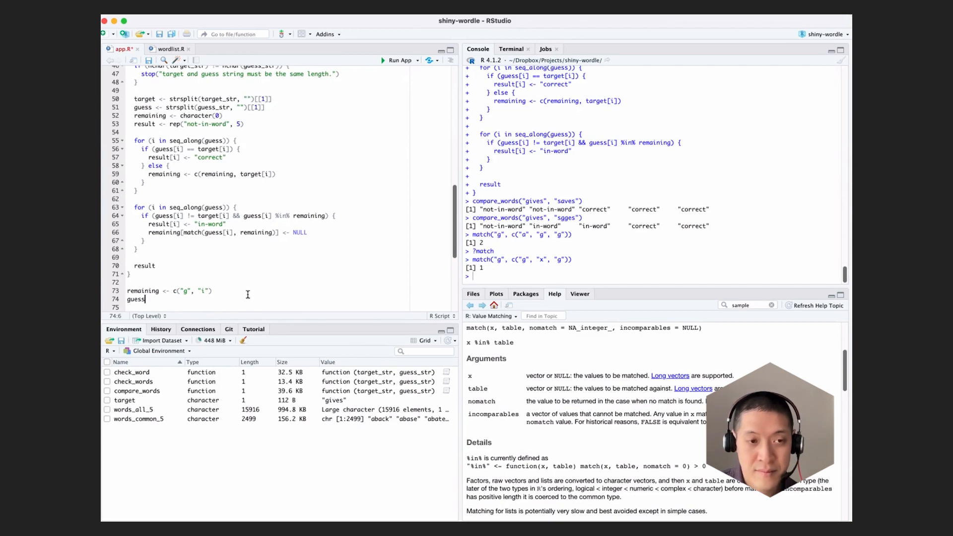
type("<- \"g")
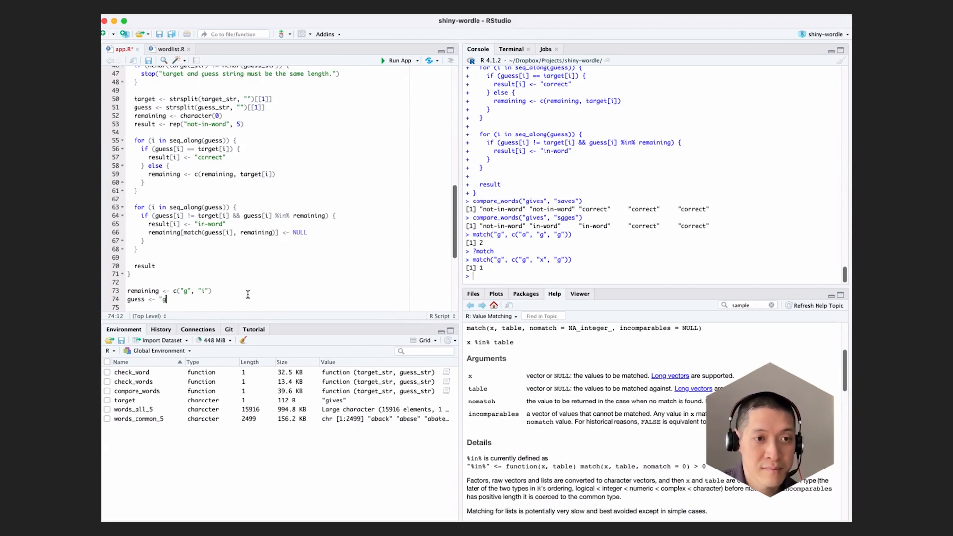
key("enter")
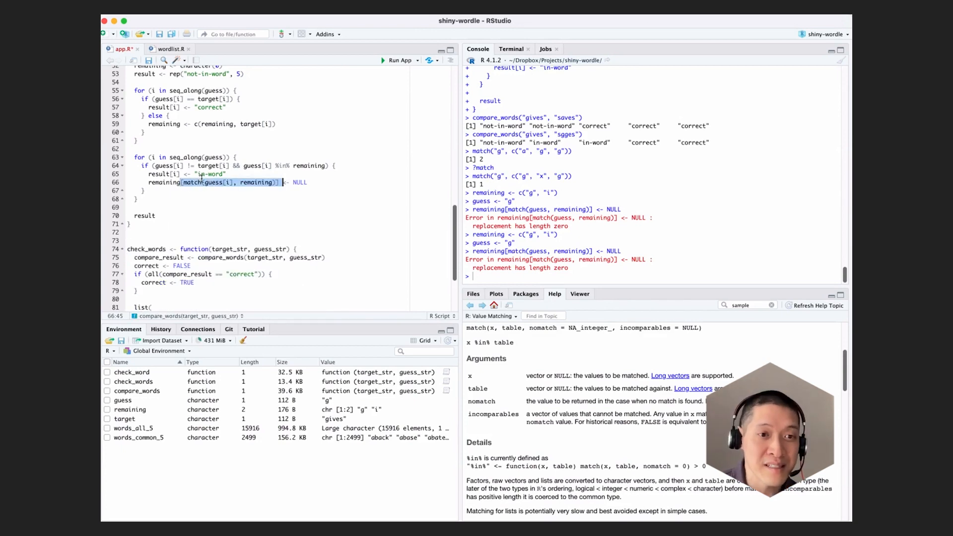
mouse_move(260, 187)
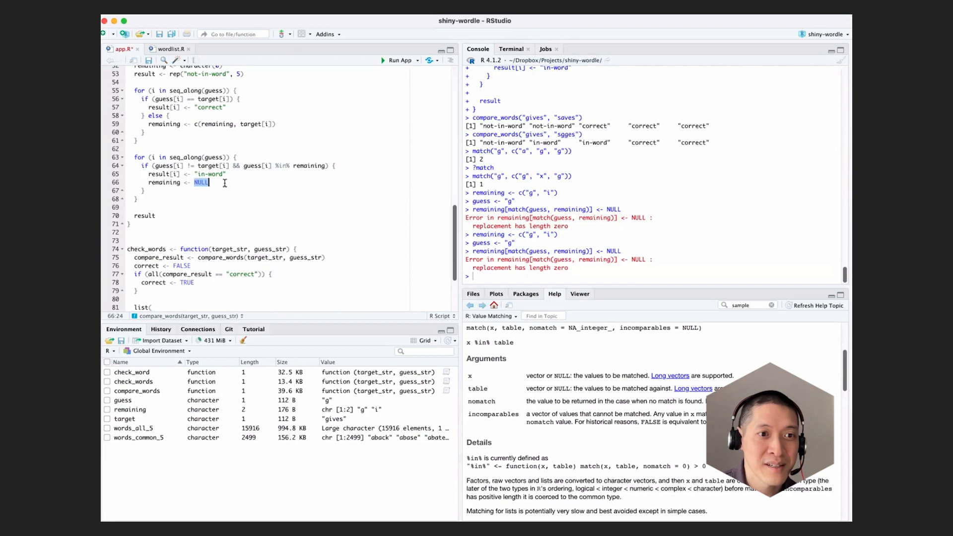
Replace line 66 with remaining <- remaining[guess[i] != remaining] and begin a remaining test value.
type("remaining[")
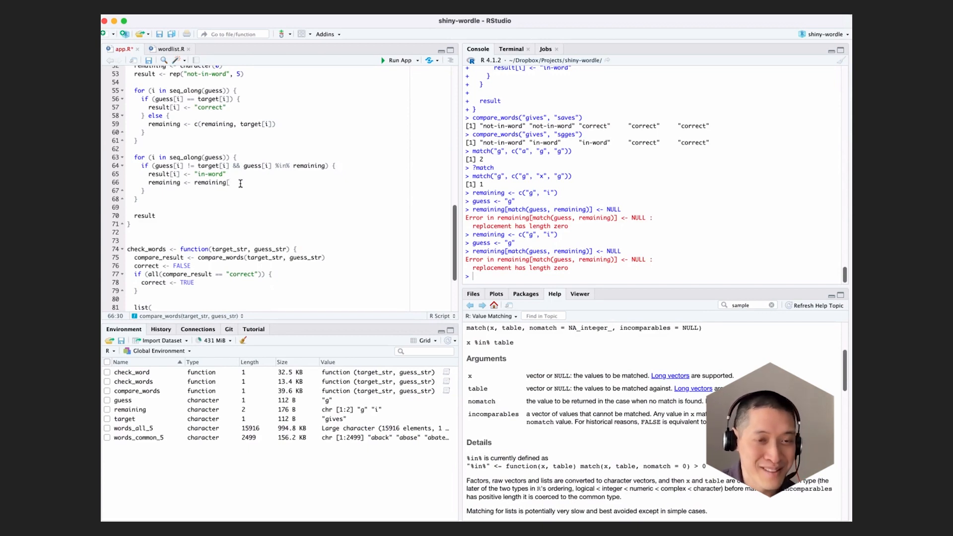
type("guess[i]")
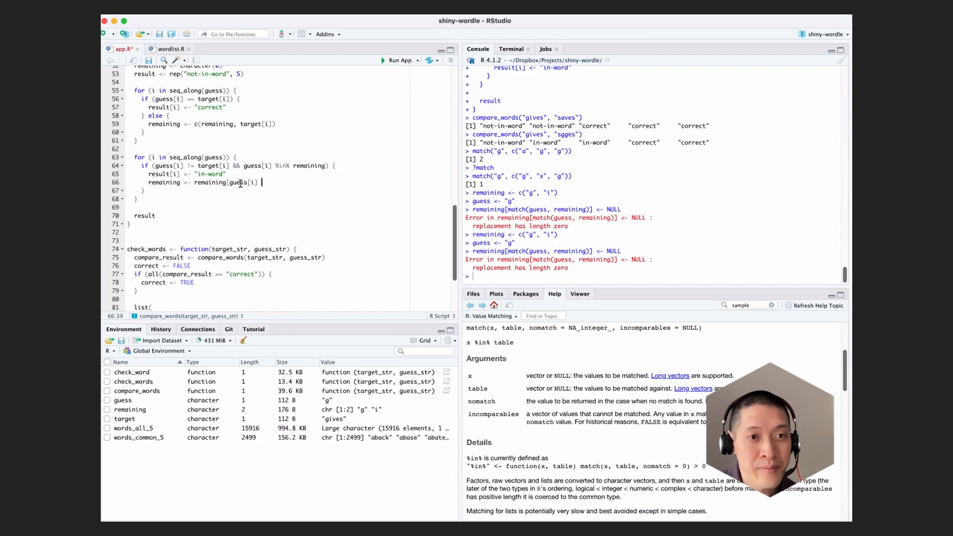
type("!= remaining]")
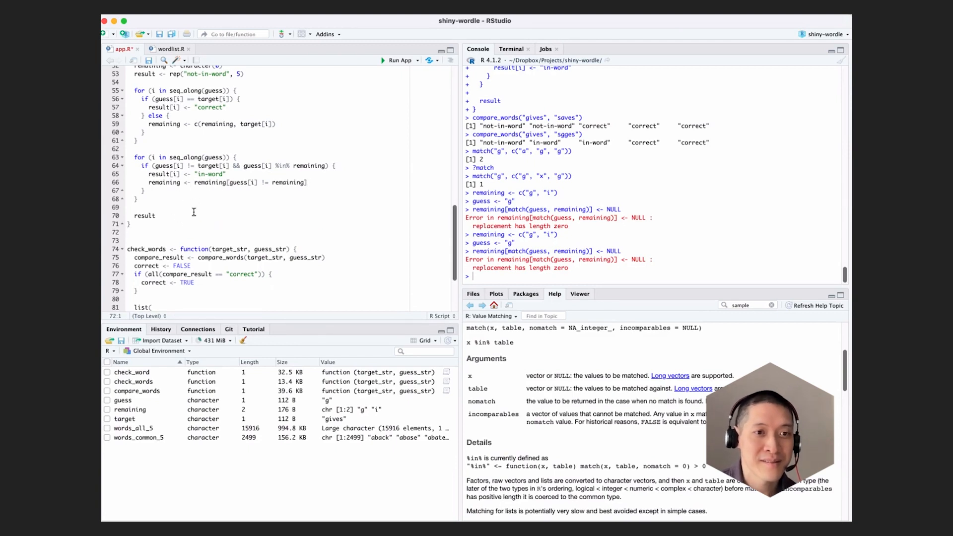
type("remaining <- c(\"g")
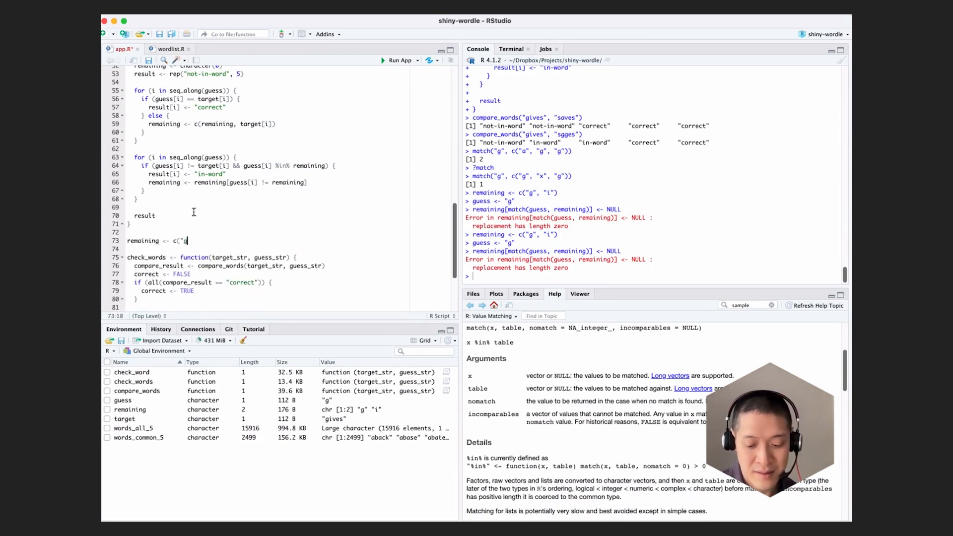
Add guess <- "g" and remaining[guess[i] != remaining] test lines and run them in the console.
key("Enter")
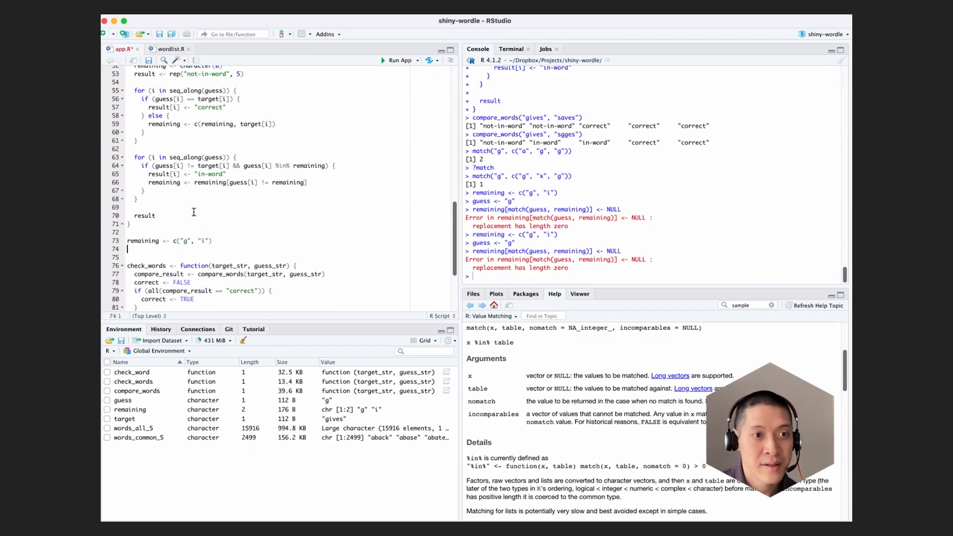
type("guess <- \"g\"")
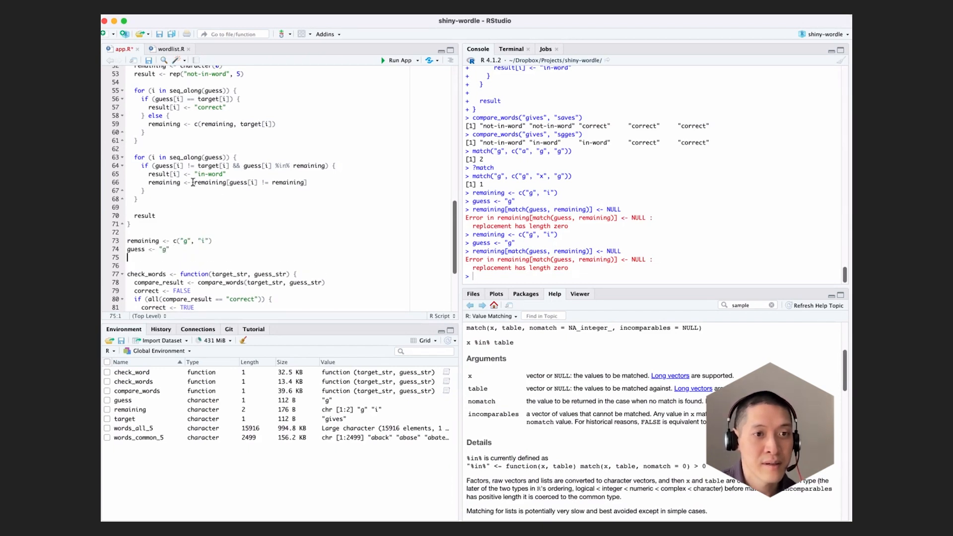
type("remaining[guess[i] != remaining]")
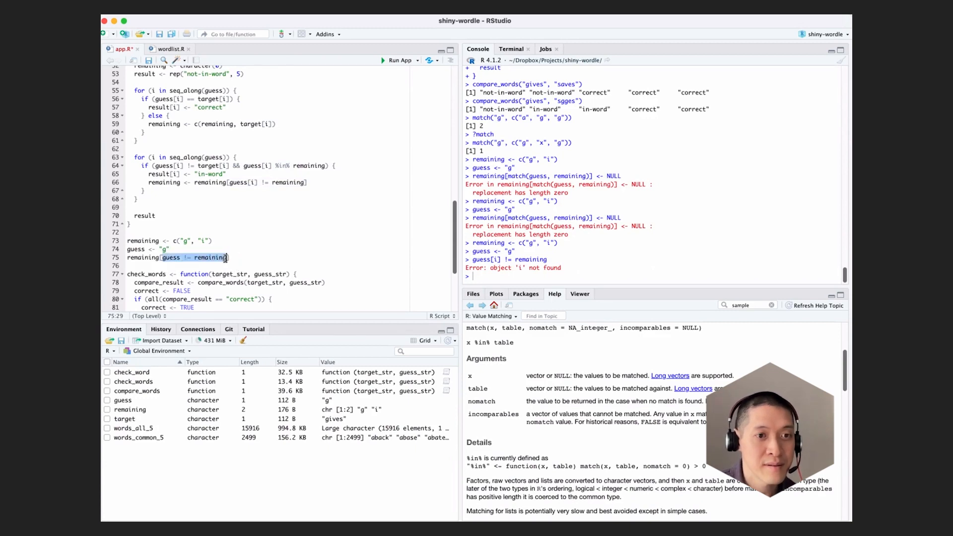
key("Return")
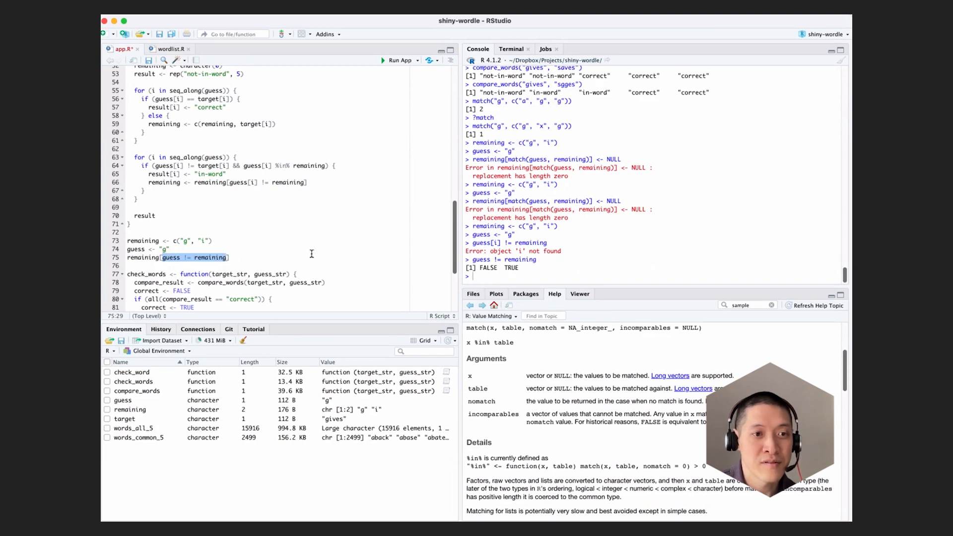
mouse_move(179, 248)
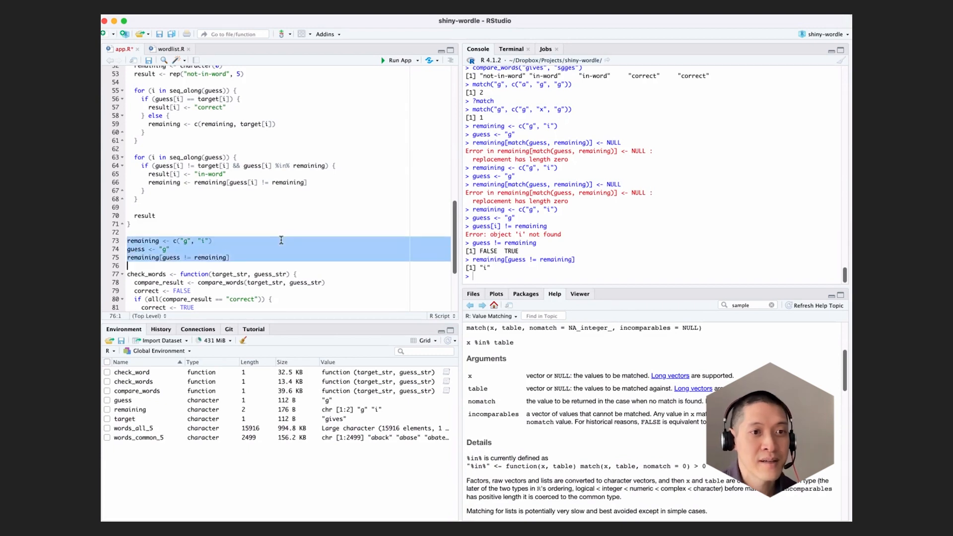
Rerun with remaining c("g","i","g") to confirm every g is dropped, leaving "i".
key("Delete")
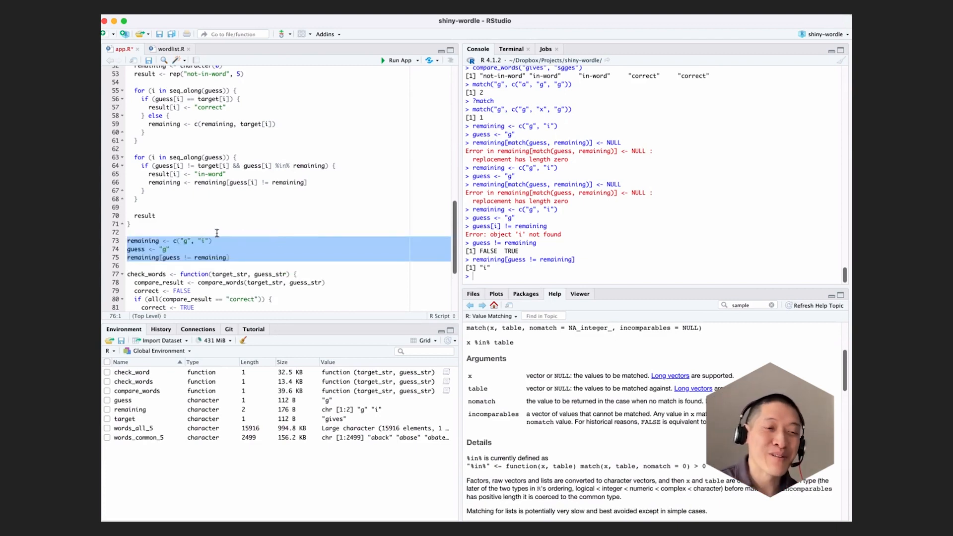
left_click(212, 241)
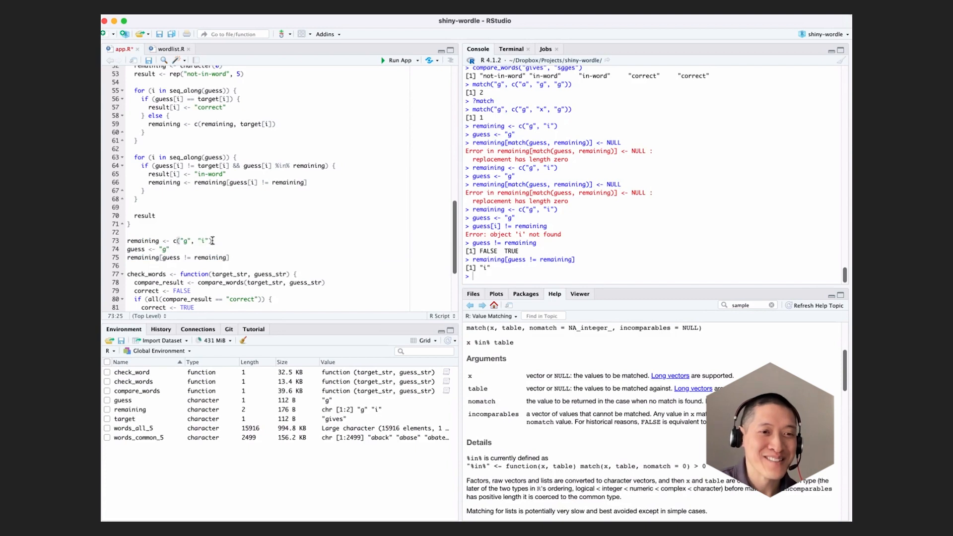
type(", \"g\"")
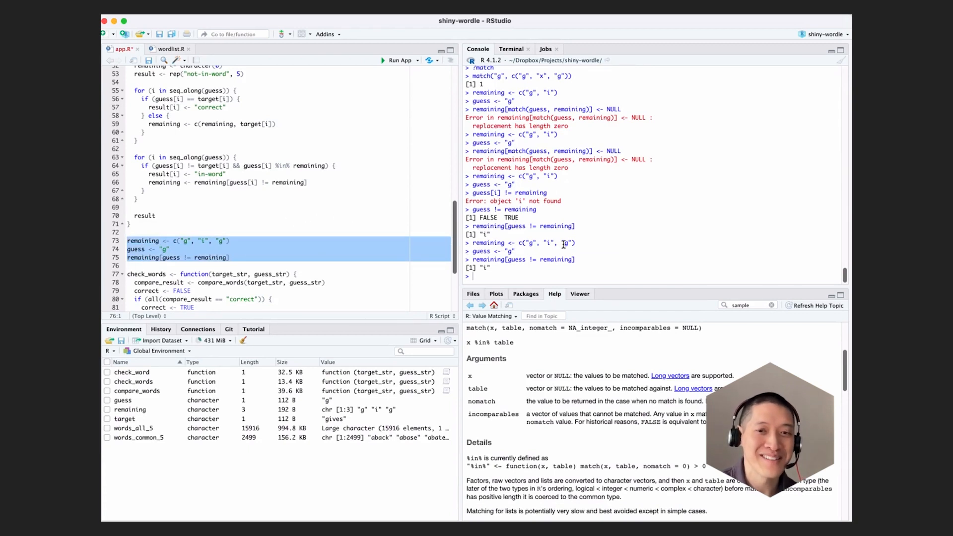
mouse_move(261, 246)
type("x[-3]")
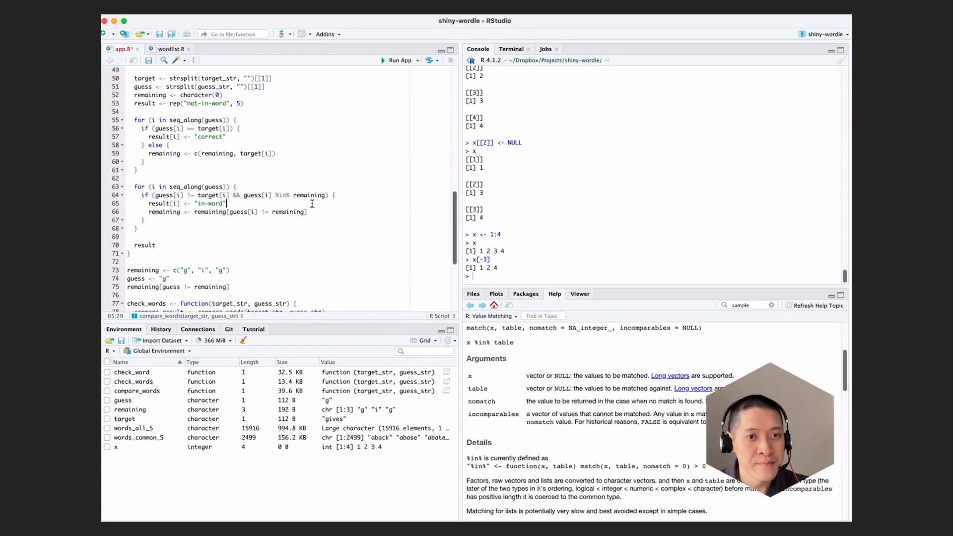
mouse_move(262, 212)
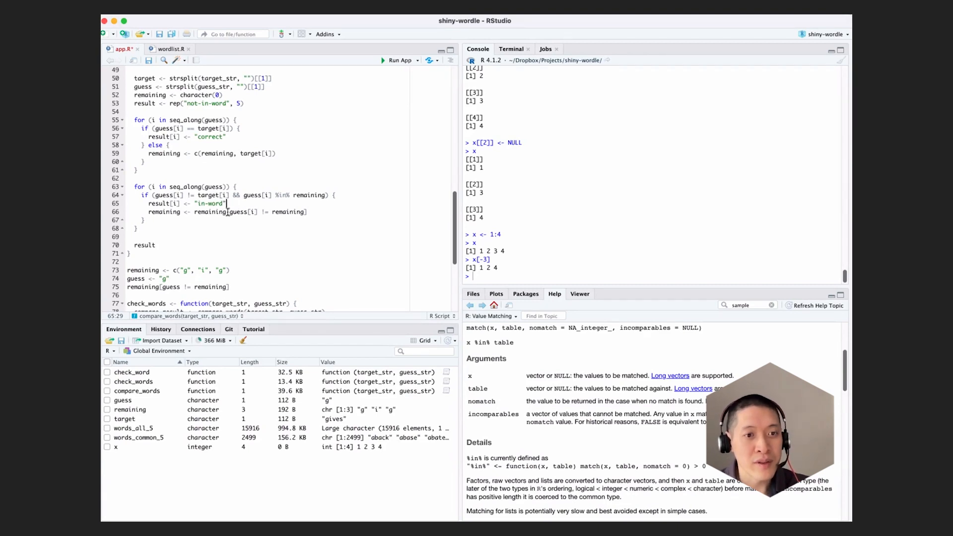
Change line 75 to match(guess, remaining) on c("i","g","g") and run it.
double_click(210, 211)
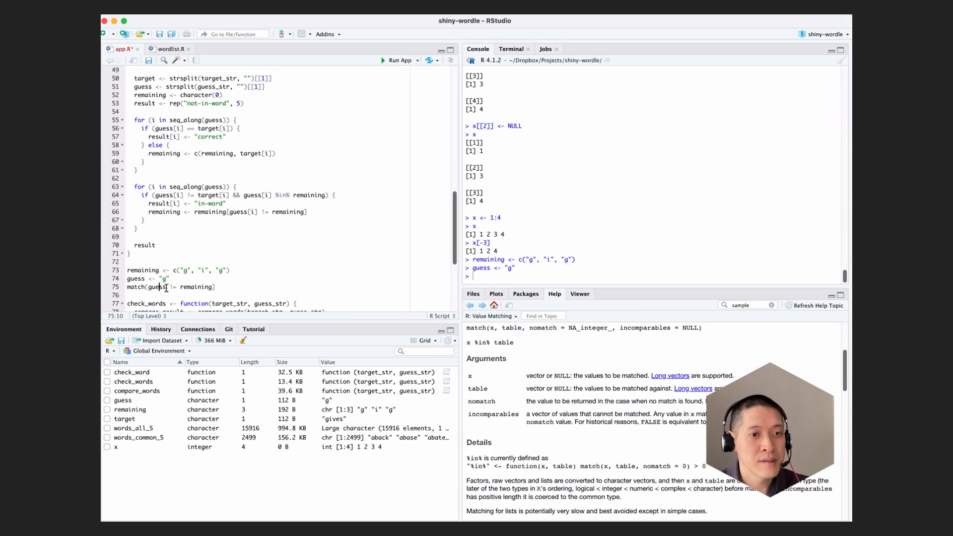
type(", remaining")
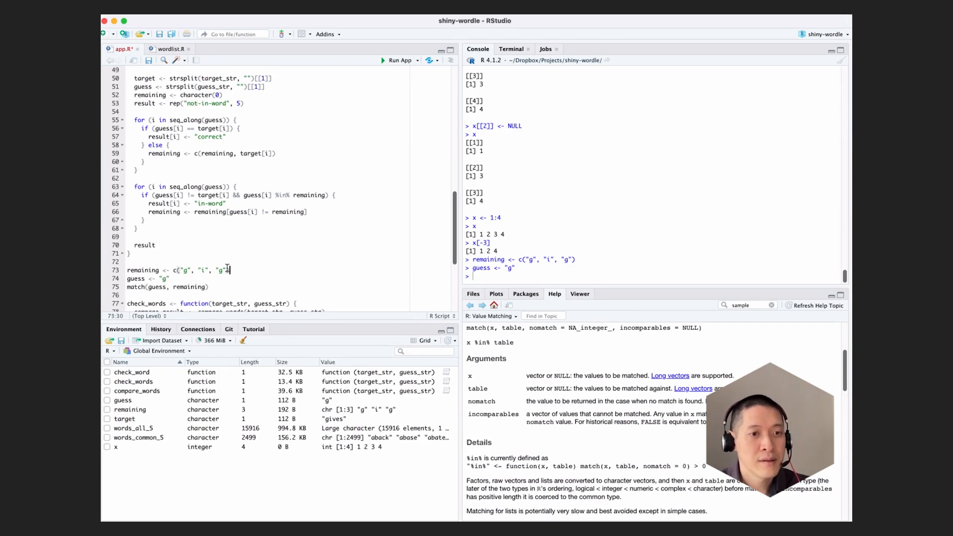
key("Backspace")
type(", \"g")
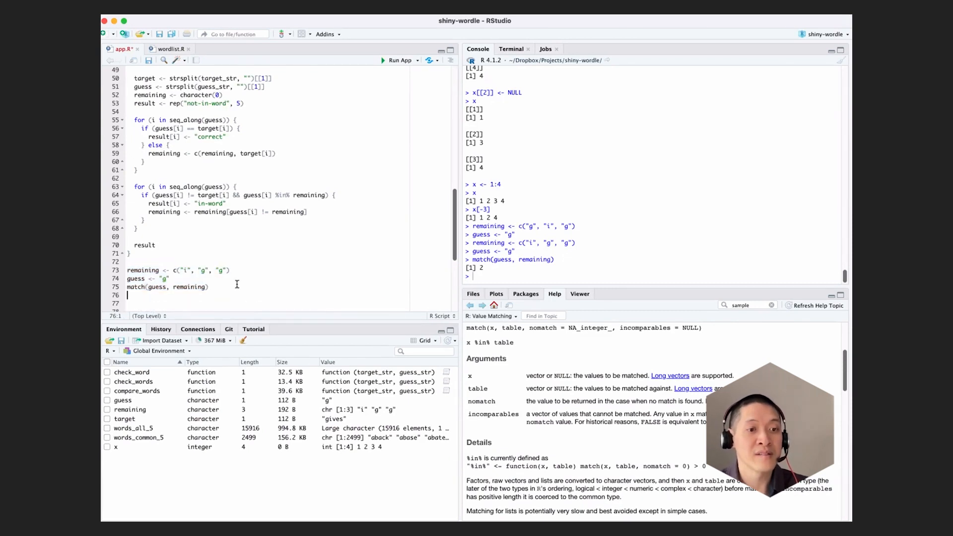
Add and run remaining[-match(guess, remaining)], which returns "i" "g".
type("remaining")
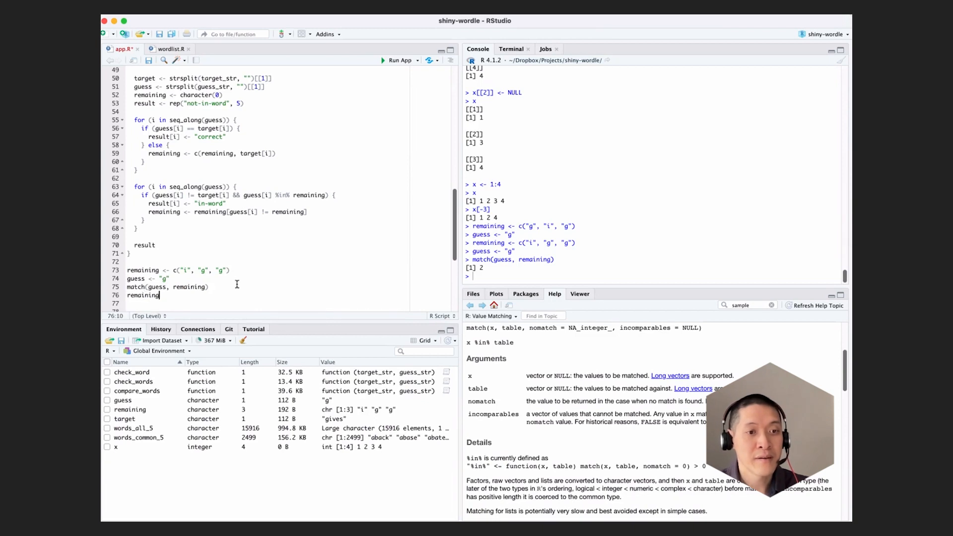
type("[")
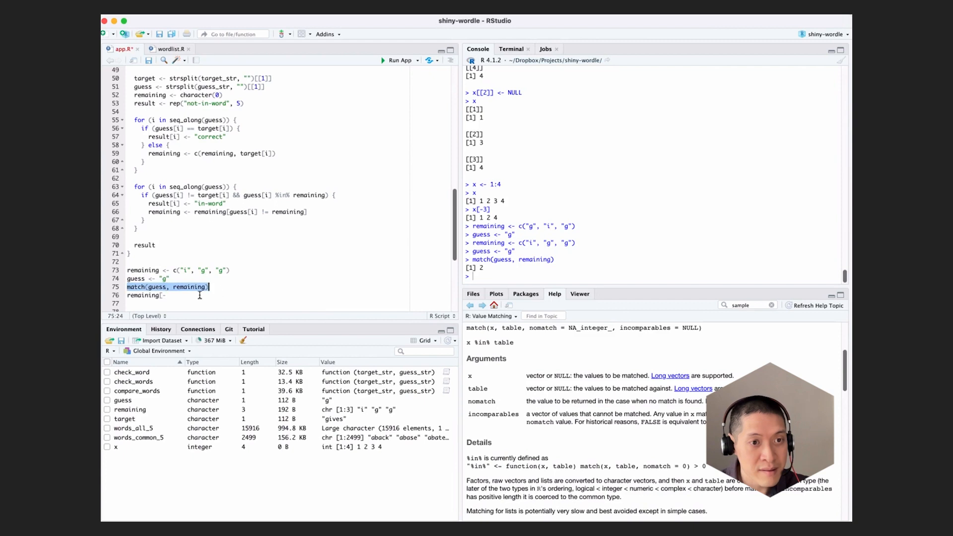
type("-match(guess, remaining)]")
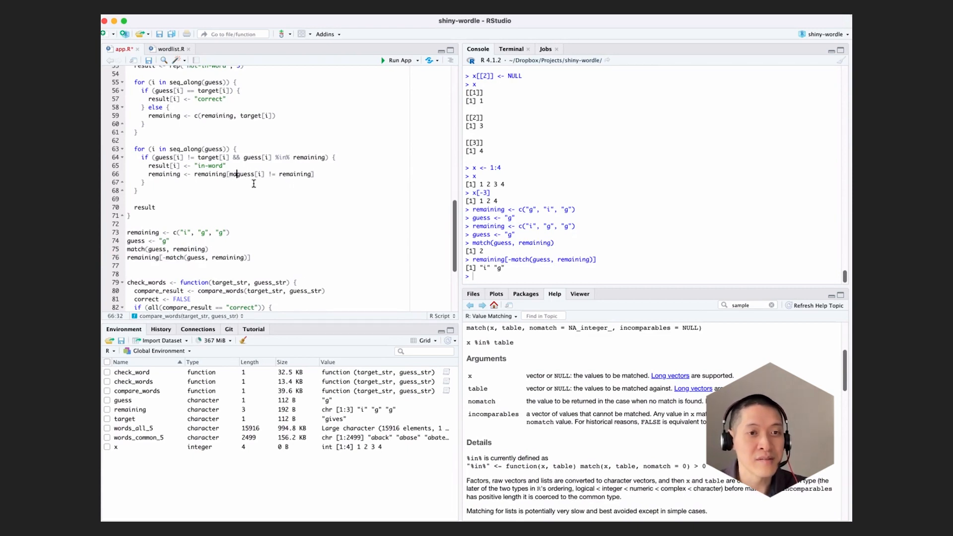
Use remaining[-match(guess[i], remaining)] on line 66, delete scratch test lines 73–76, and recheck compare_words.
type("-match(")
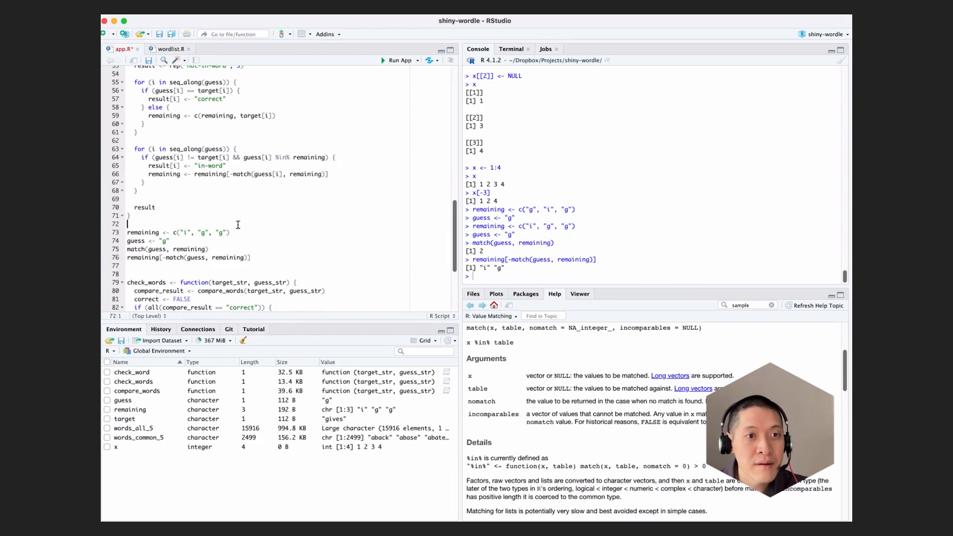
left_click(126, 233)
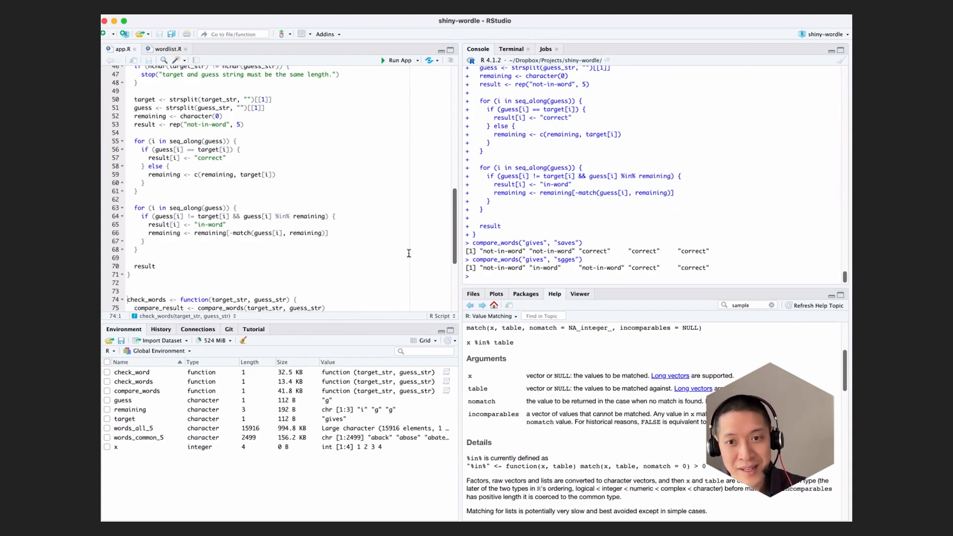
left_click(267, 266)
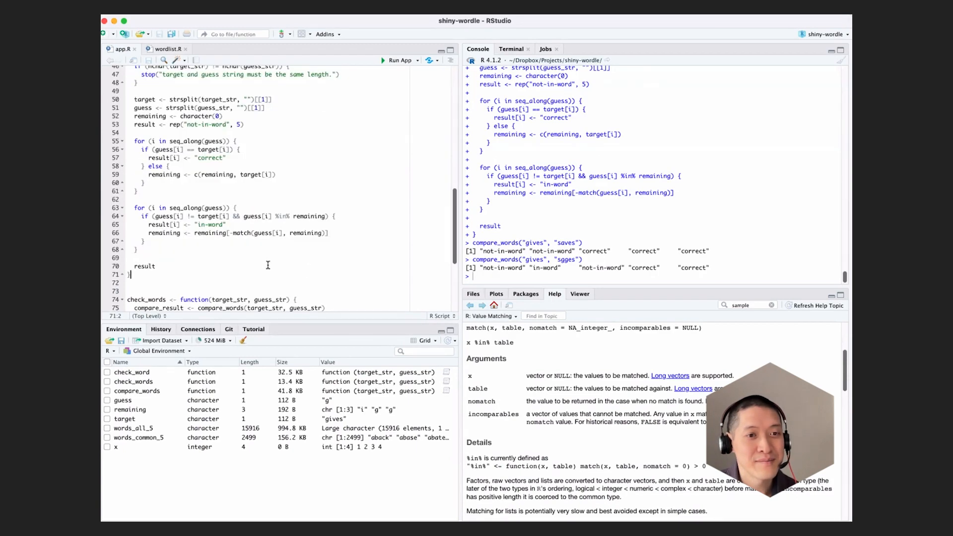
scroll("up", 3)
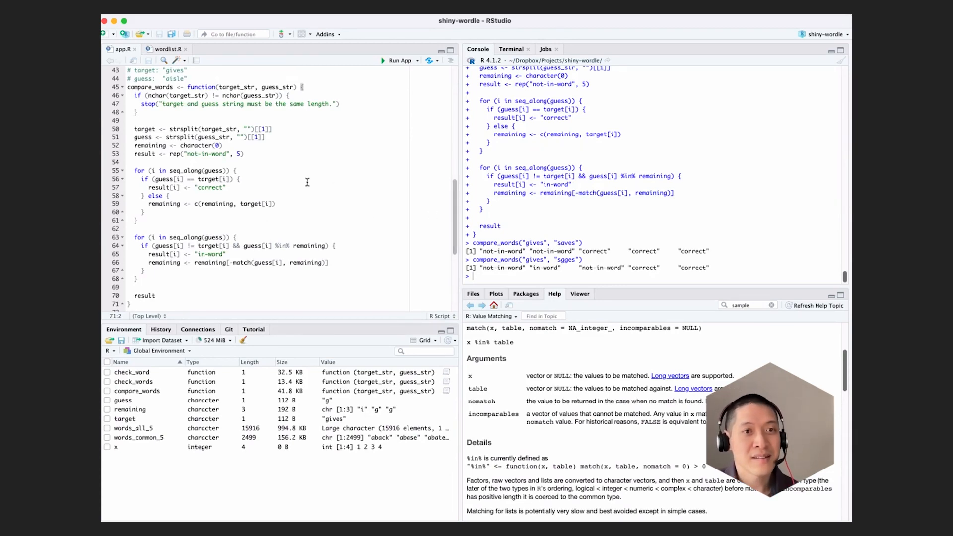
left_click(396, 59)
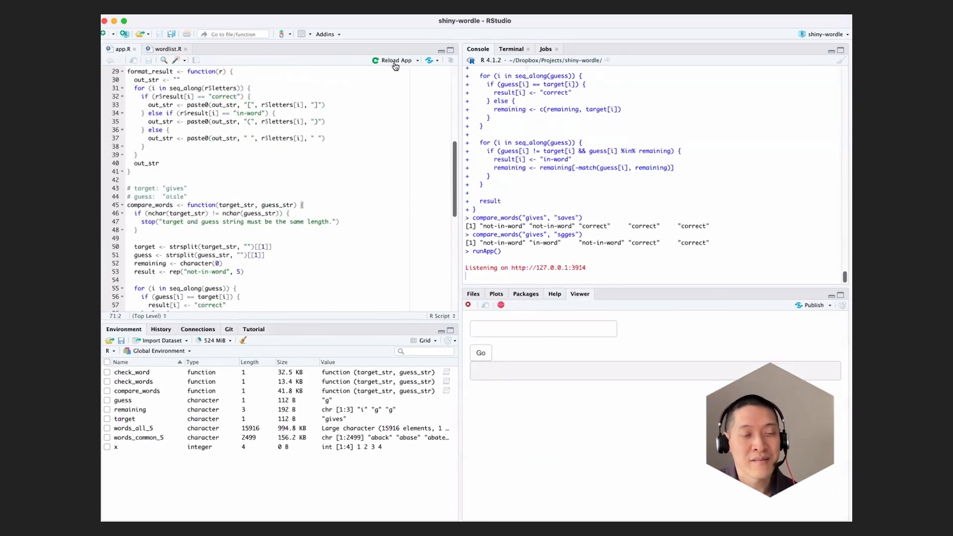
Score the guesses aisle and saves in the running Wordle app.
left_click(542, 329)
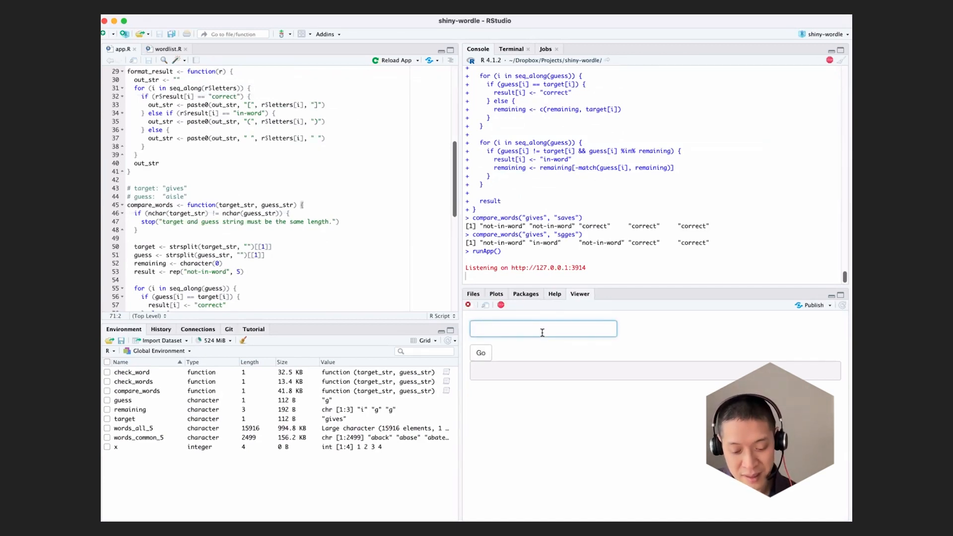
type("ai")
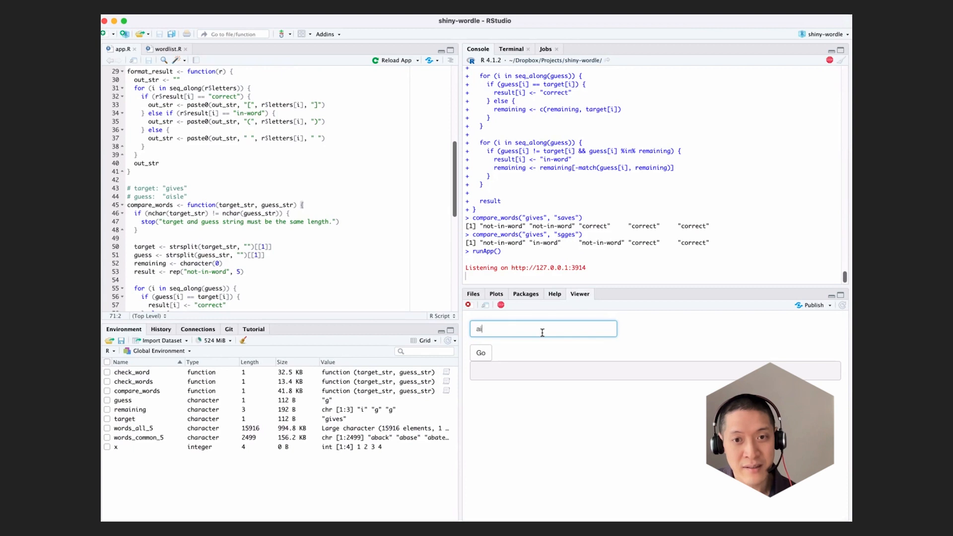
left_click(481, 352)
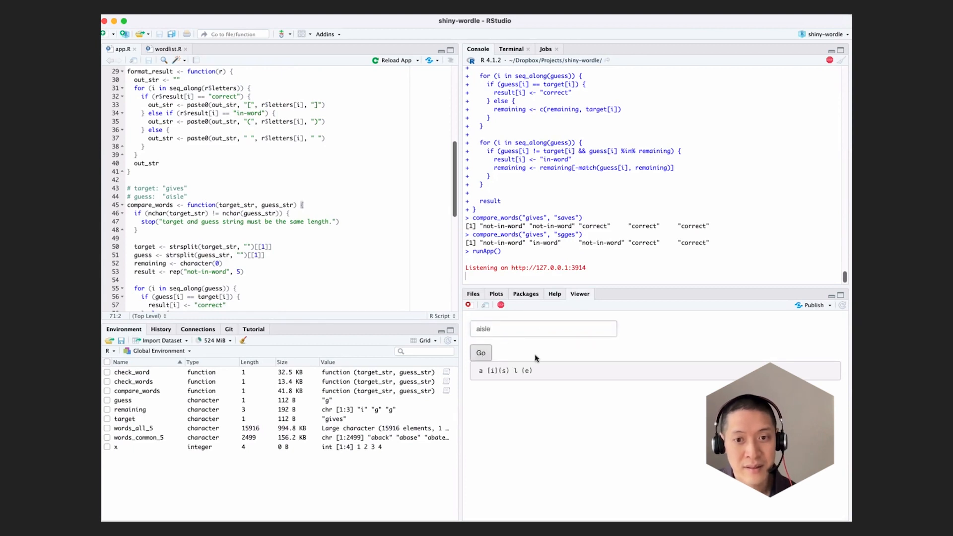
left_click(543, 329)
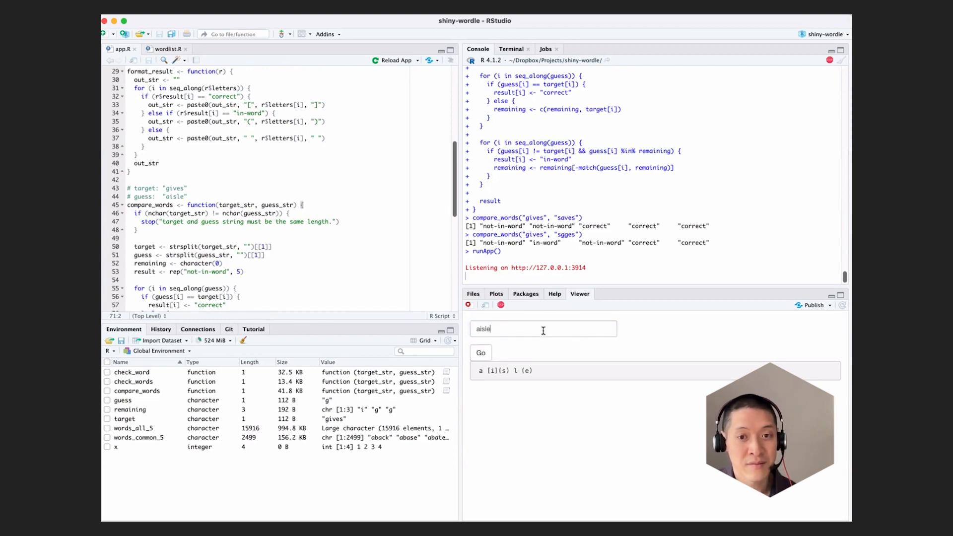
triple_click(543, 328)
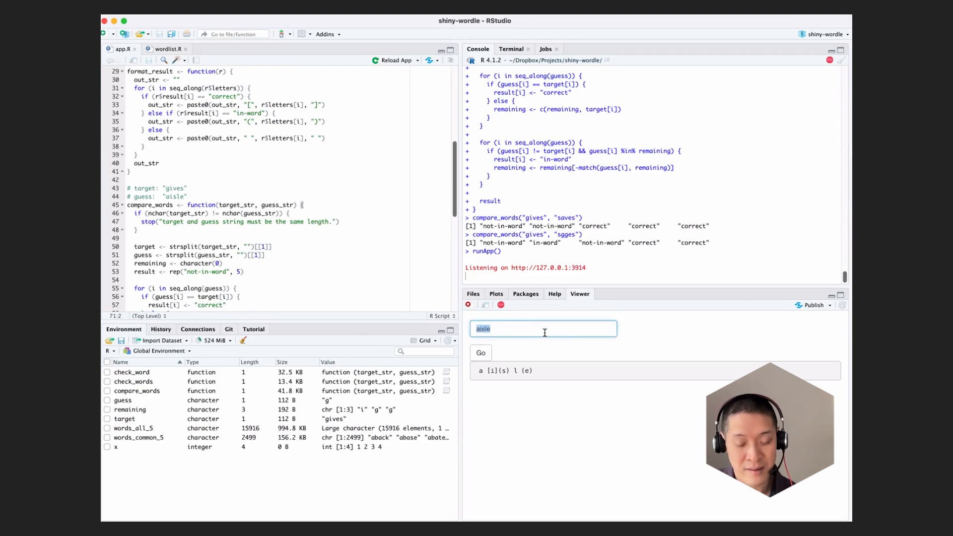
type("saves")
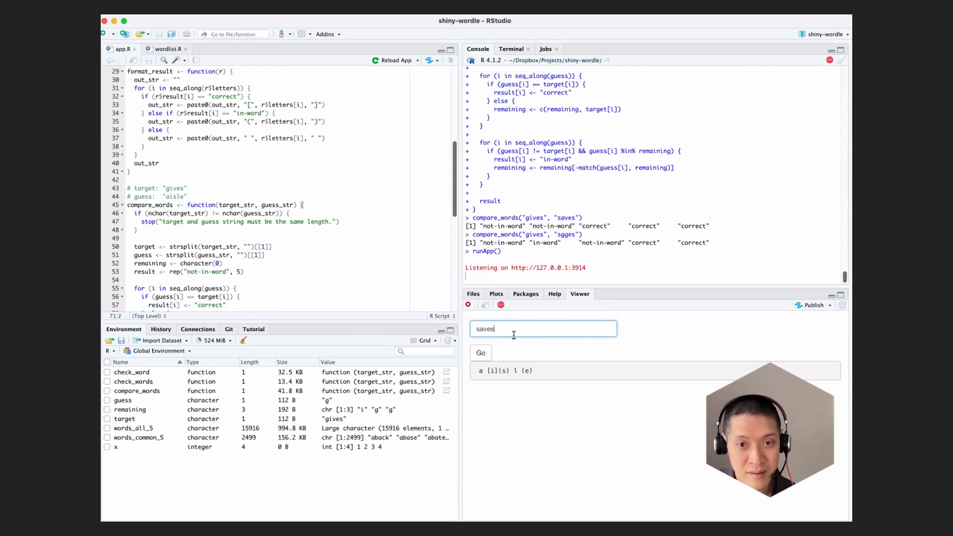
left_click(480, 352)
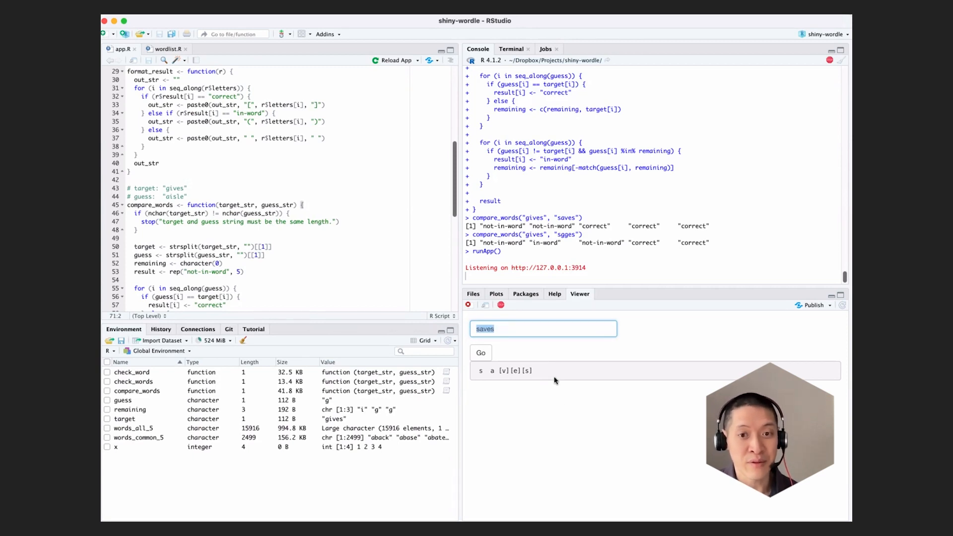
mouse_move(526, 330)
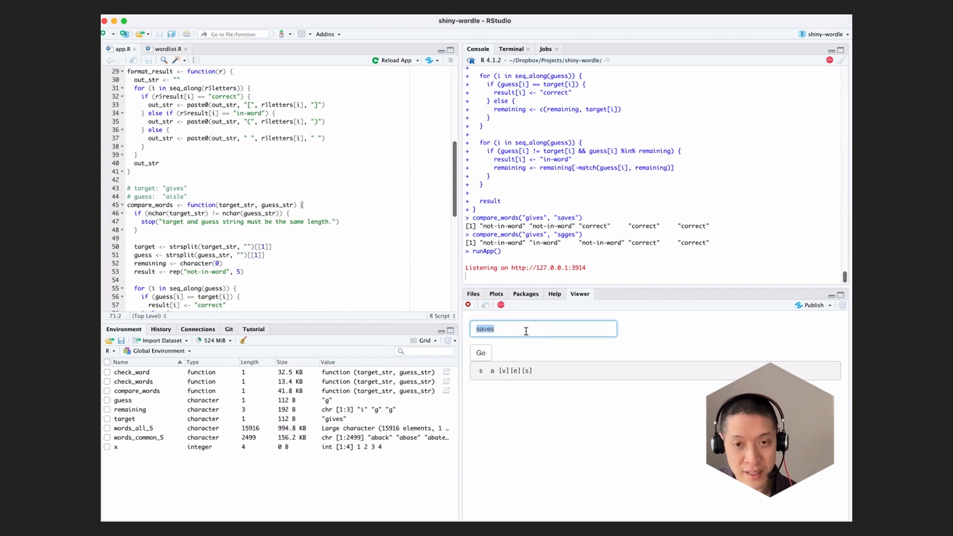
Score the guess gives, which returns [g][i][v][e][s].
type("gives")
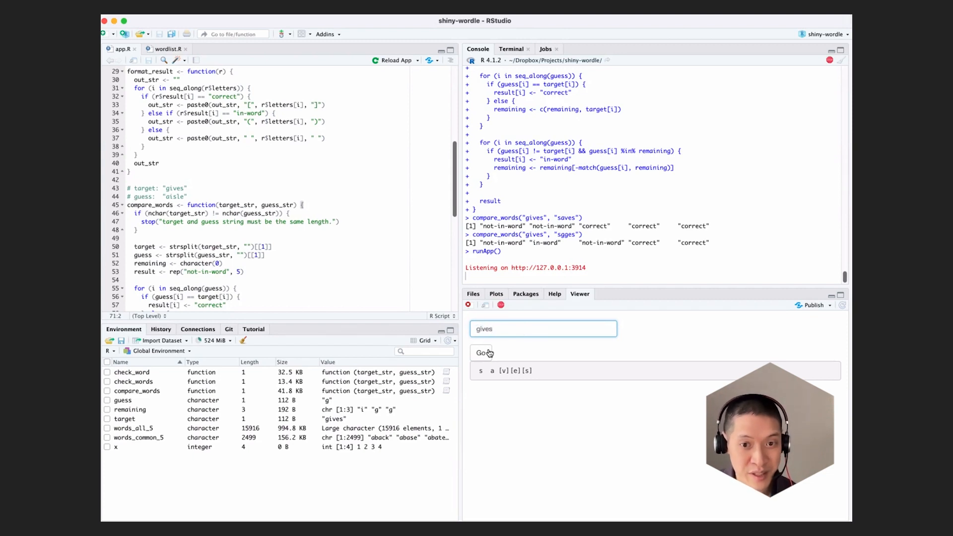
left_click(481, 352)
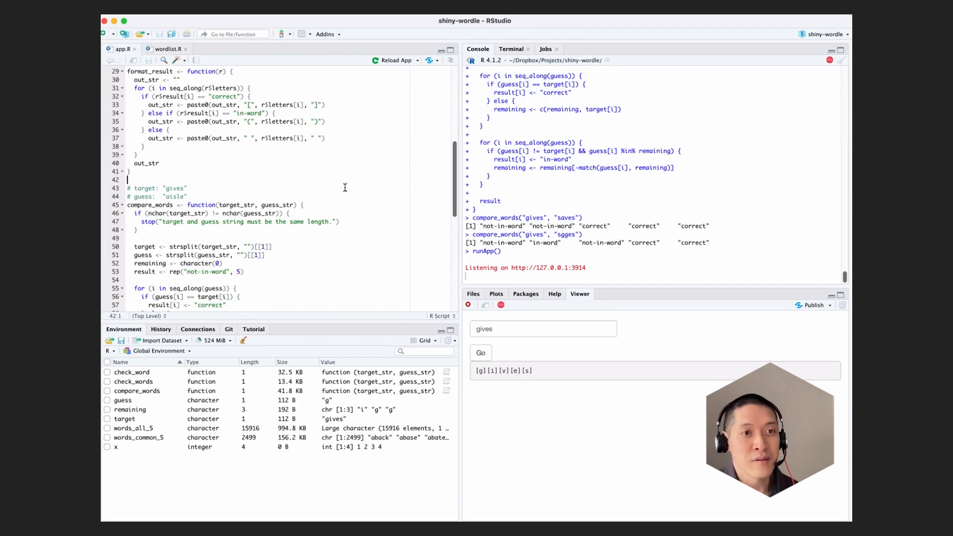
scroll("up", 3)
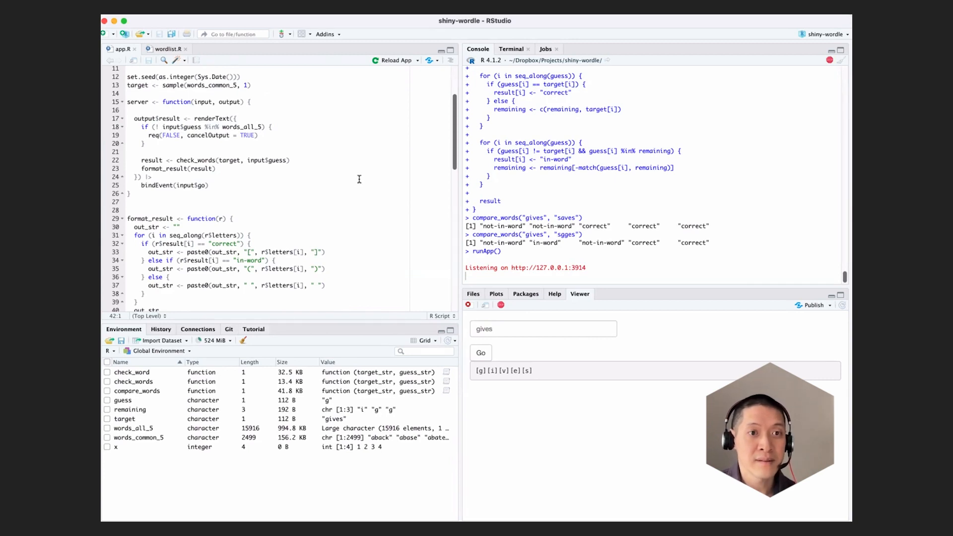
mouse_move(332, 115)
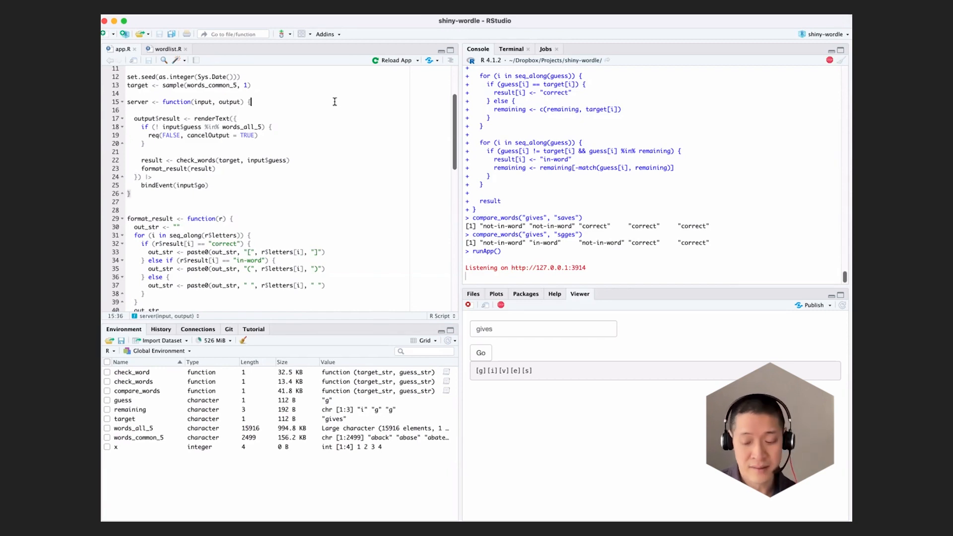
Initialise all_guesses <- list() at the top of the server function and start an all_g line in renderText.
key("Return")
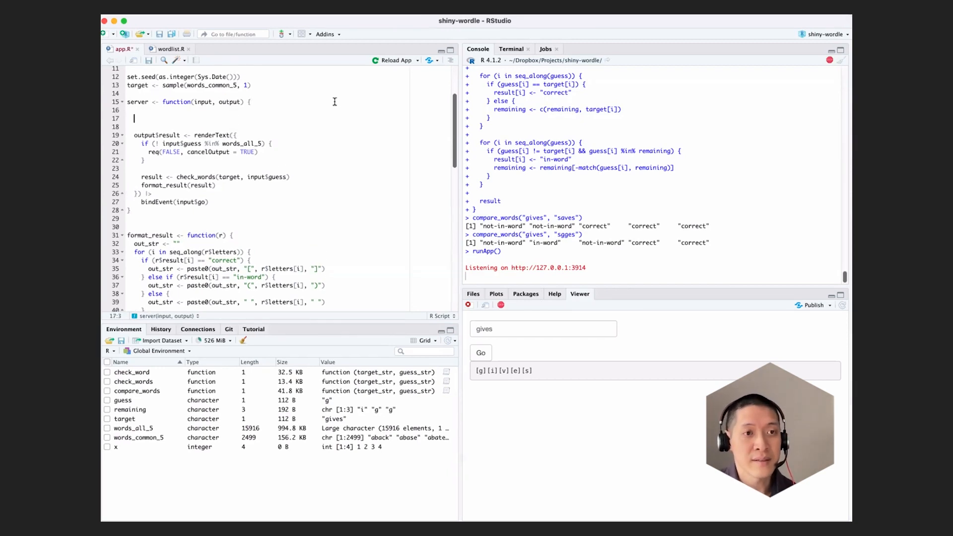
type("all_guesses <-")
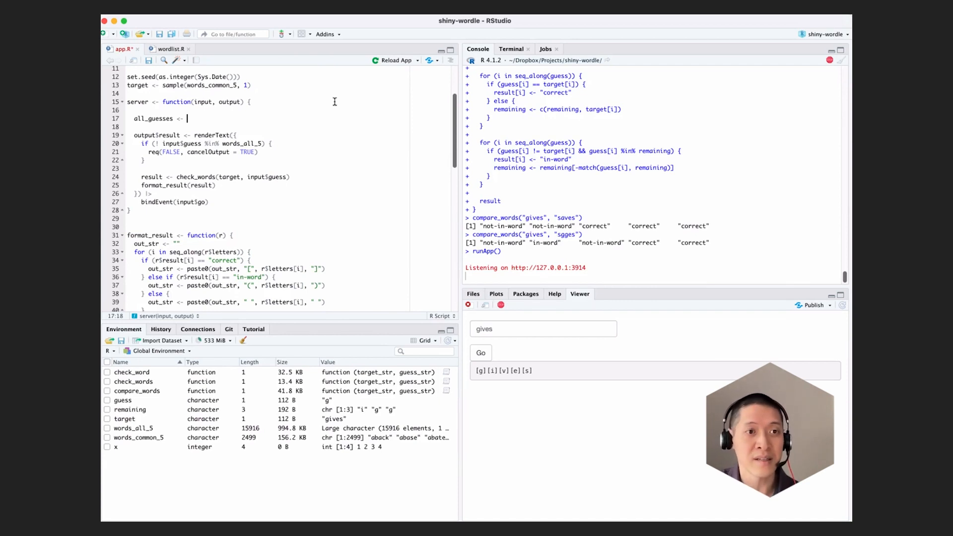
type("list()")
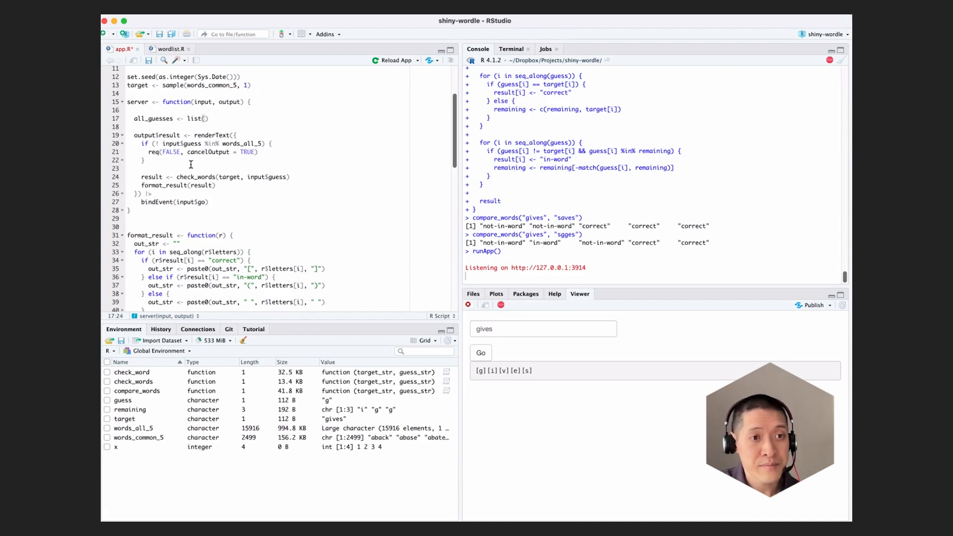
left_click(145, 160)
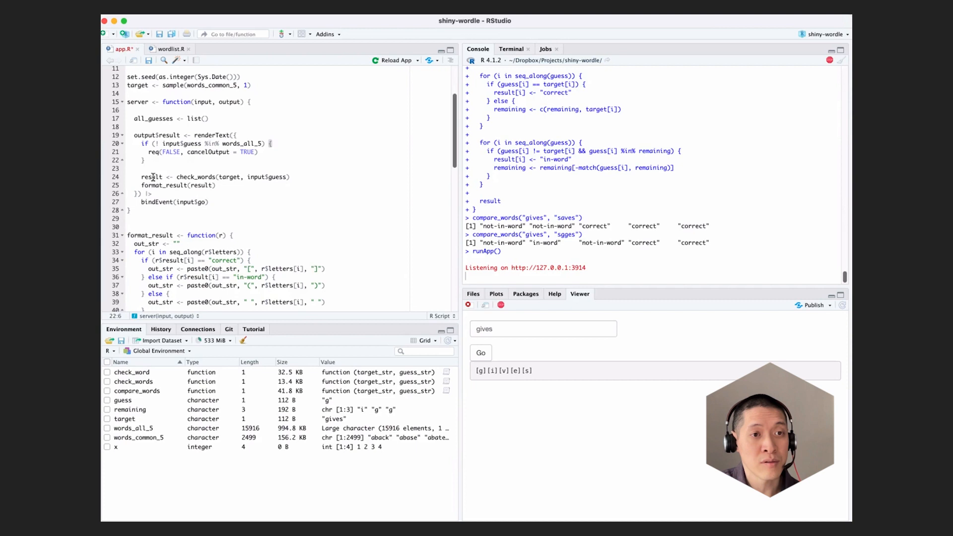
left_click(292, 177)
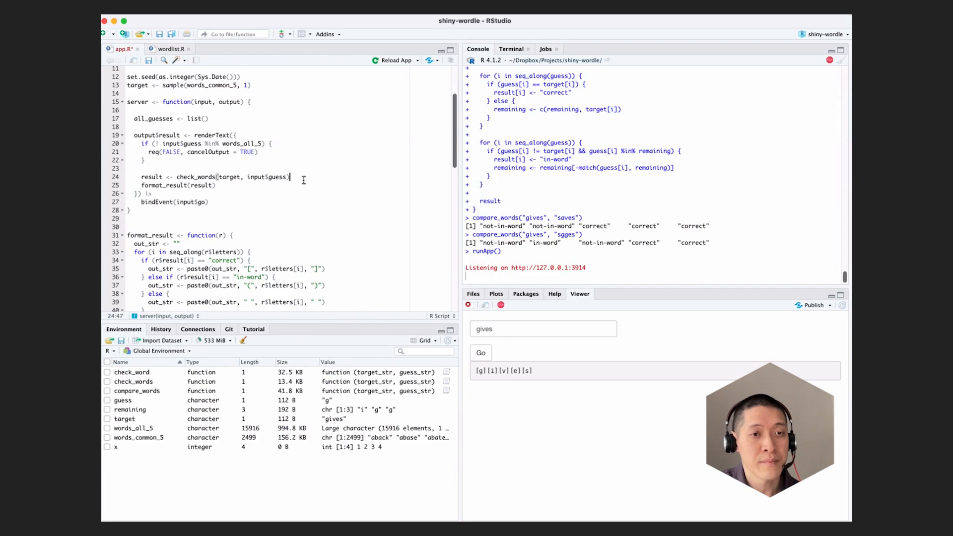
mouse_move(326, 172)
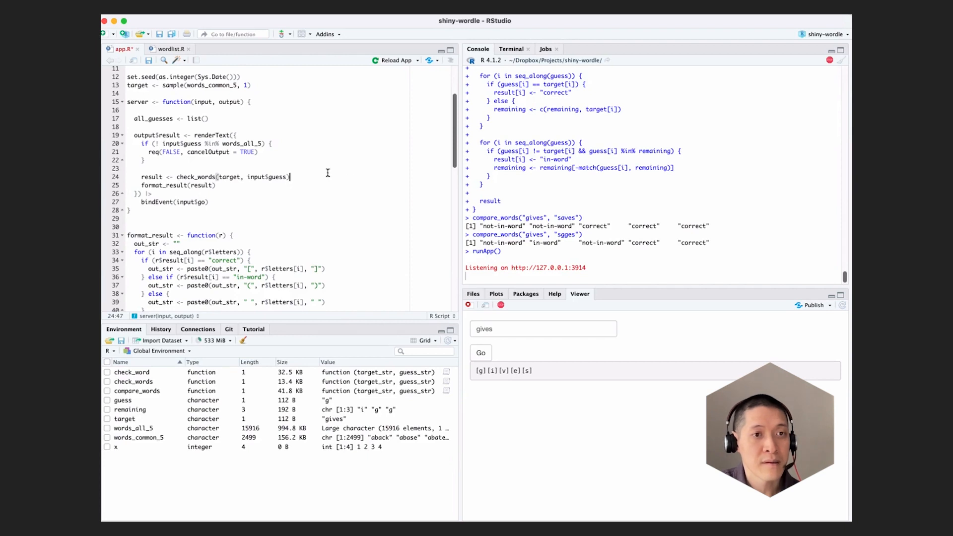
type("all_g")
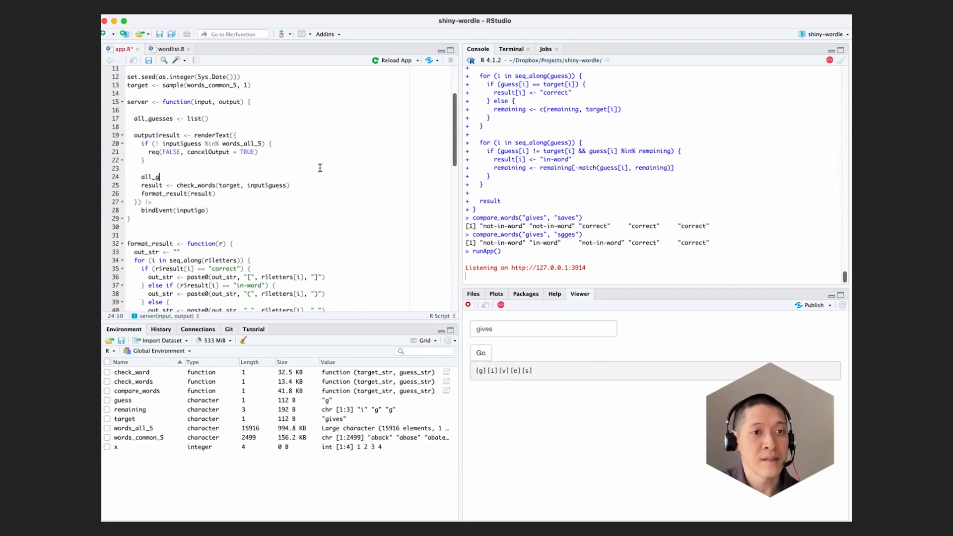
Write all_guesses <- c(all_guesses, input$guess) inside renderText and go to change list() to character().
type("uesses <-")
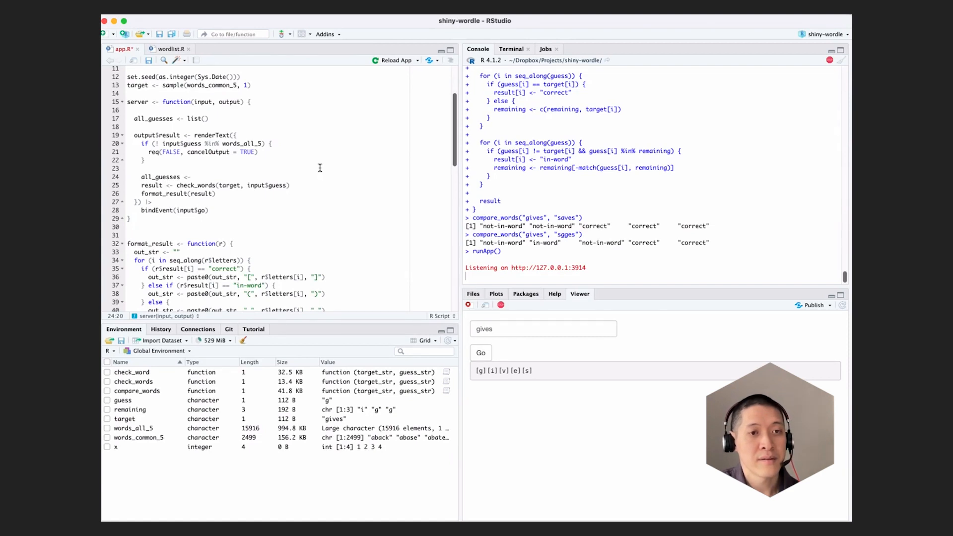
type("c")
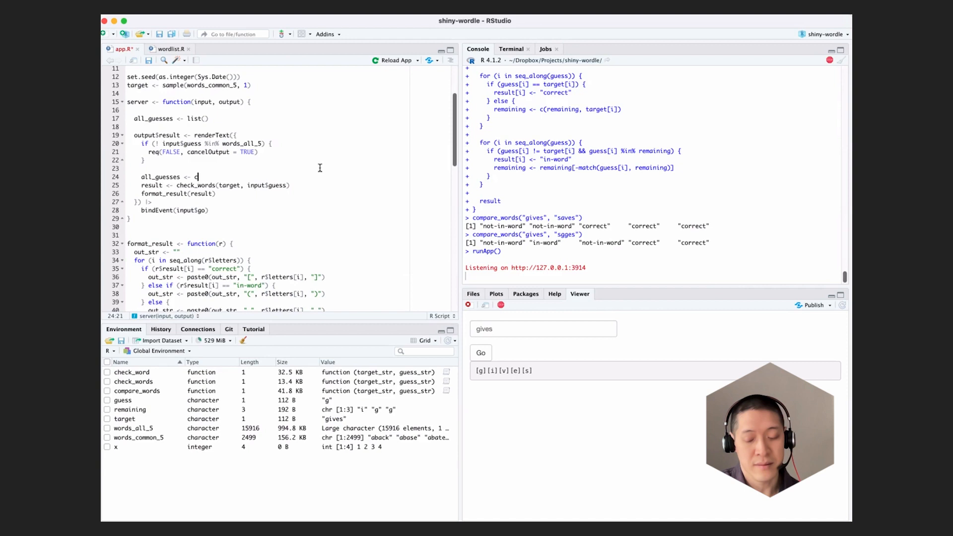
type("(all_guesses")
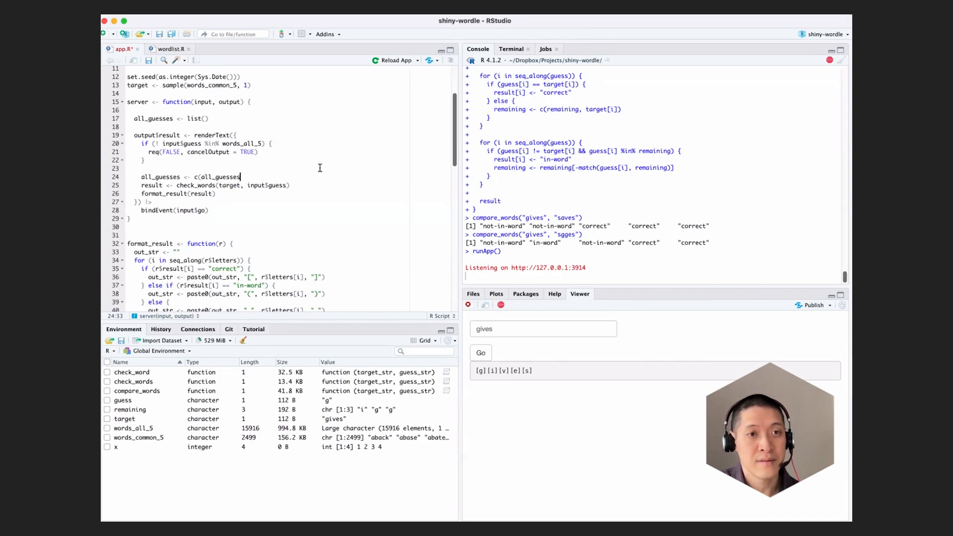
type(", input$guess")
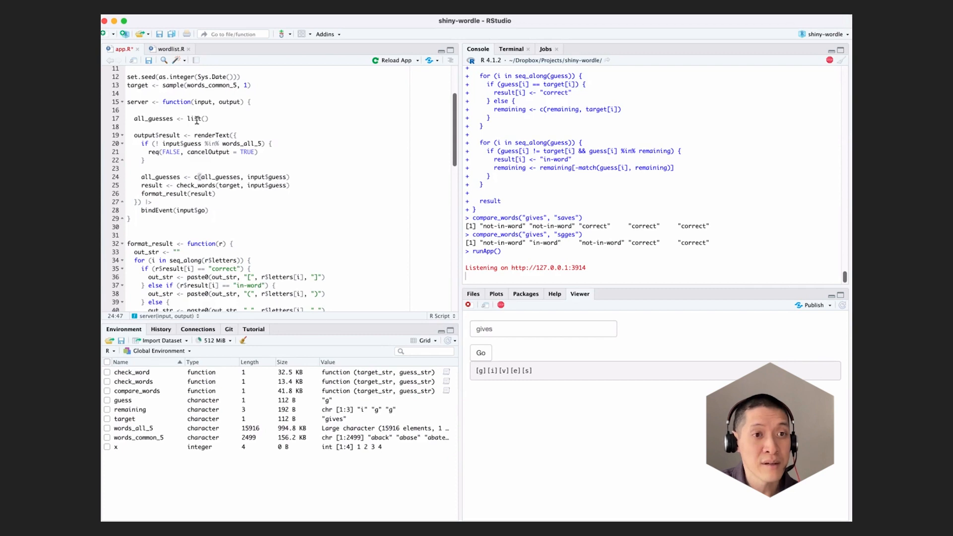
left_click(198, 118)
type("character")
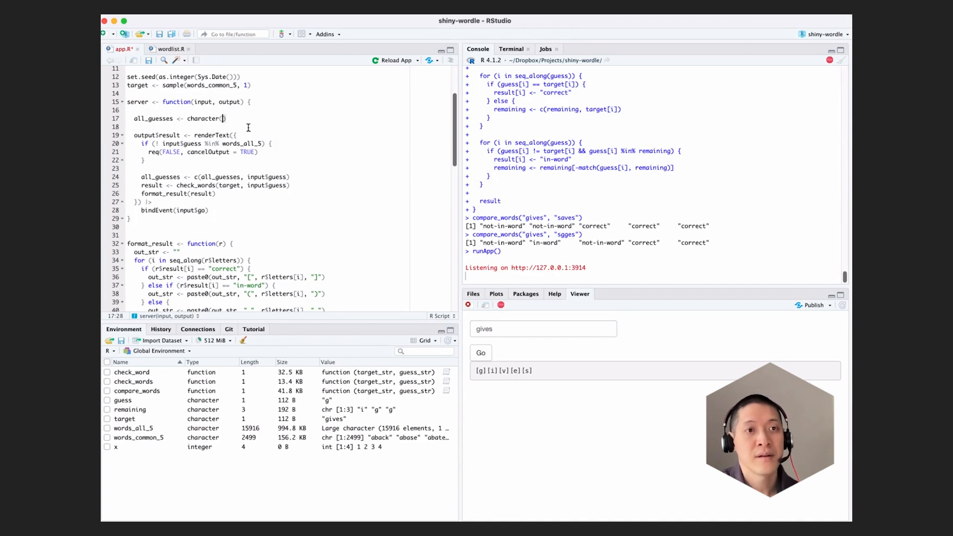
mouse_move(235, 196)
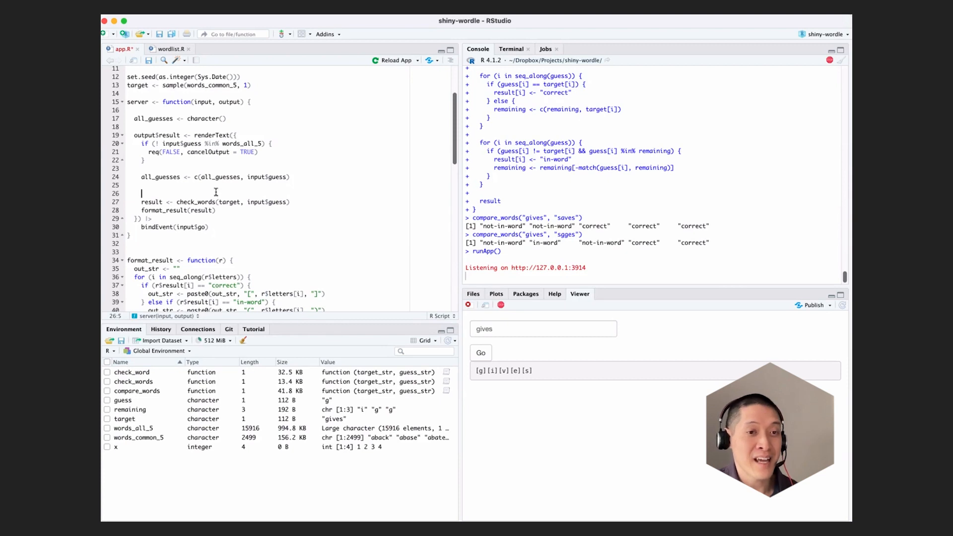
mouse_move(213, 194)
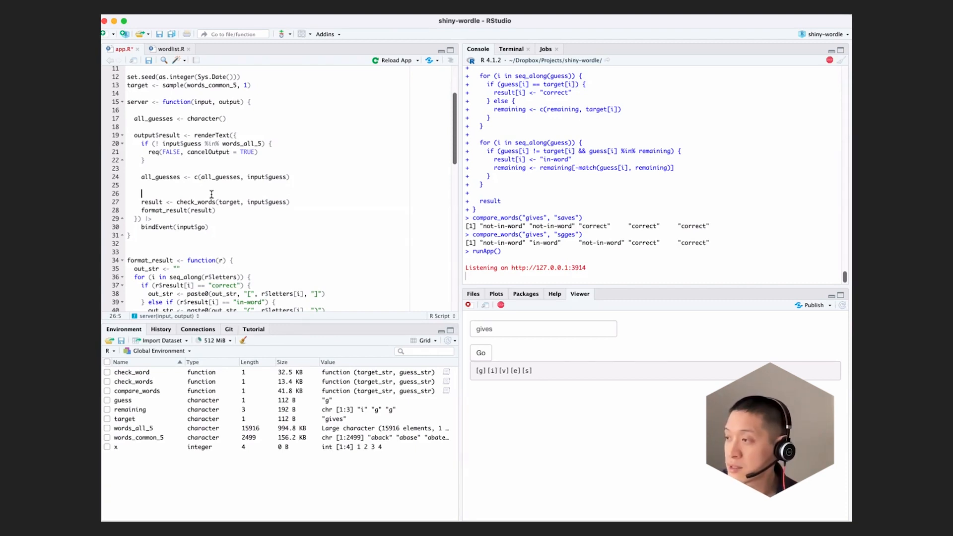
Wrap check_words/format_result in out_str <- vapply(all_guesses, function(guess) {...}, character(1)).
type("vd")
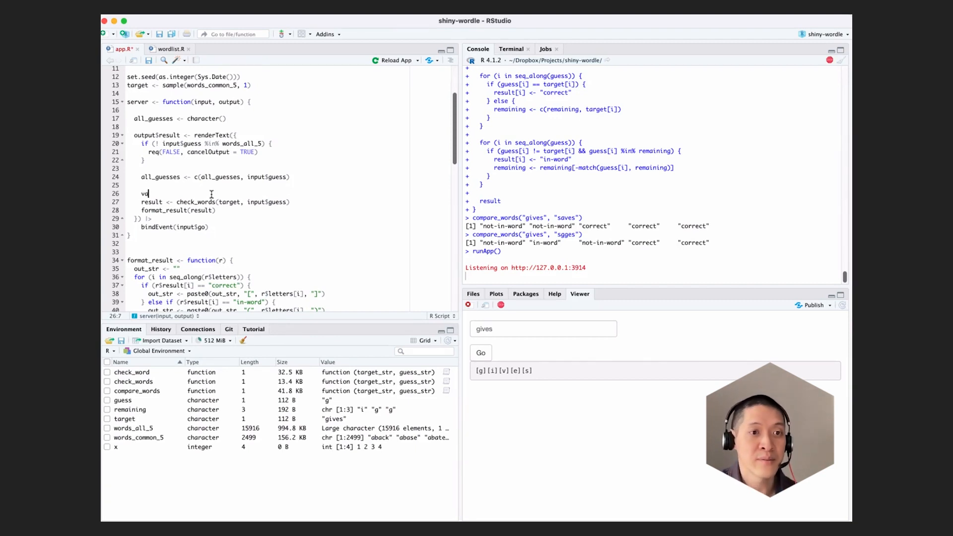
type("vapply(")
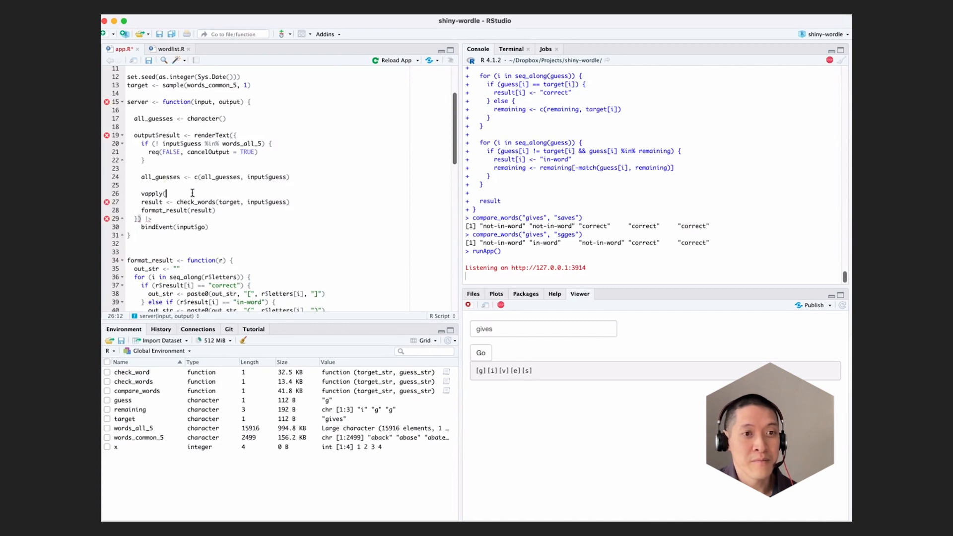
type("all")
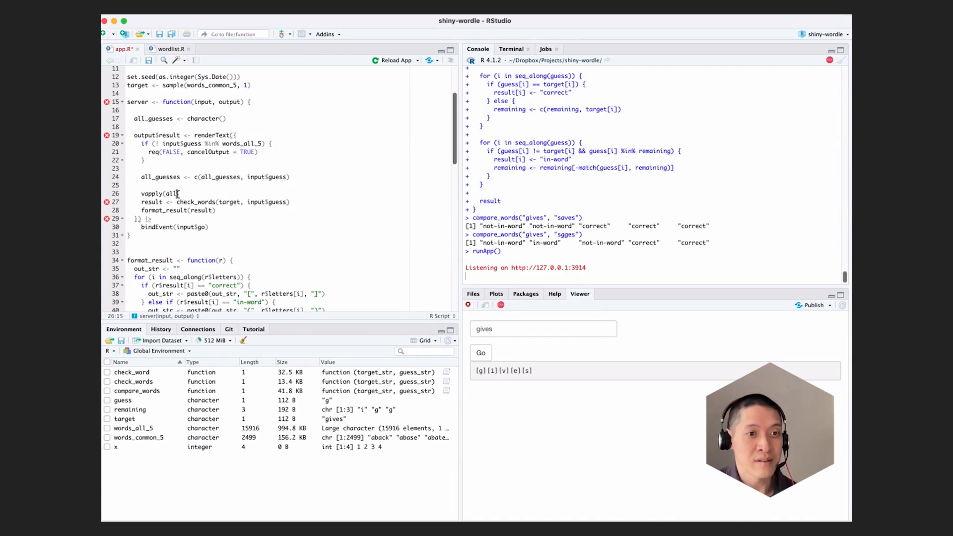
type("_guesses, function(guess) {")
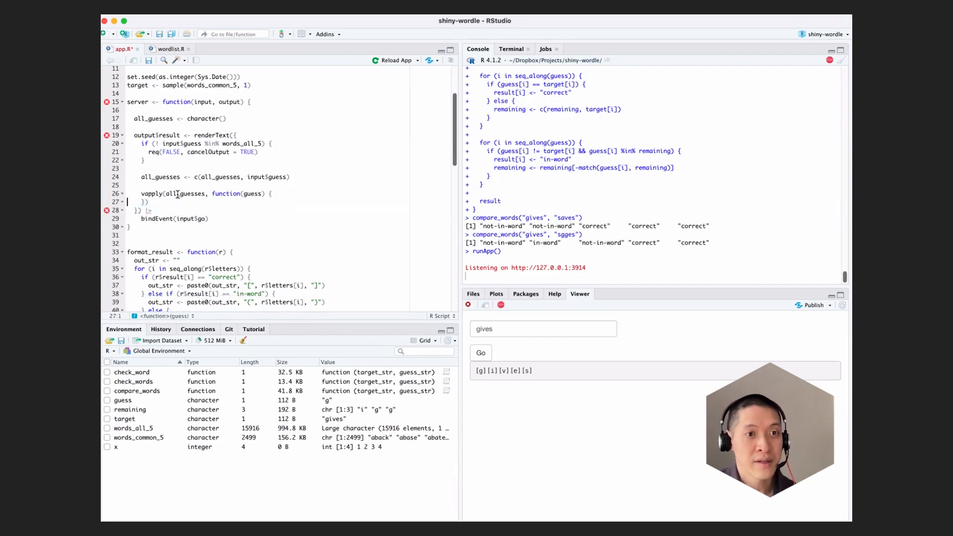
type("result <- check_words(target, input$guess)")
type("format_result(result")
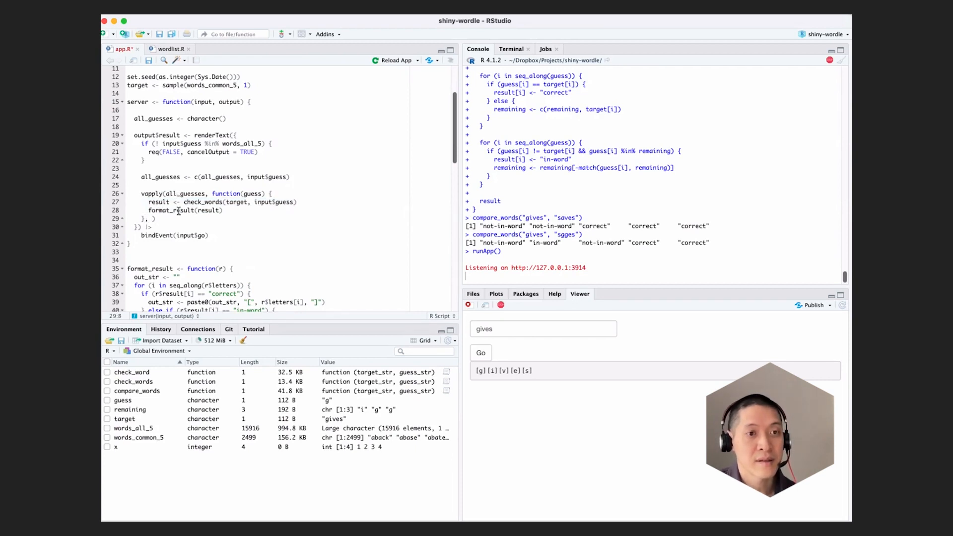
type("charo")
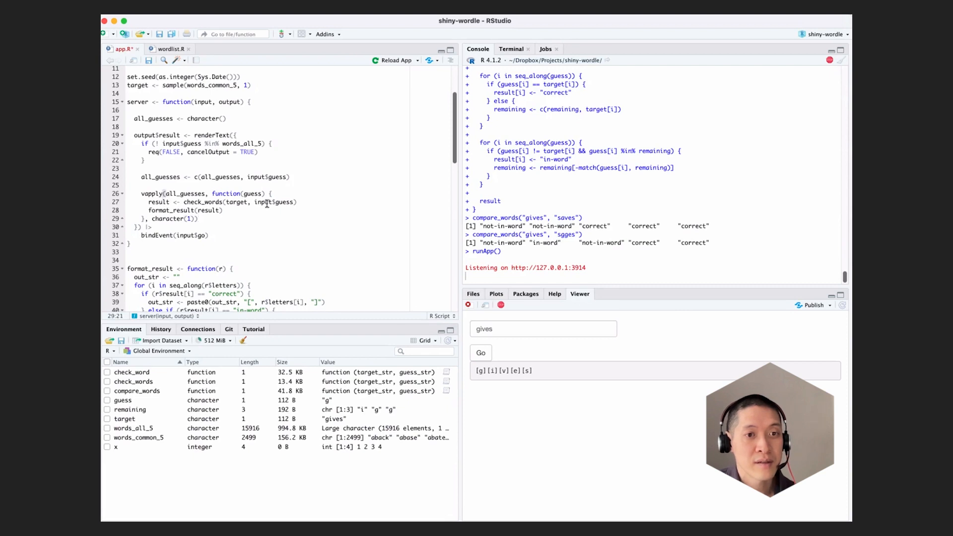
Use the looped guess instead of input$guess and return out_str last.
left_click(259, 202)
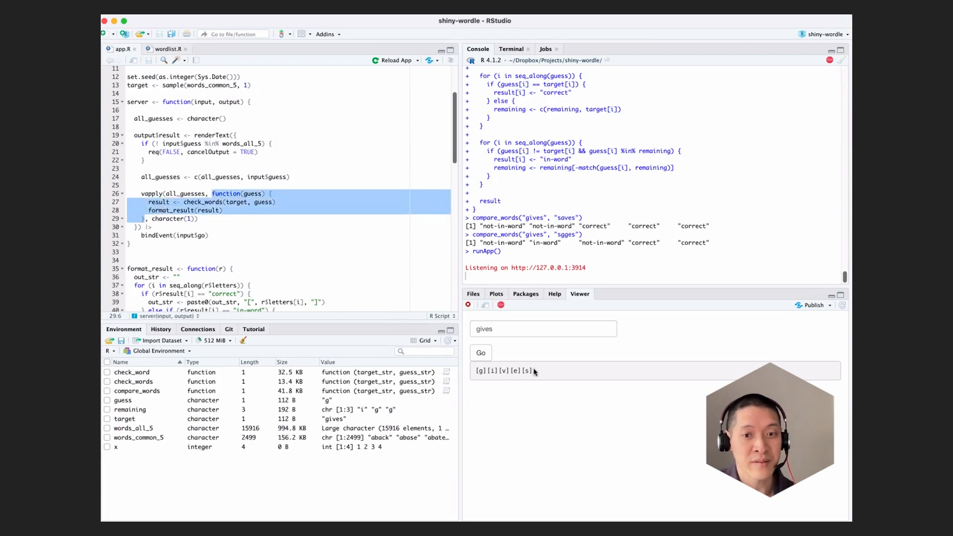
mouse_move(286, 256)
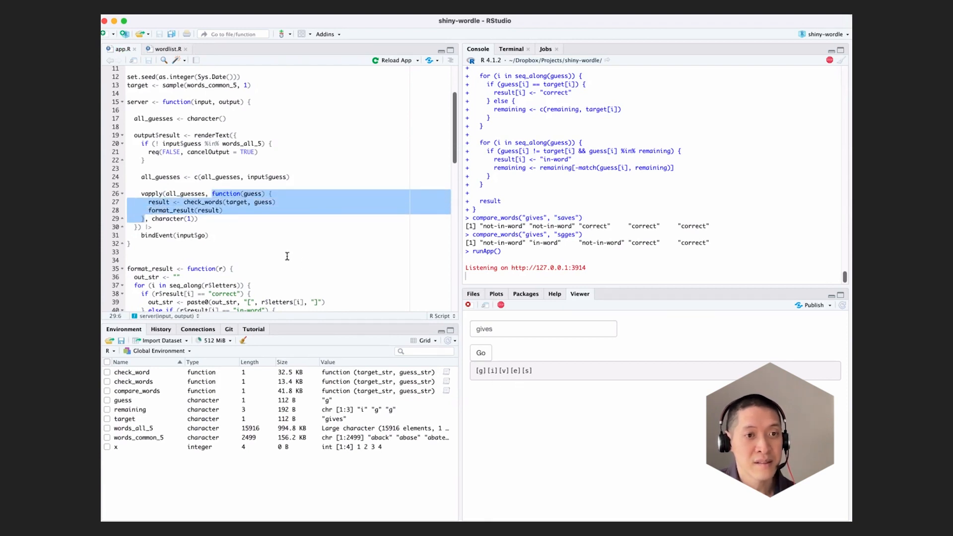
mouse_move(155, 193)
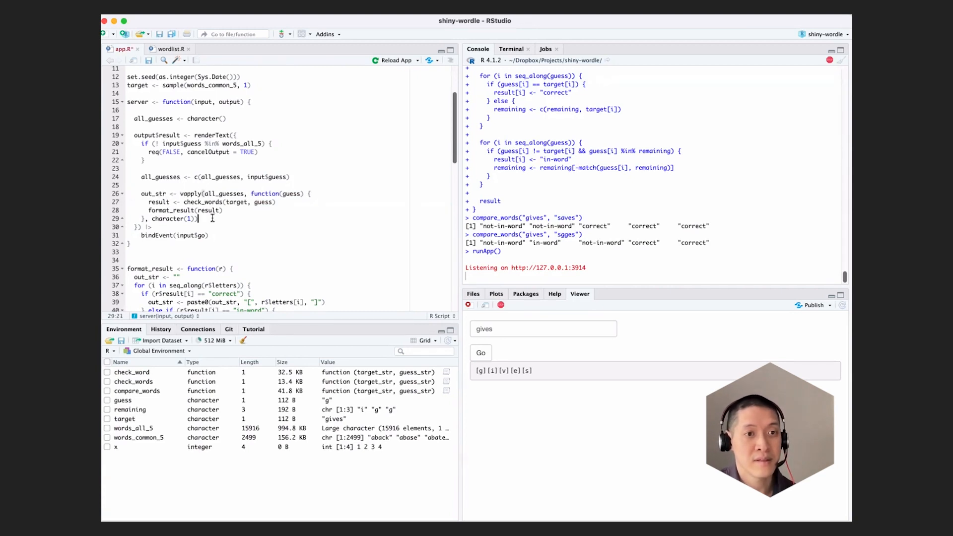
type("out_str")
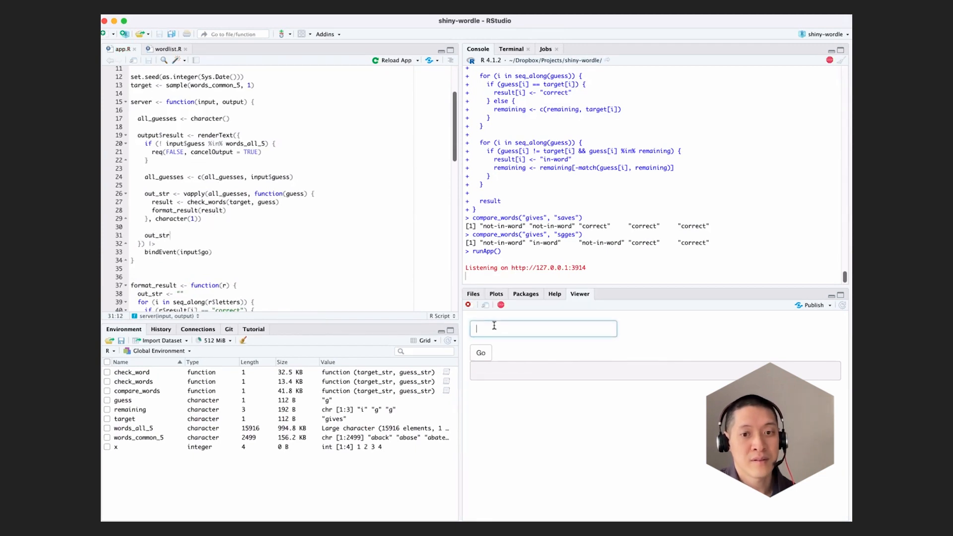
Submit aisle then saves in the reloaded app; output still shows only s a [v][e][s].
type("aisle")
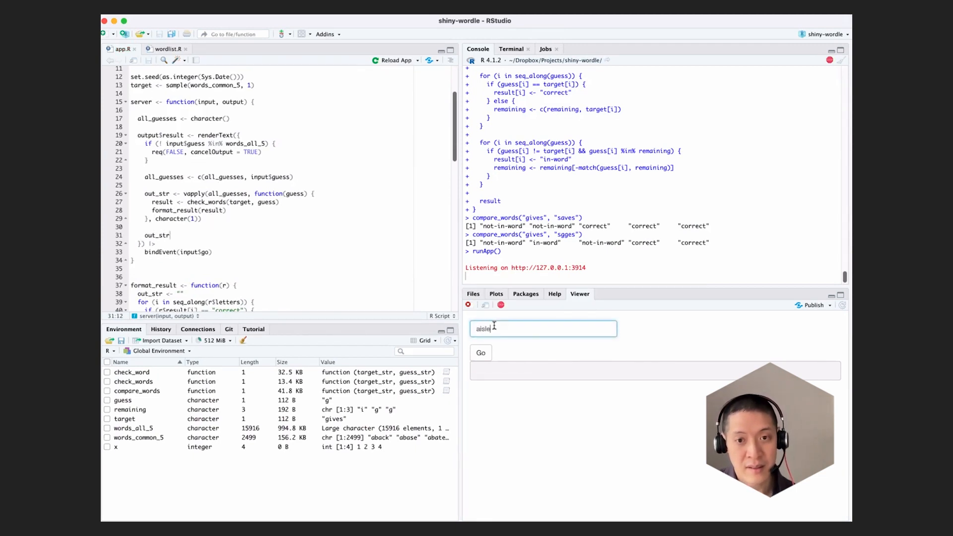
left_click(479, 353)
type("saves")
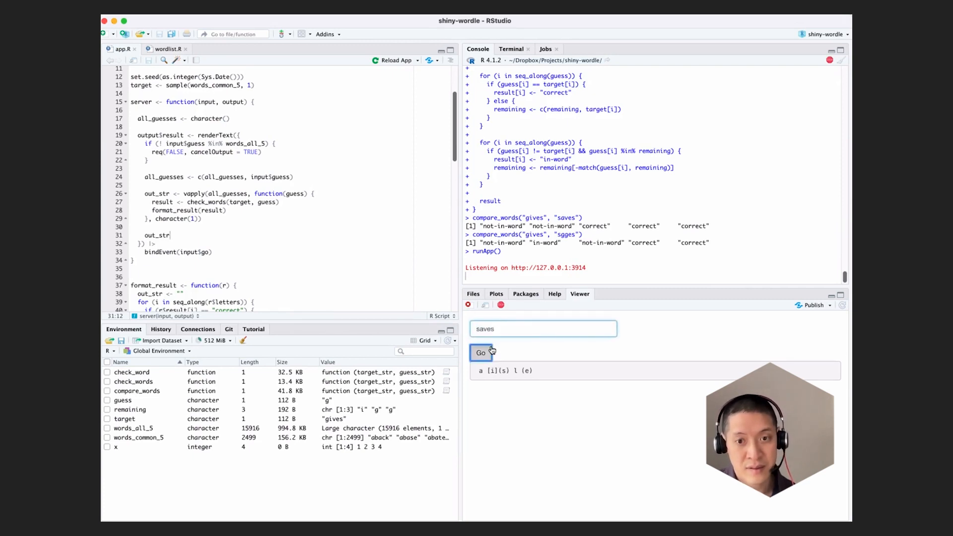
left_click(481, 353)
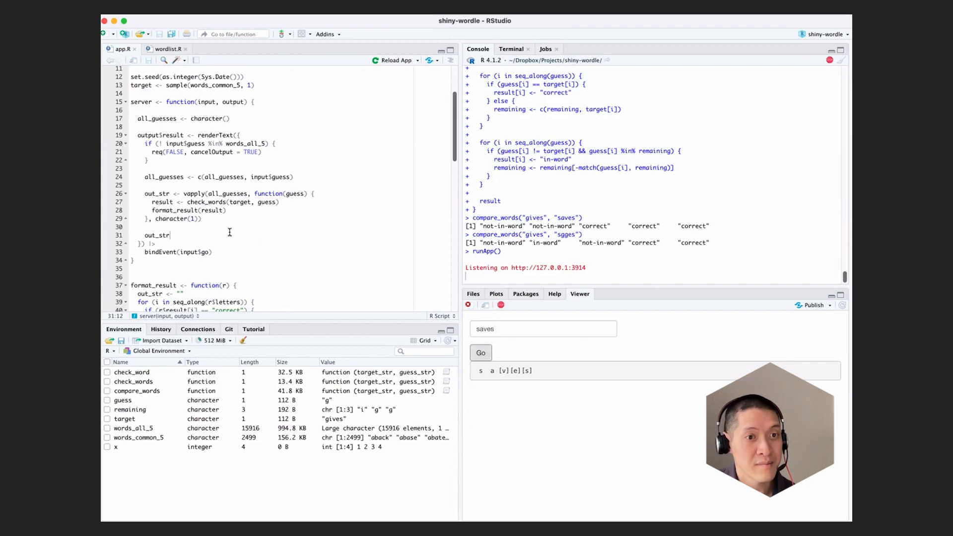
mouse_move(197, 231)
type("<")
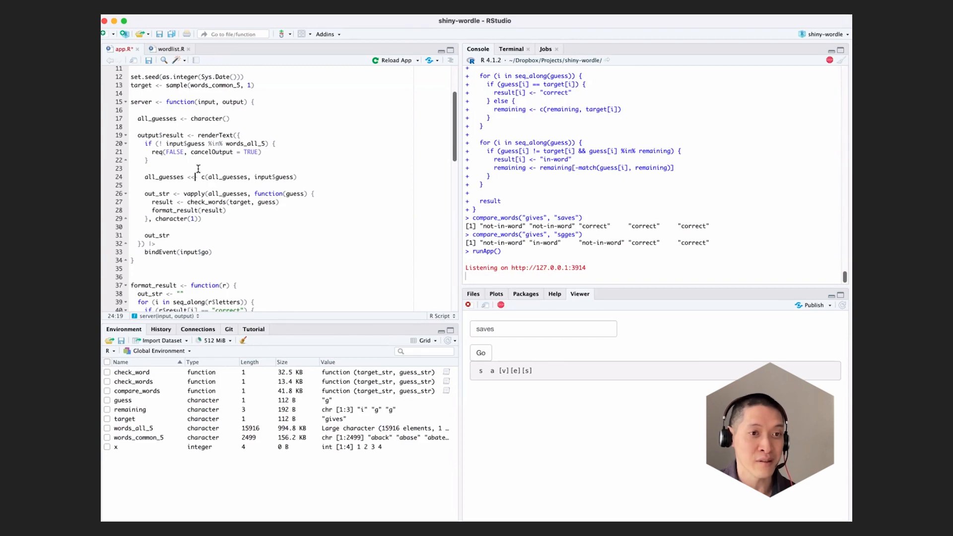
mouse_move(198, 167)
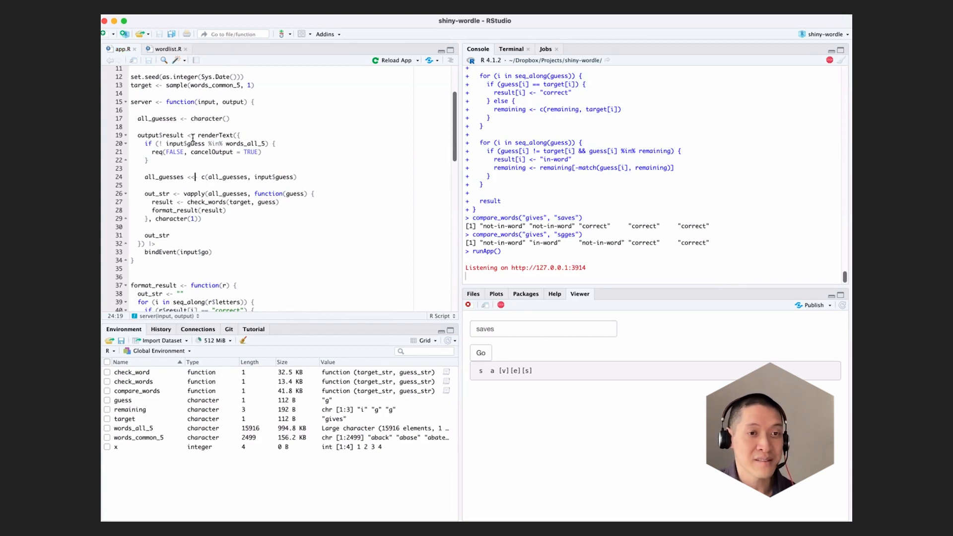
mouse_move(178, 118)
type("aisle")
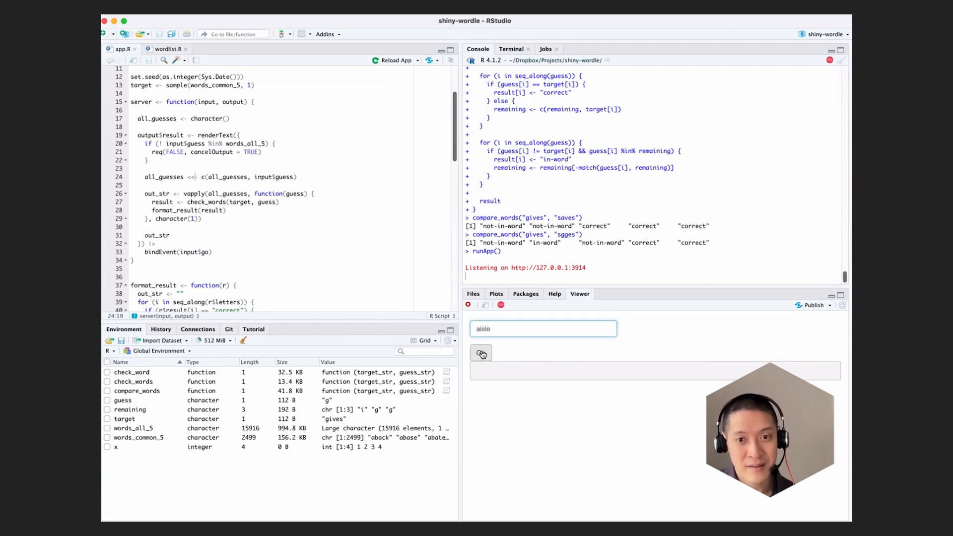
Submit aisle then saves again; both results now appear together on one line.
left_click(480, 352)
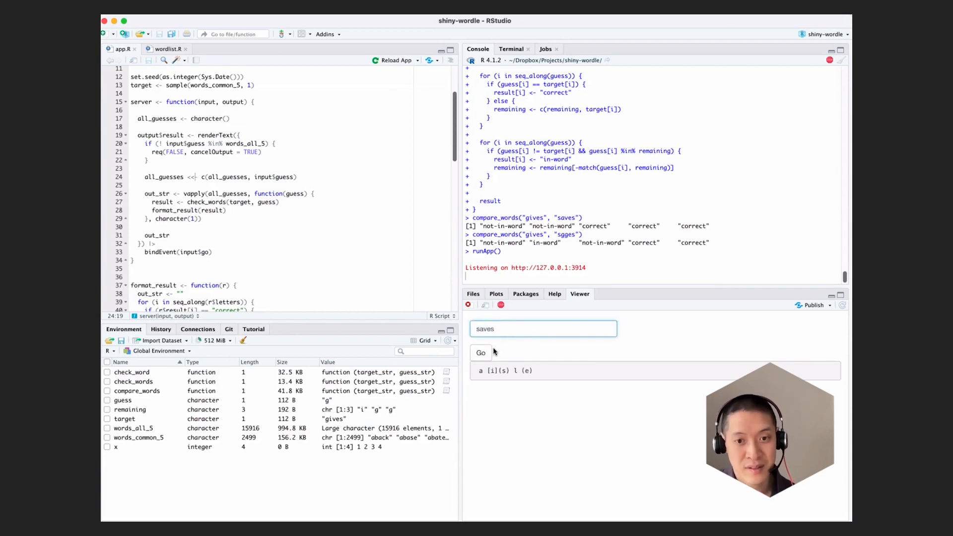
left_click(480, 353)
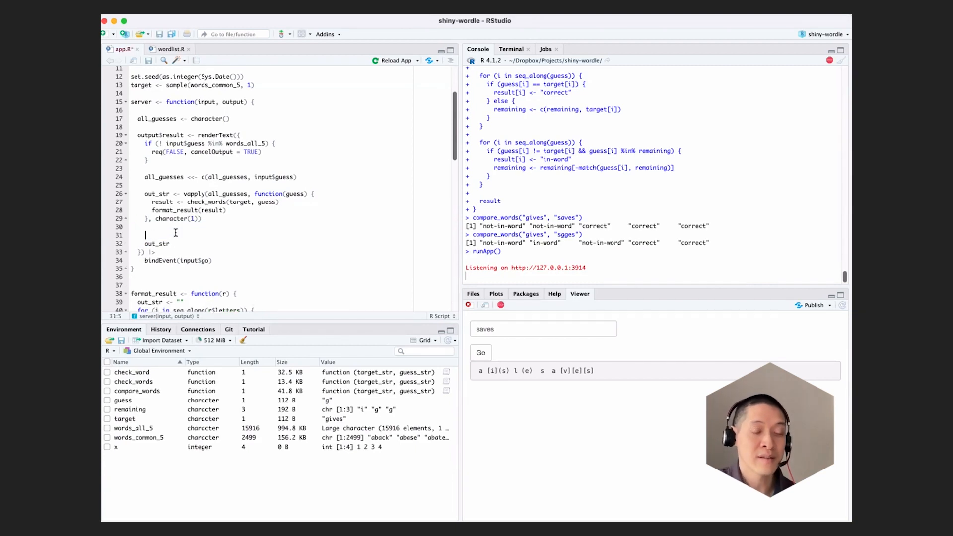
Add a browser() breakpoint in renderText, reload, and submit aisle to pause there.
type("browser(")
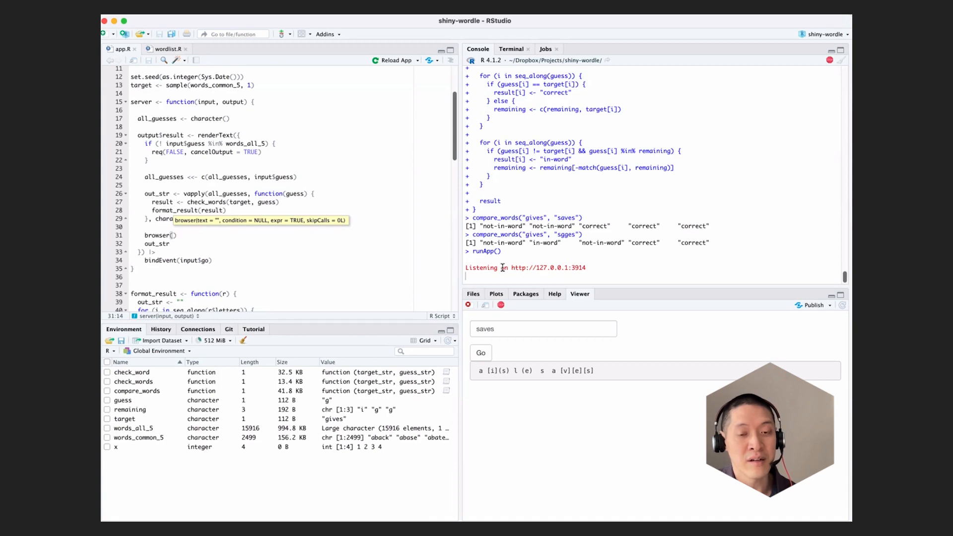
mouse_move(224, 239)
type("a")
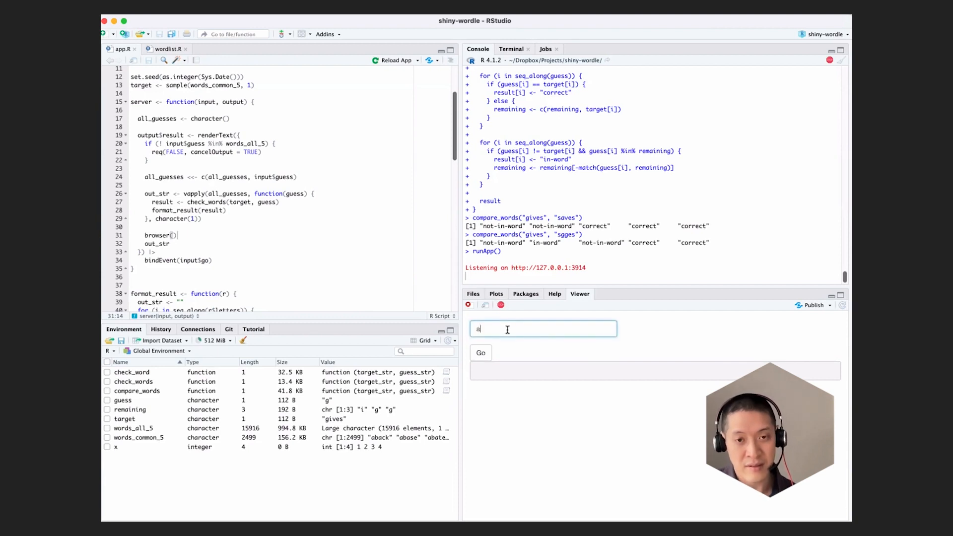
type("isle")
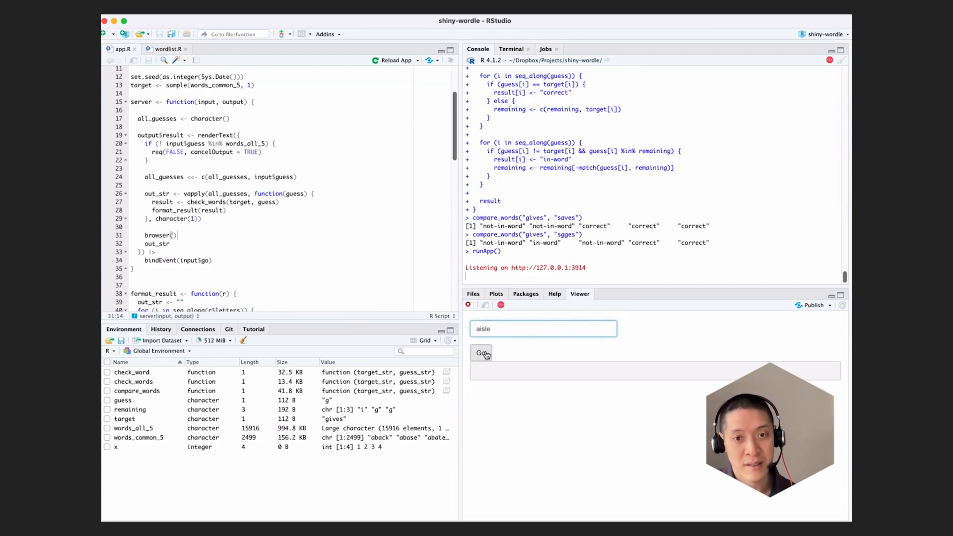
left_click(481, 354)
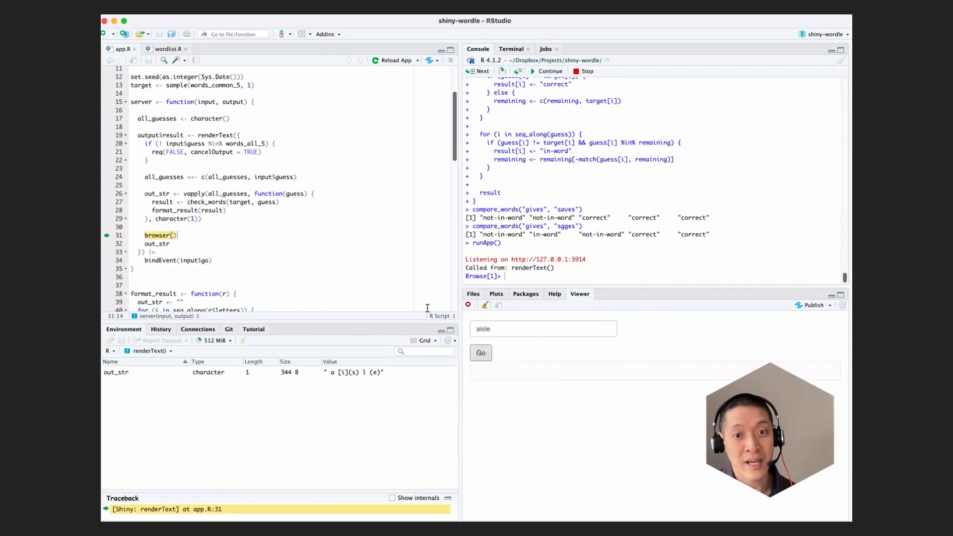
mouse_move(516, 374)
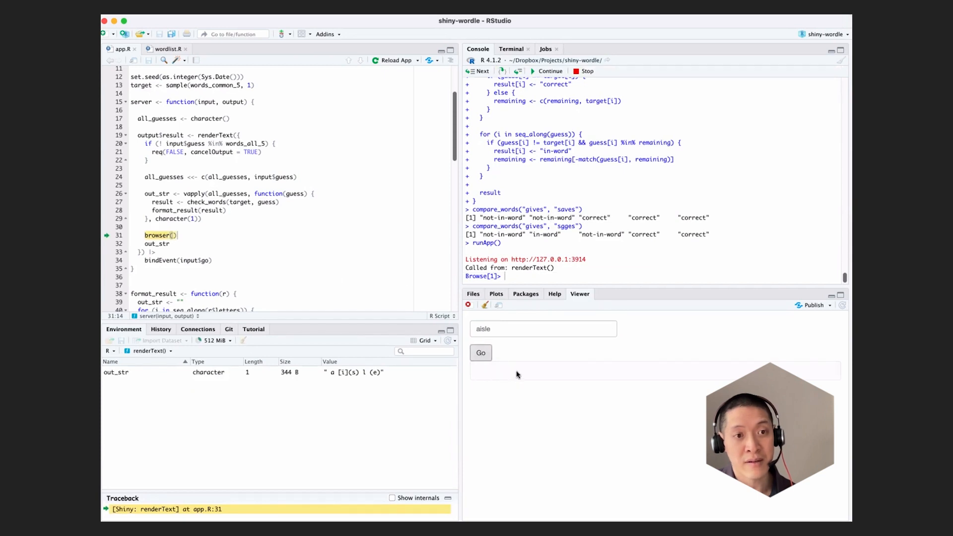
mouse_move(194, 235)
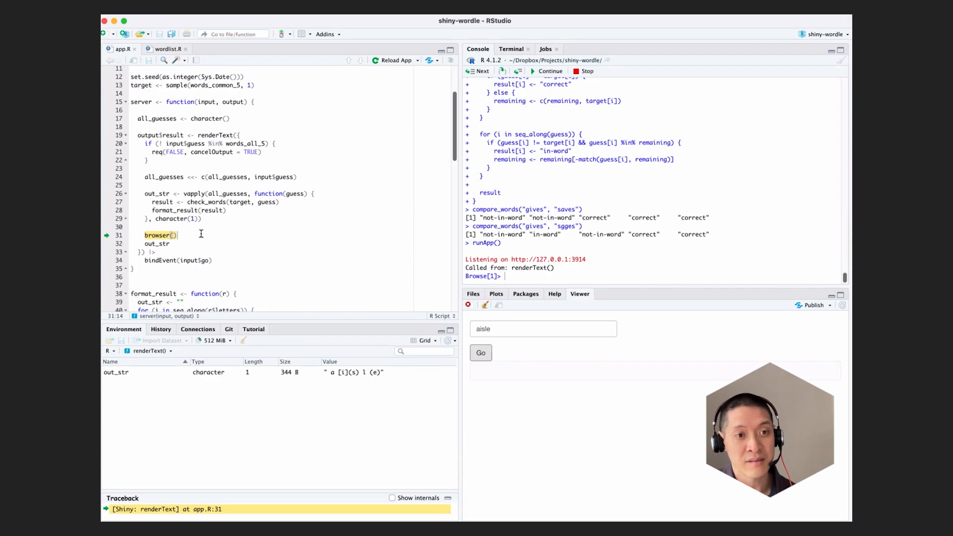
Inspect out_str for aisle, continue, submit saves, and see out_str holding both guesses.
type("out_st")
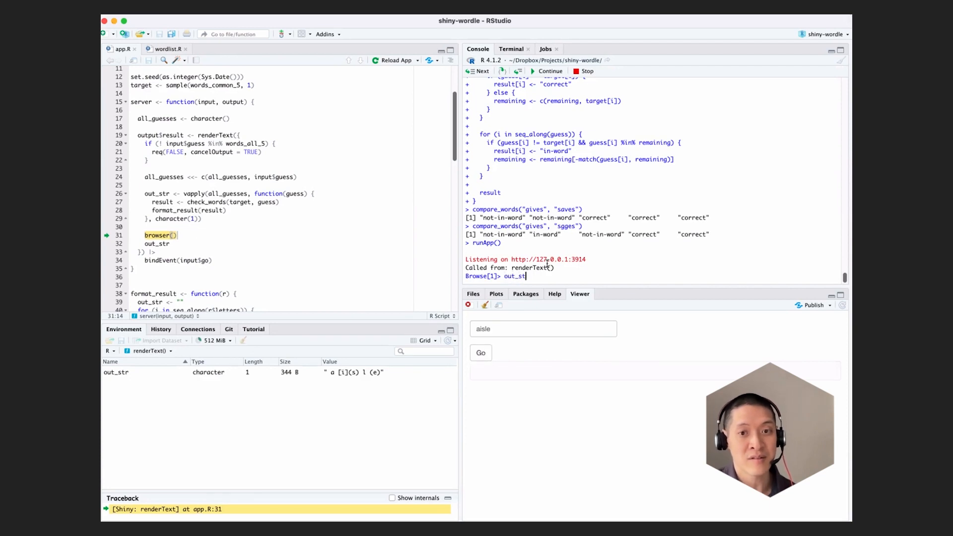
key("Return")
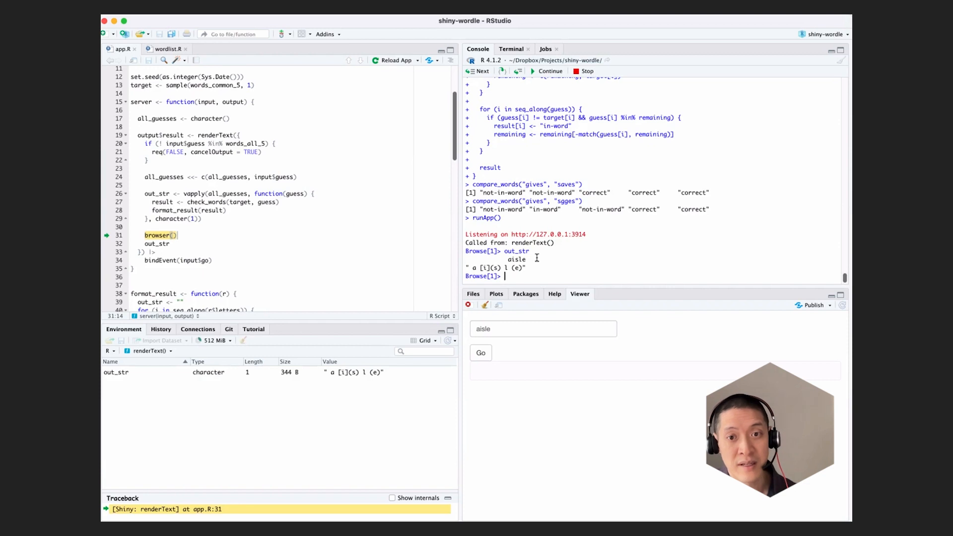
mouse_move(534, 262)
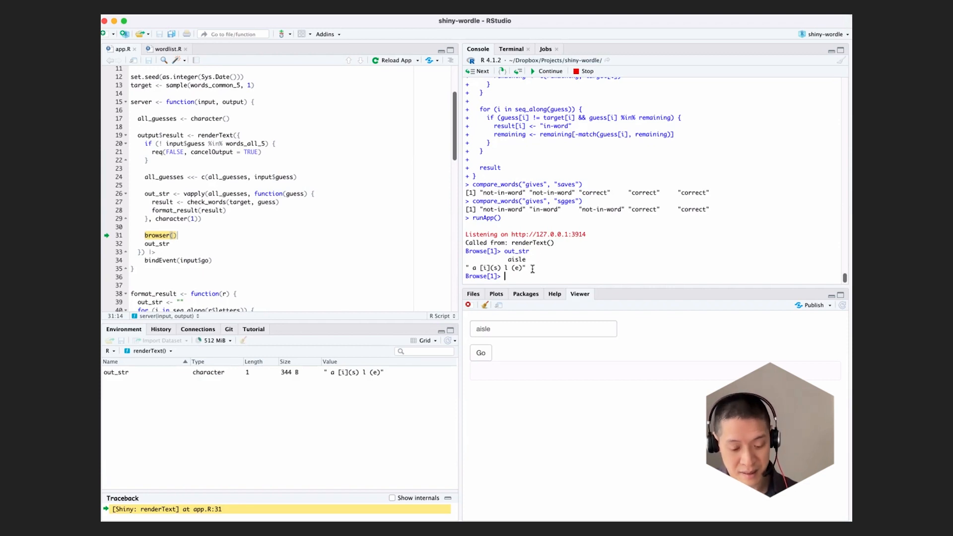
type("c")
left_click(543, 329)
type("g")
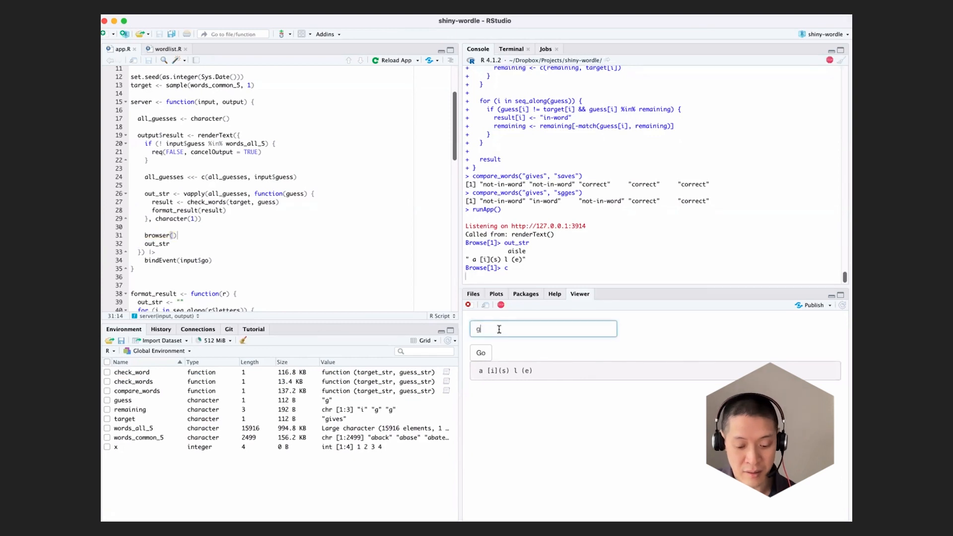
left_click(480, 353)
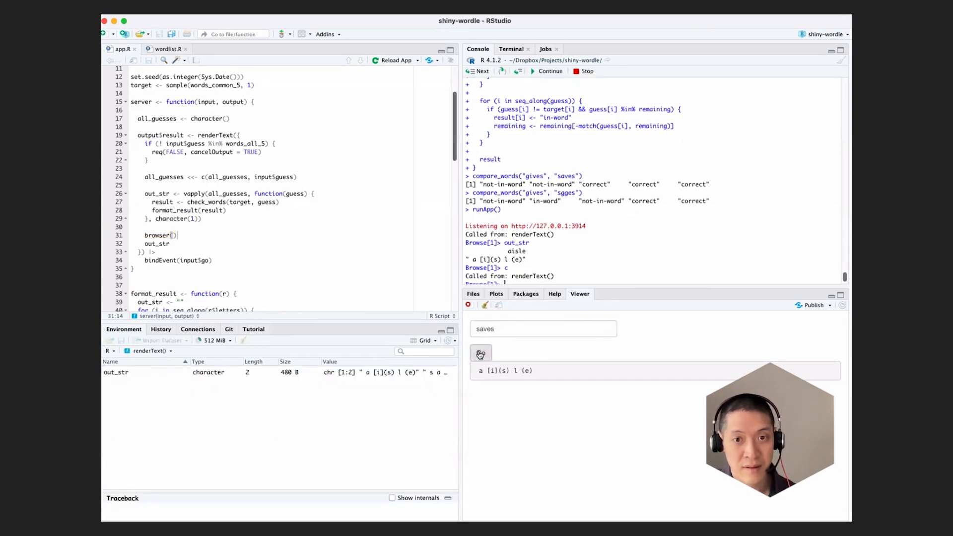
left_click(480, 352)
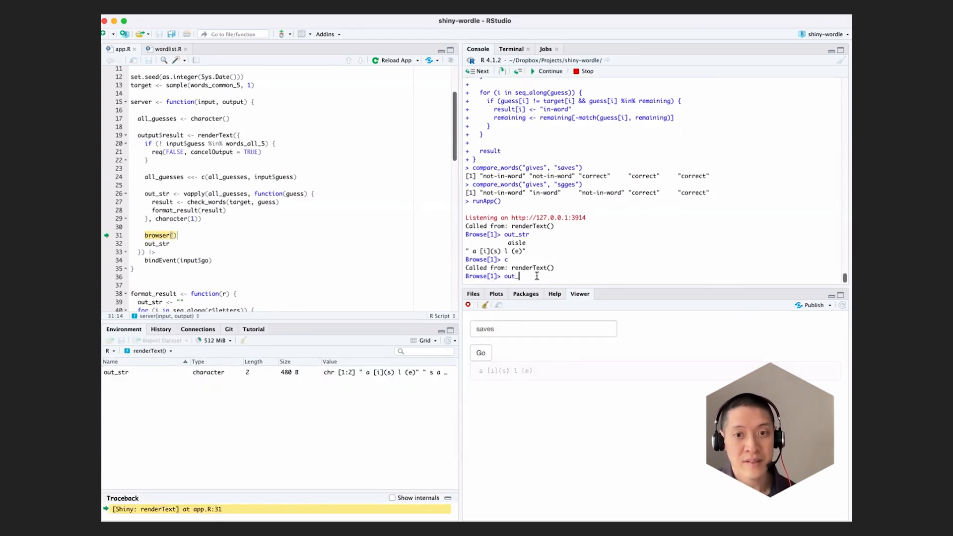
type("str")
key("Return")
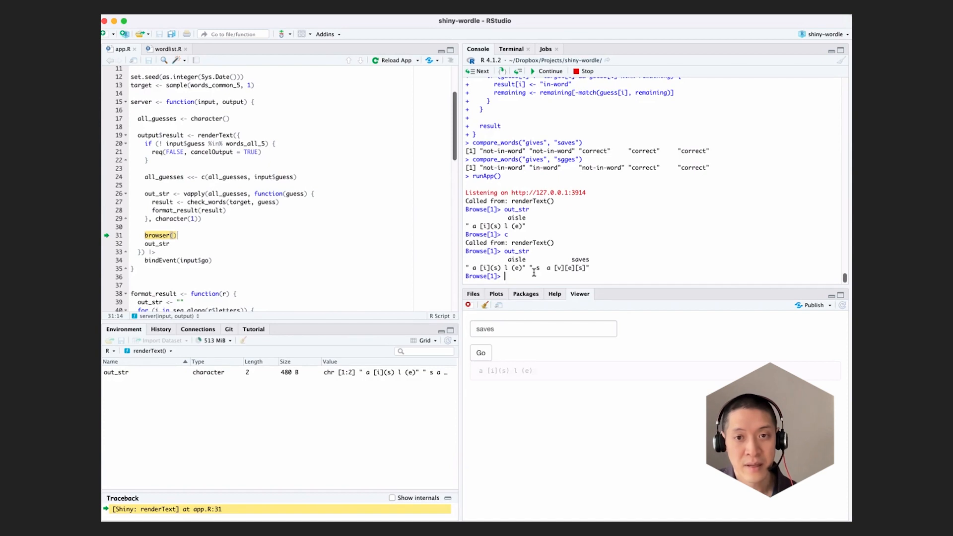
Test paste(out_str, collapse = "\n") with cat and return it from renderText.
type("paste(out_str")
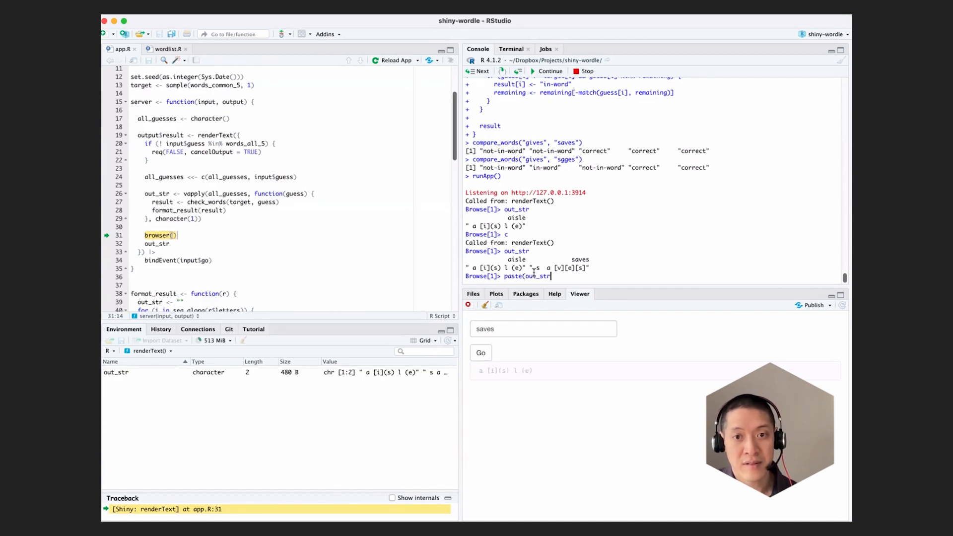
type(", collapse = \"\\n")
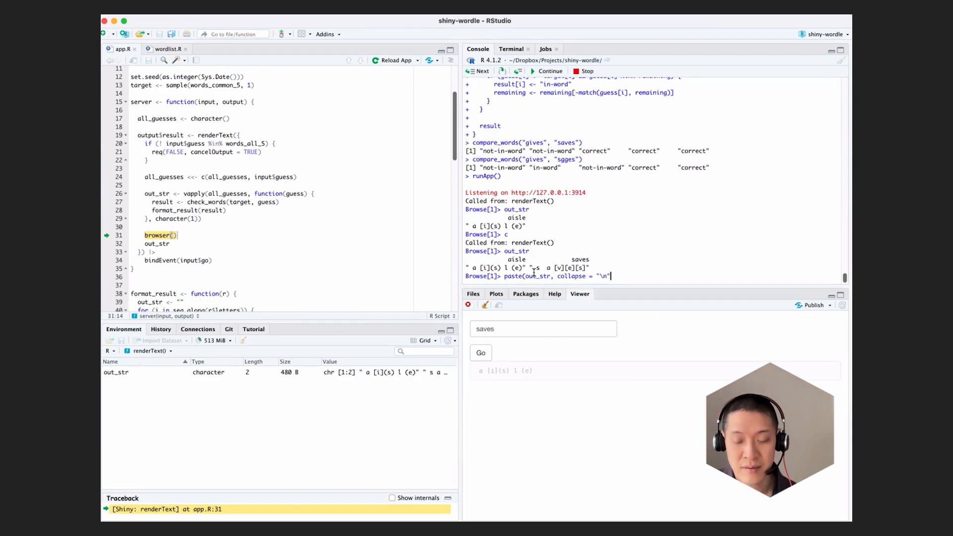
key("Return")
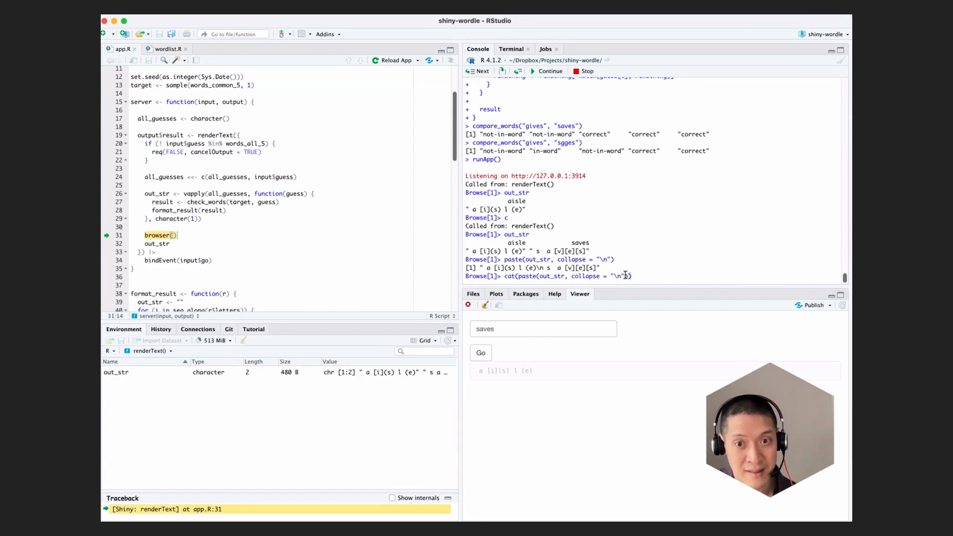
key("Return")
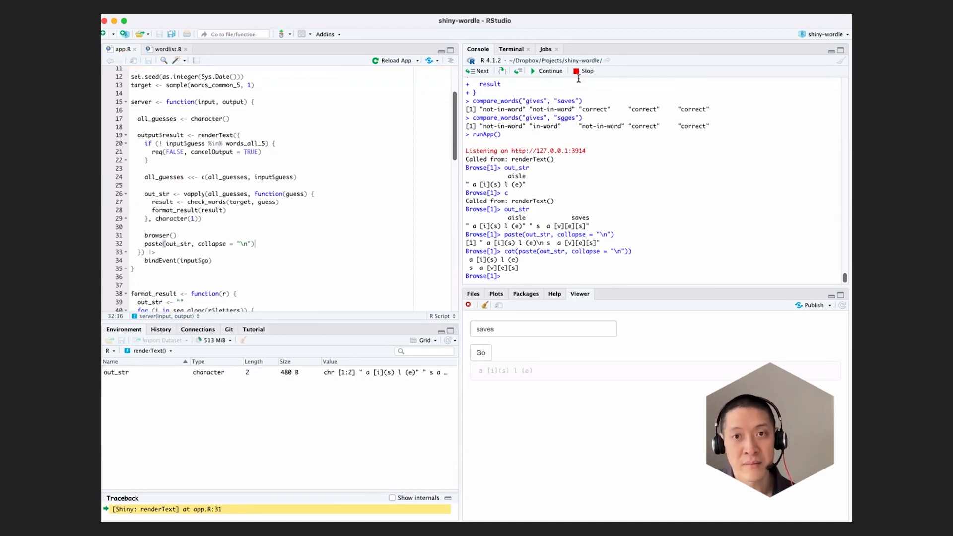
Quit the debugger, remove browser(), relaunch, and submit aisle, saves and gives.
type("Q")
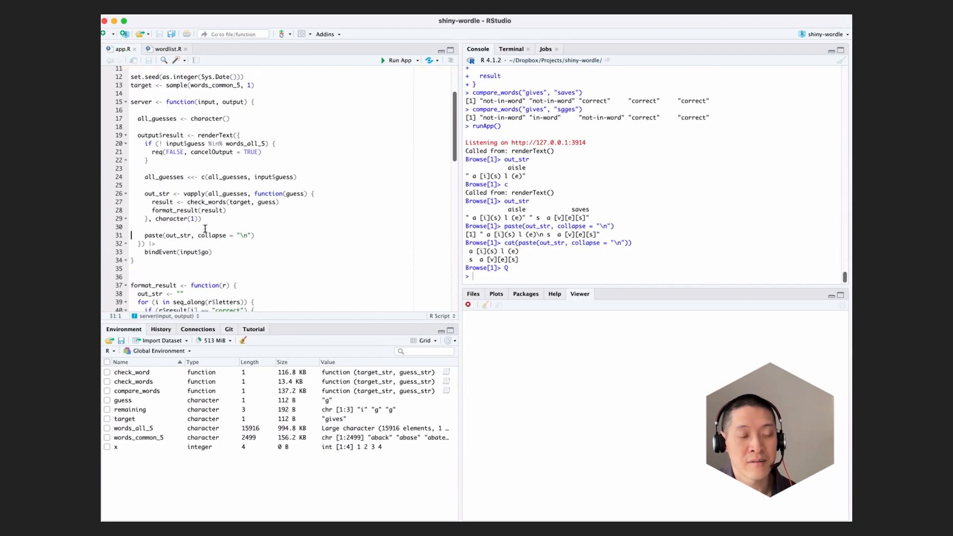
left_click(400, 61)
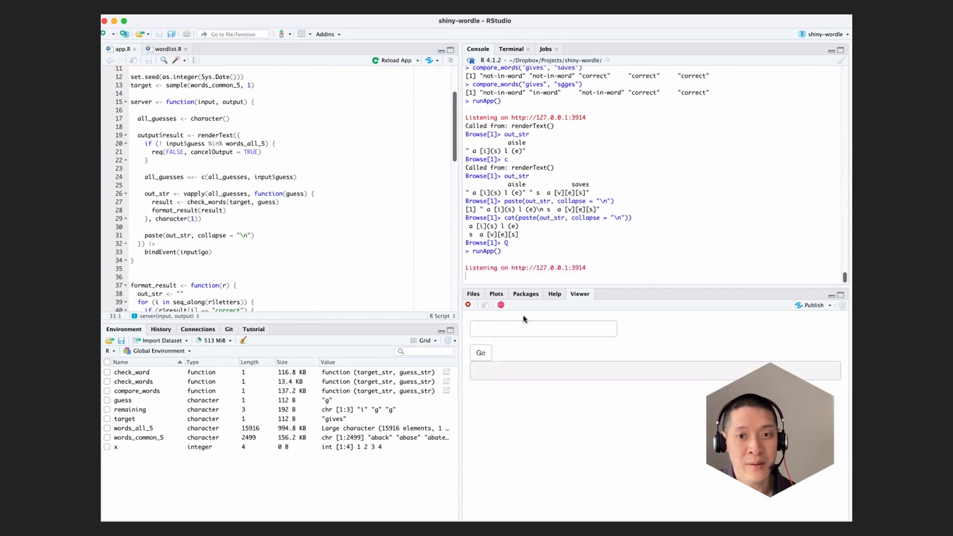
type("aisle")
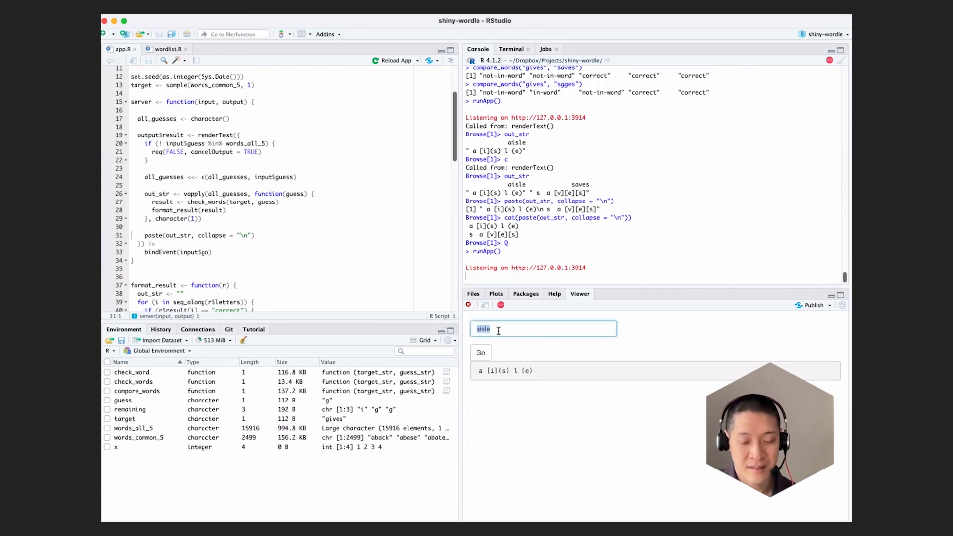
left_click(481, 352)
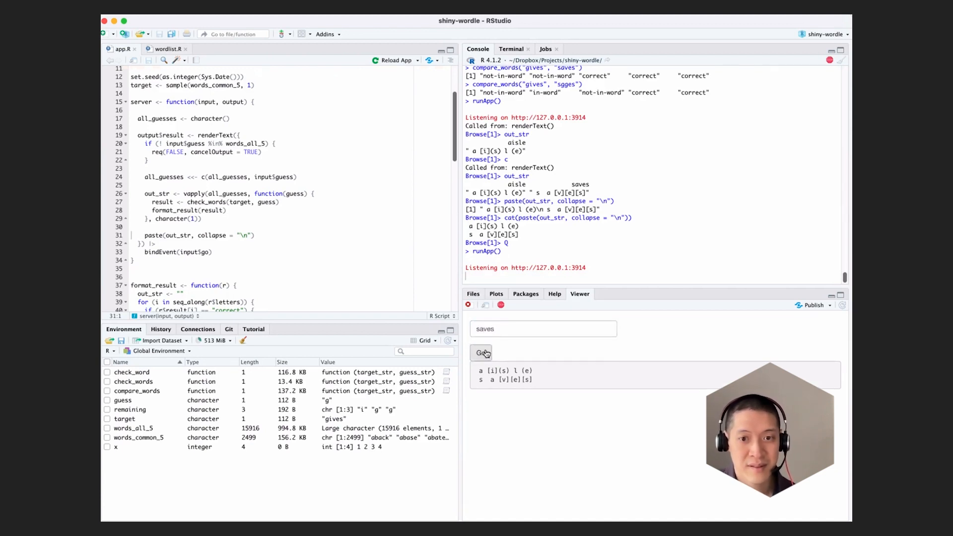
type("v")
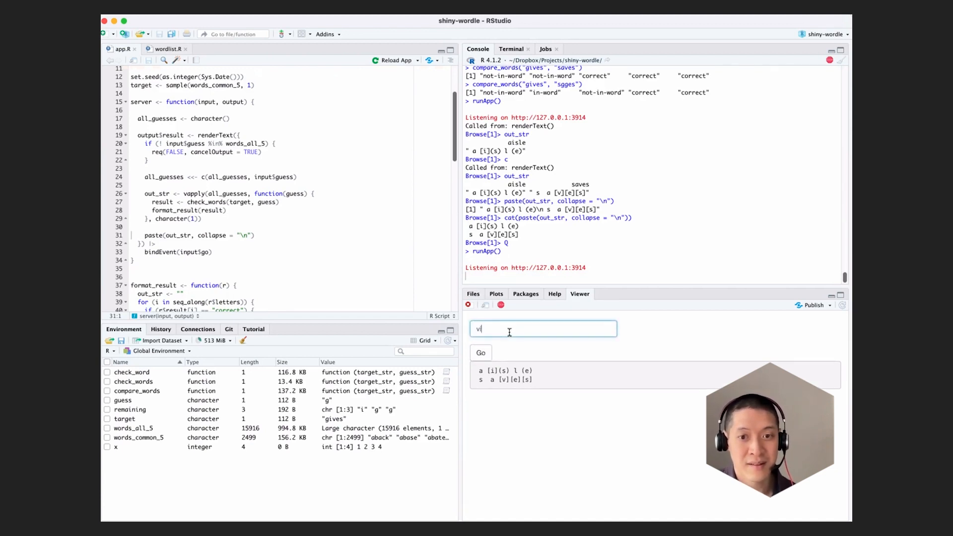
left_click(480, 352)
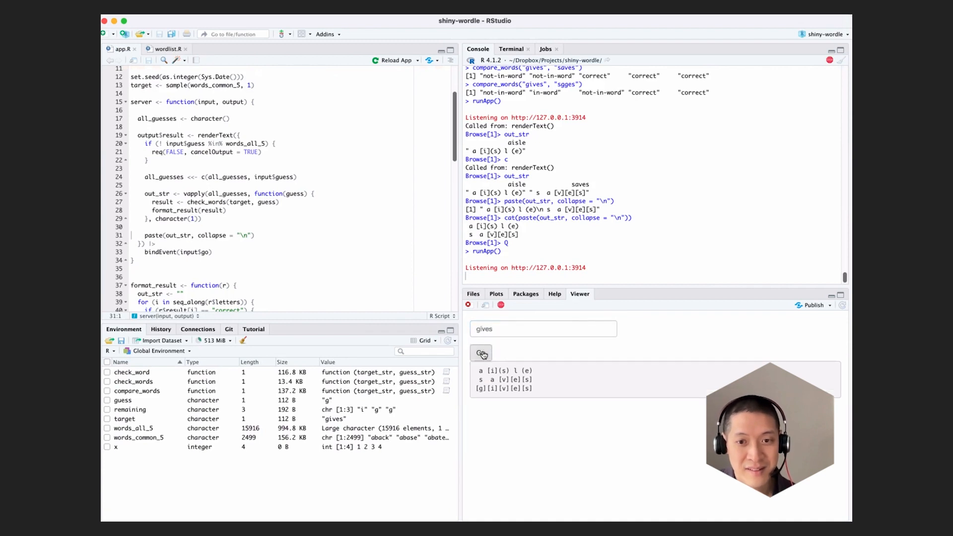